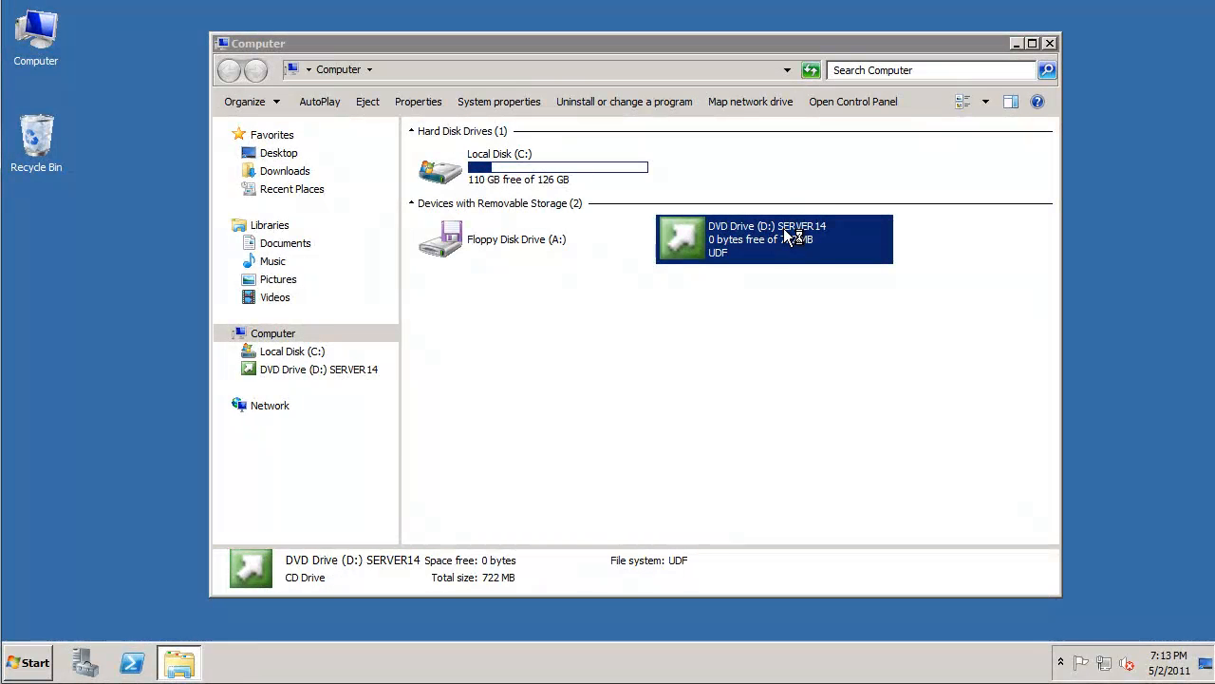
- Run the SharePoint Server 2010 installer from the SERVER14 DVD drive (D:)
{"action": "double_click", "coordinate": [775, 240]}
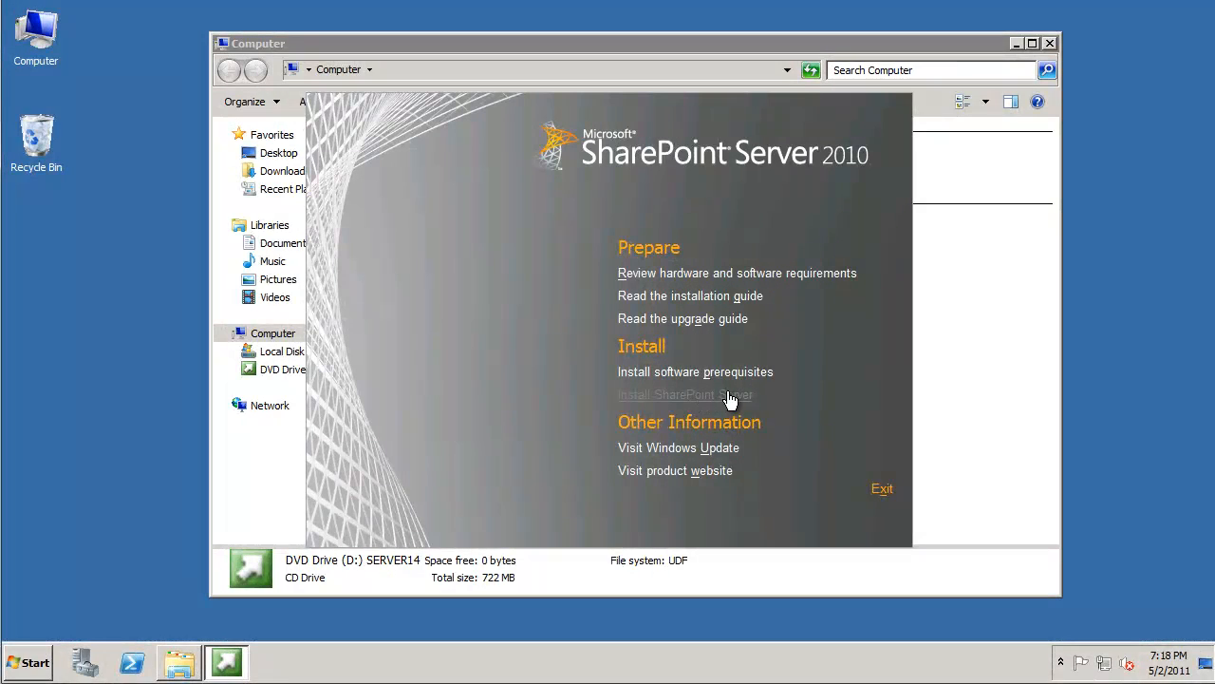
- Enter the product key, accept the license, and choose a complete Server Farm installation
{"action": "left_click", "coordinate": [683, 393]}
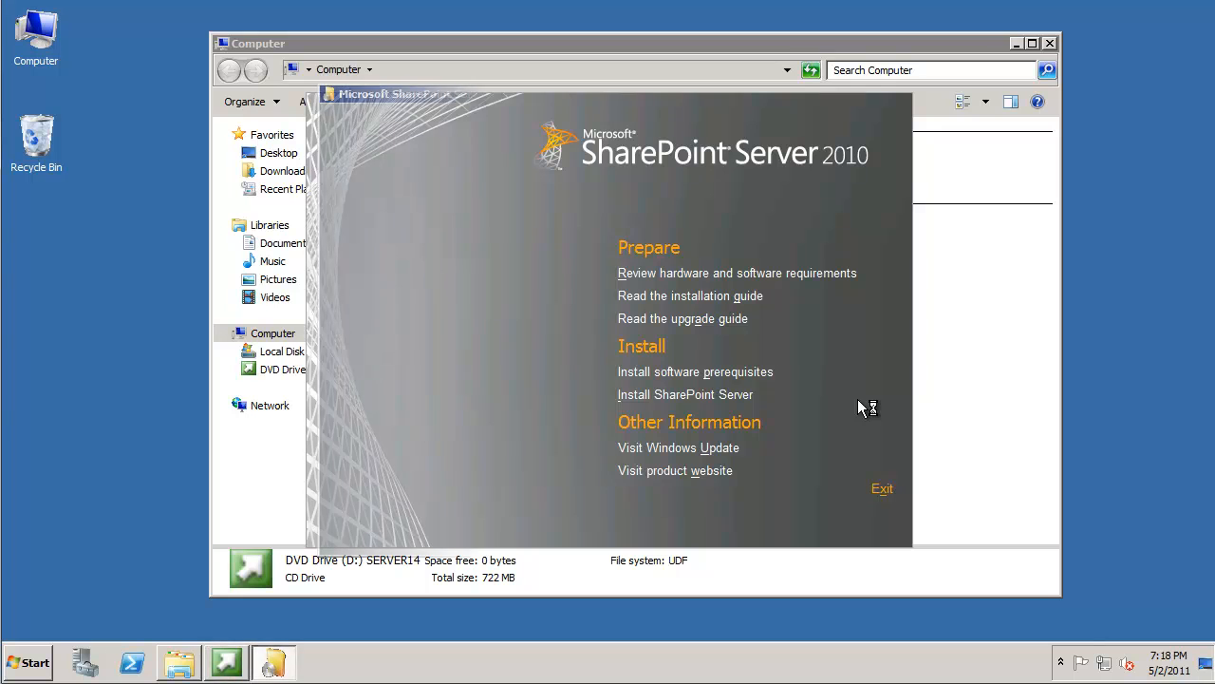
{"action": "left_click", "coordinate": [684, 393]}
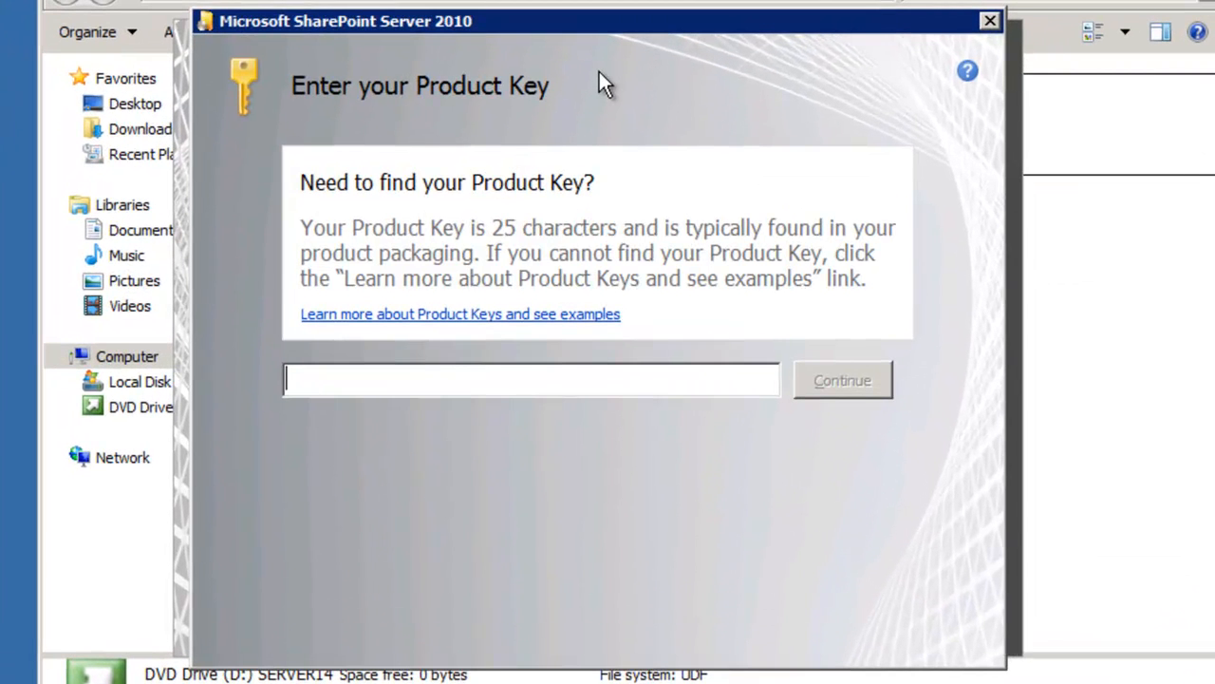
{"action": "left_click", "coordinate": [841, 380]}
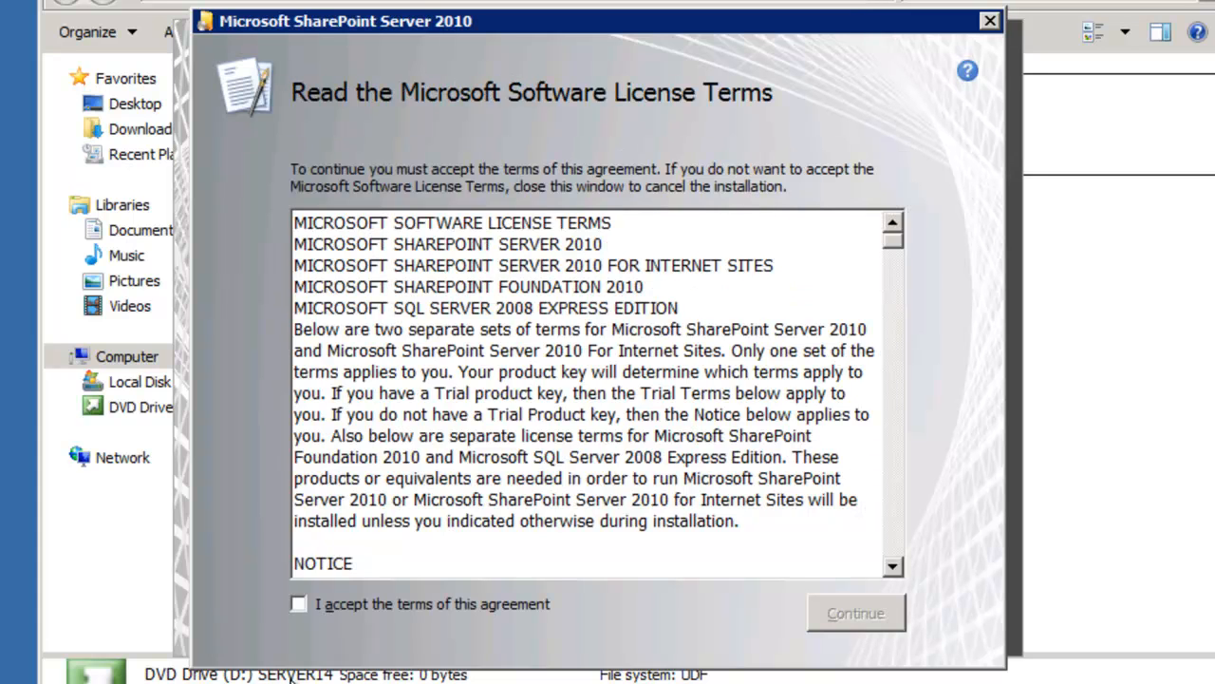
{"action": "left_click", "coordinate": [298, 604]}
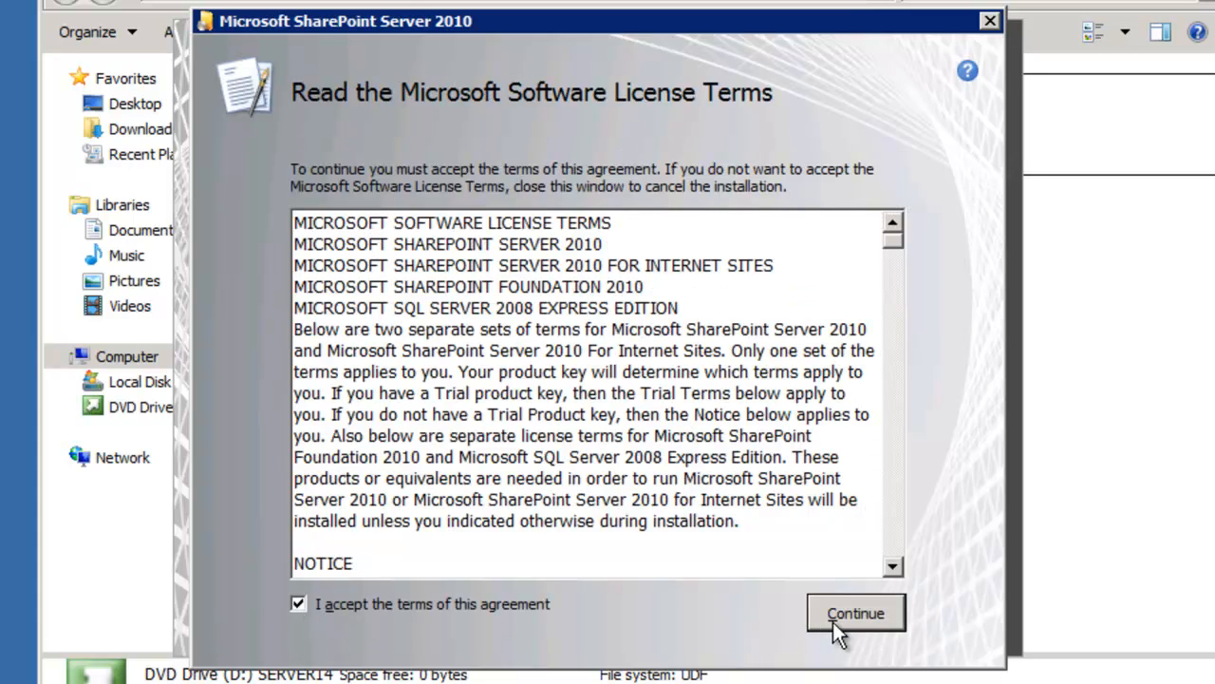
{"action": "mouse_move", "coordinate": [858, 617]}
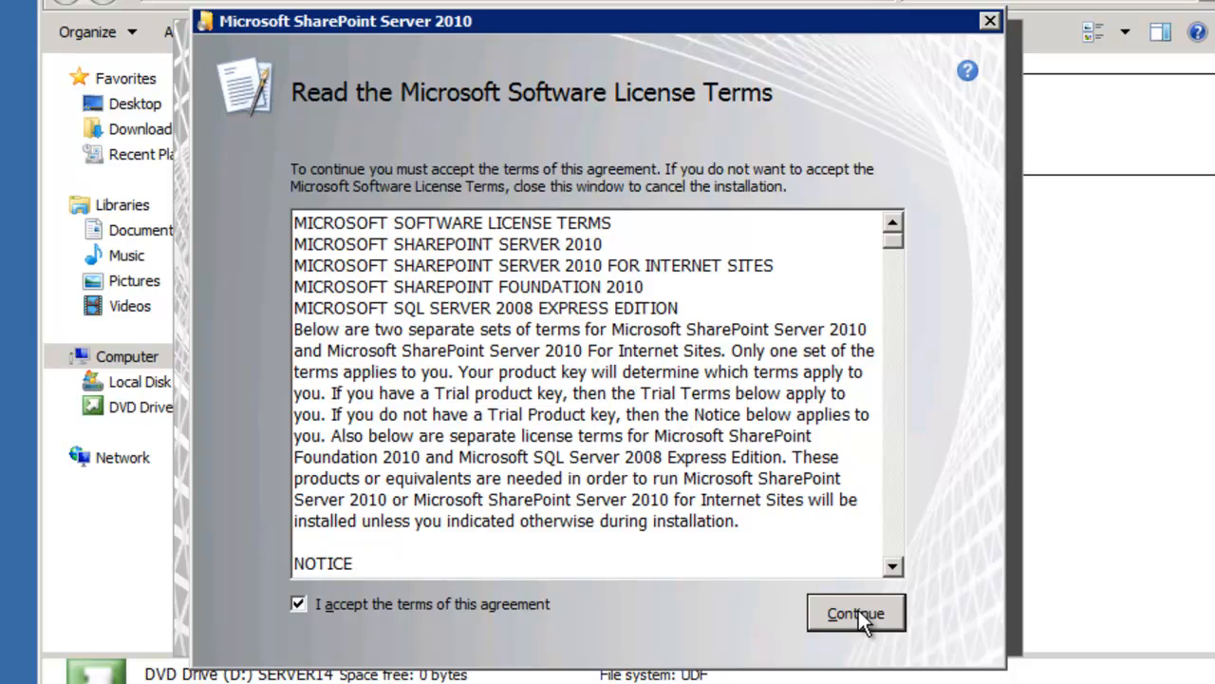
{"action": "left_click", "coordinate": [855, 611]}
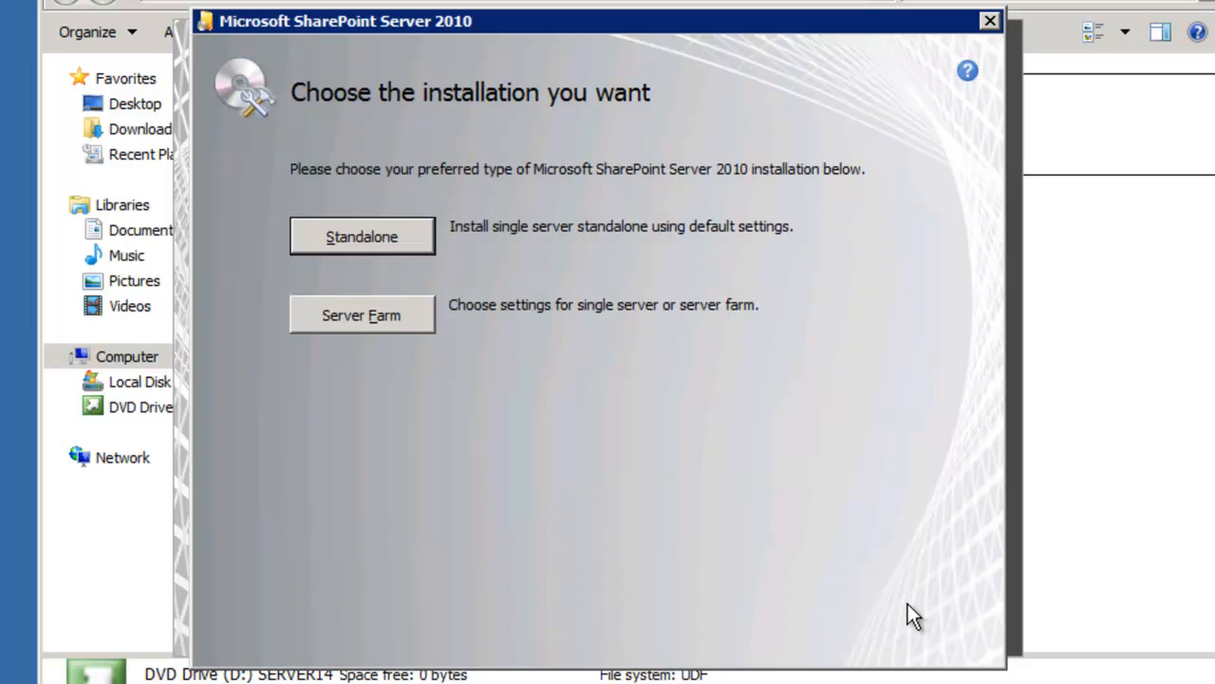
{"action": "left_click", "coordinate": [360, 316]}
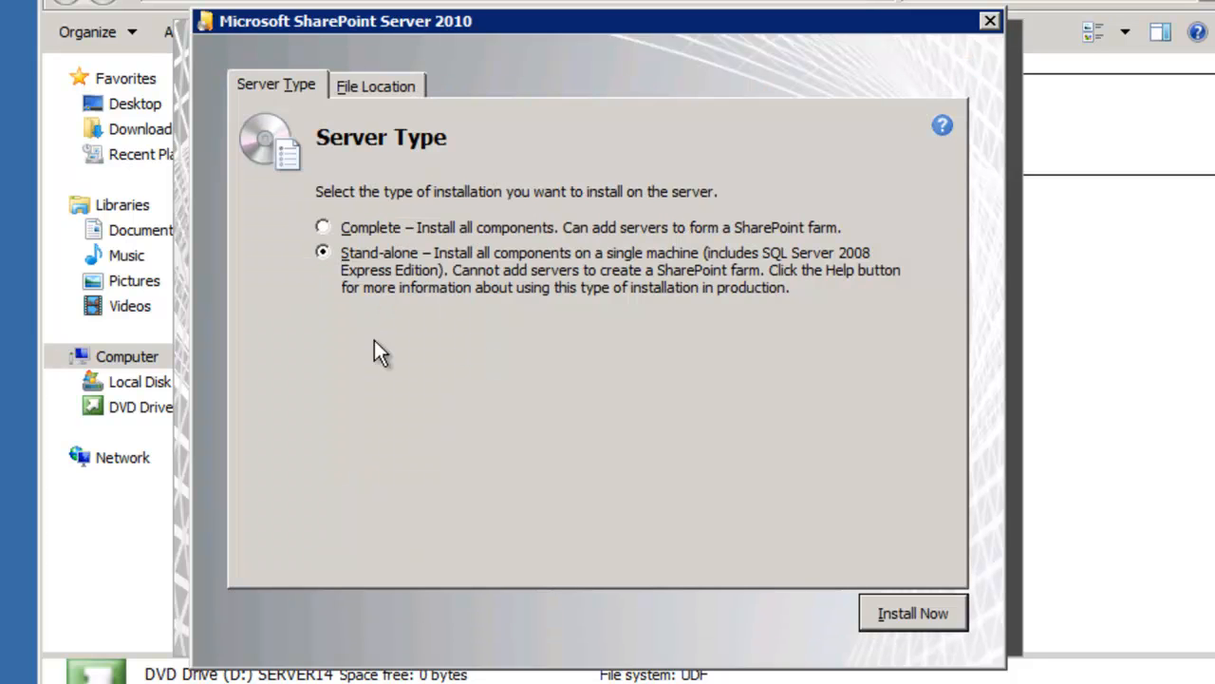
{"action": "left_click", "coordinate": [323, 228]}
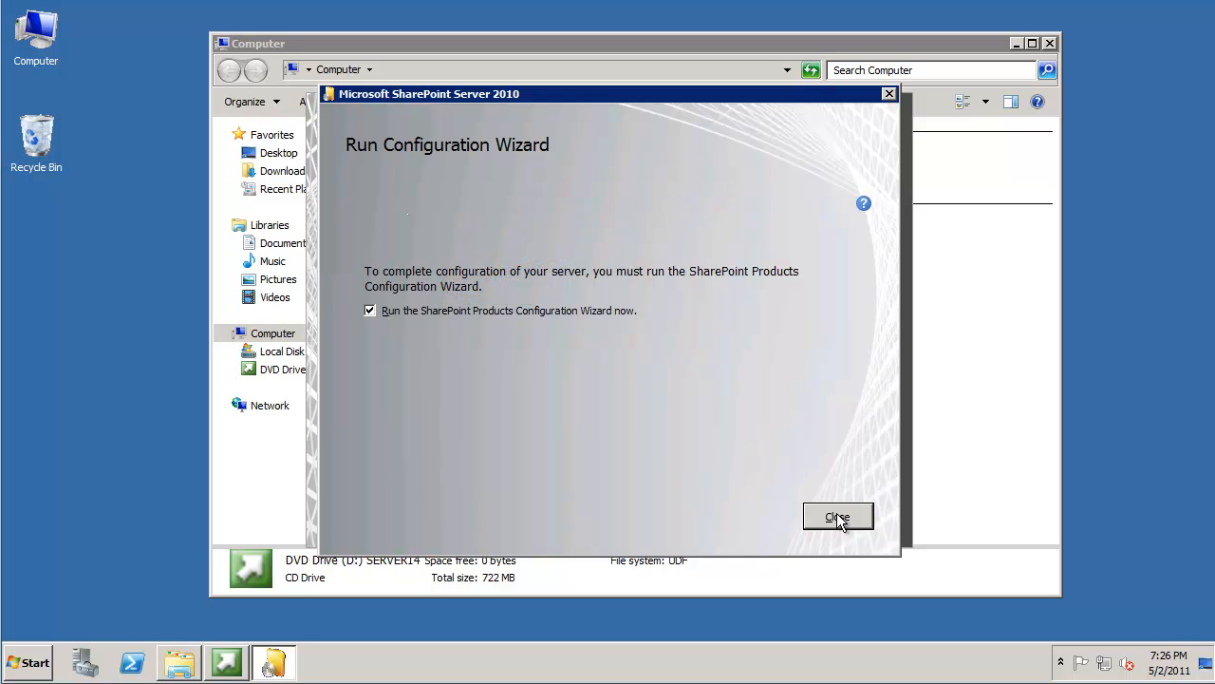
- Launch the Products Configuration Wizard from setup and allow the required services to restart
{"action": "left_click", "coordinate": [838, 517]}
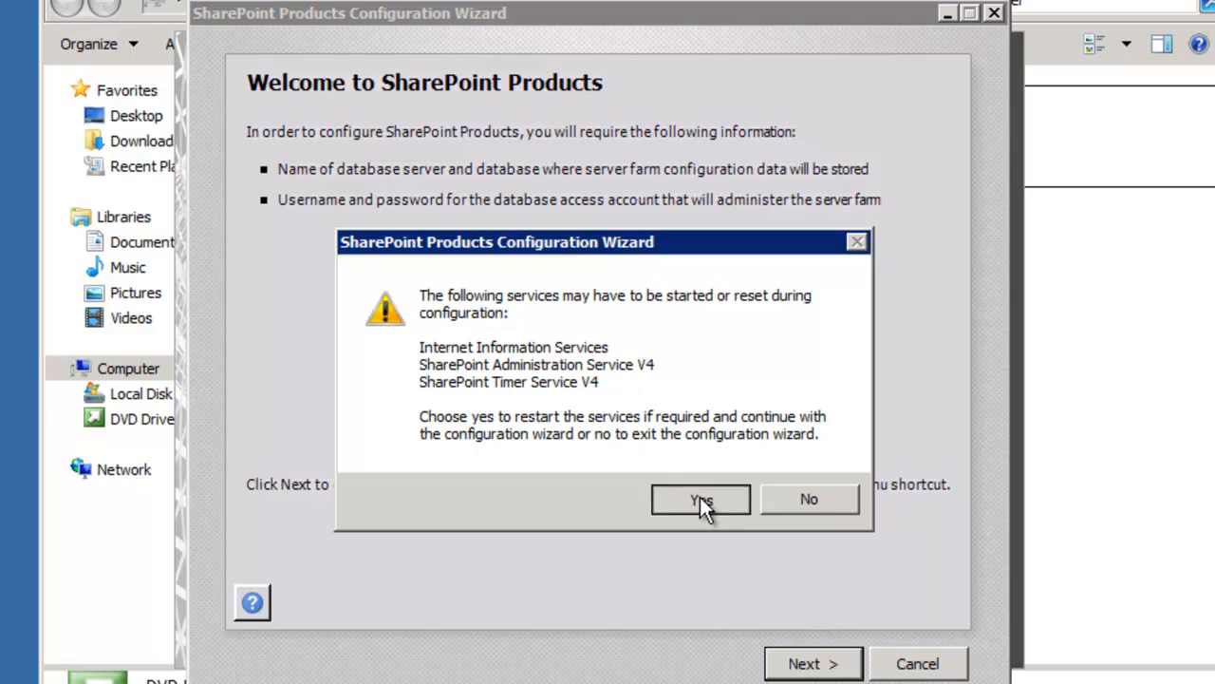
{"action": "left_click", "coordinate": [700, 498]}
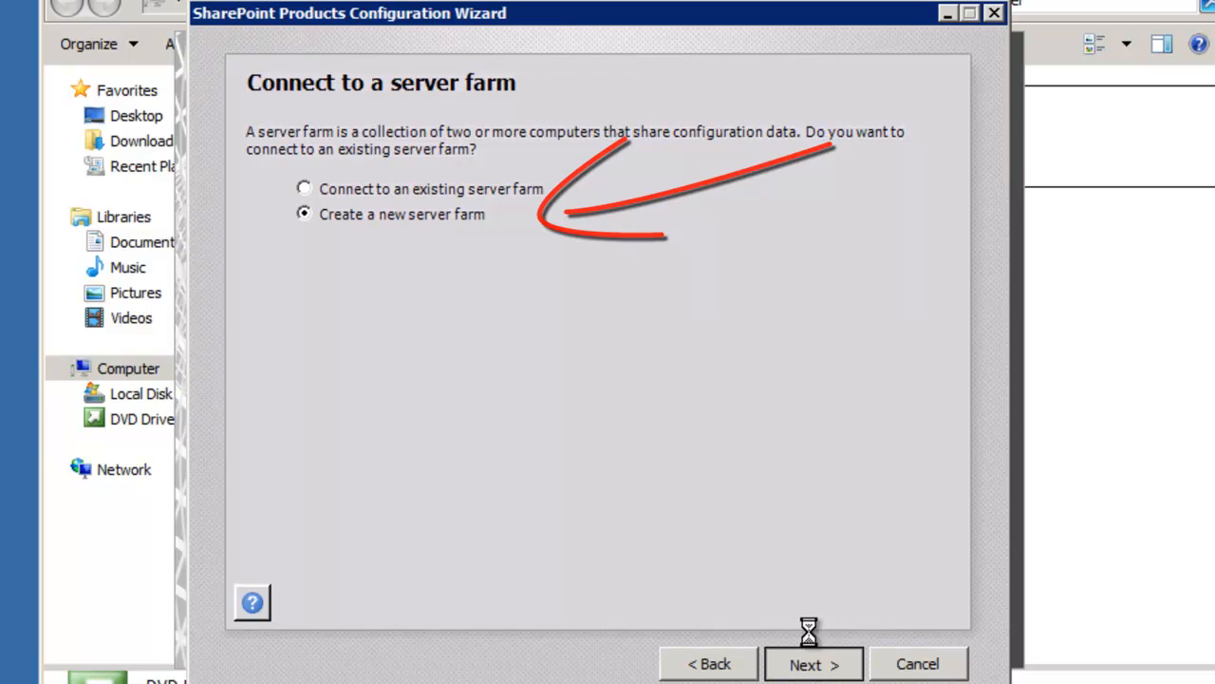
- Set database server timel-vm-1 with access account REDMOND\uetfsrpt and its password
{"action": "left_click", "coordinate": [812, 665]}
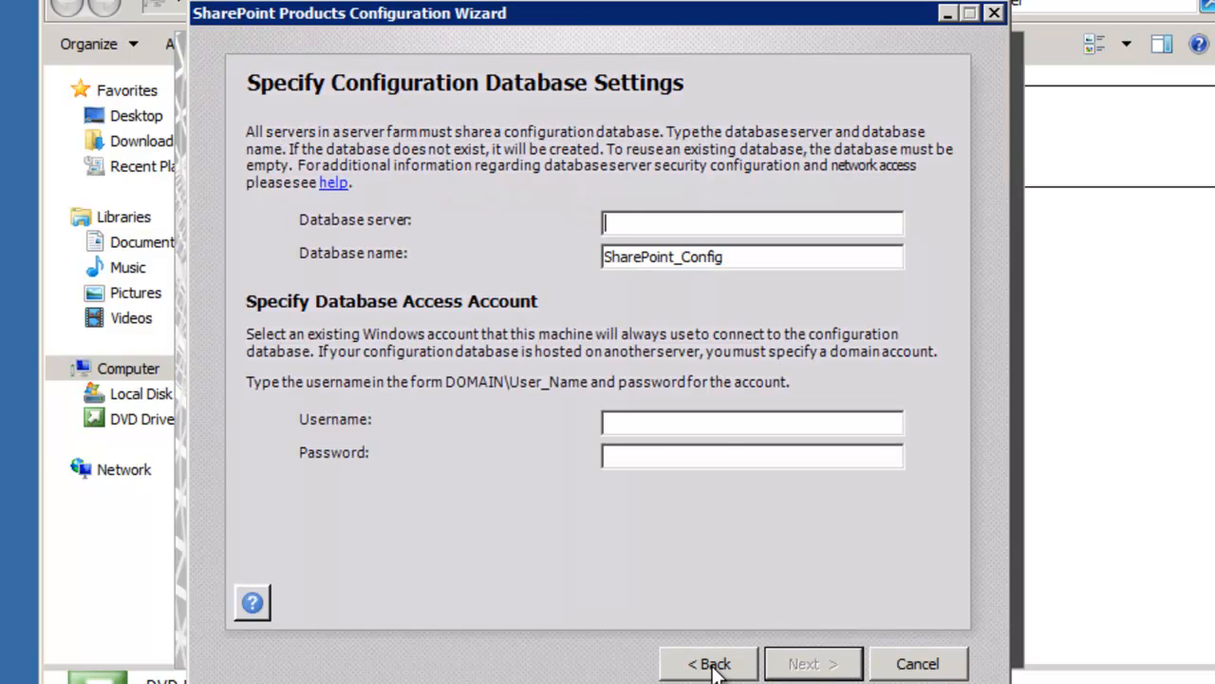
{"action": "mouse_move", "coordinate": [710, 663]}
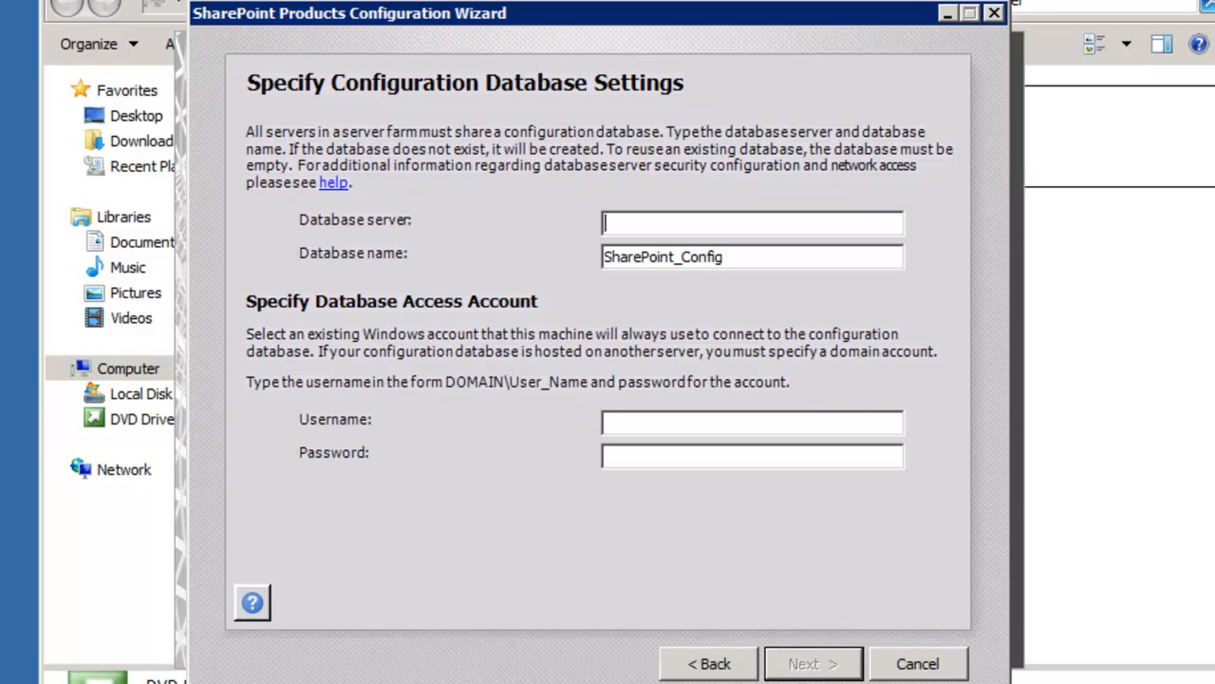
{"action": "mouse_move", "coordinate": [288, 31]}
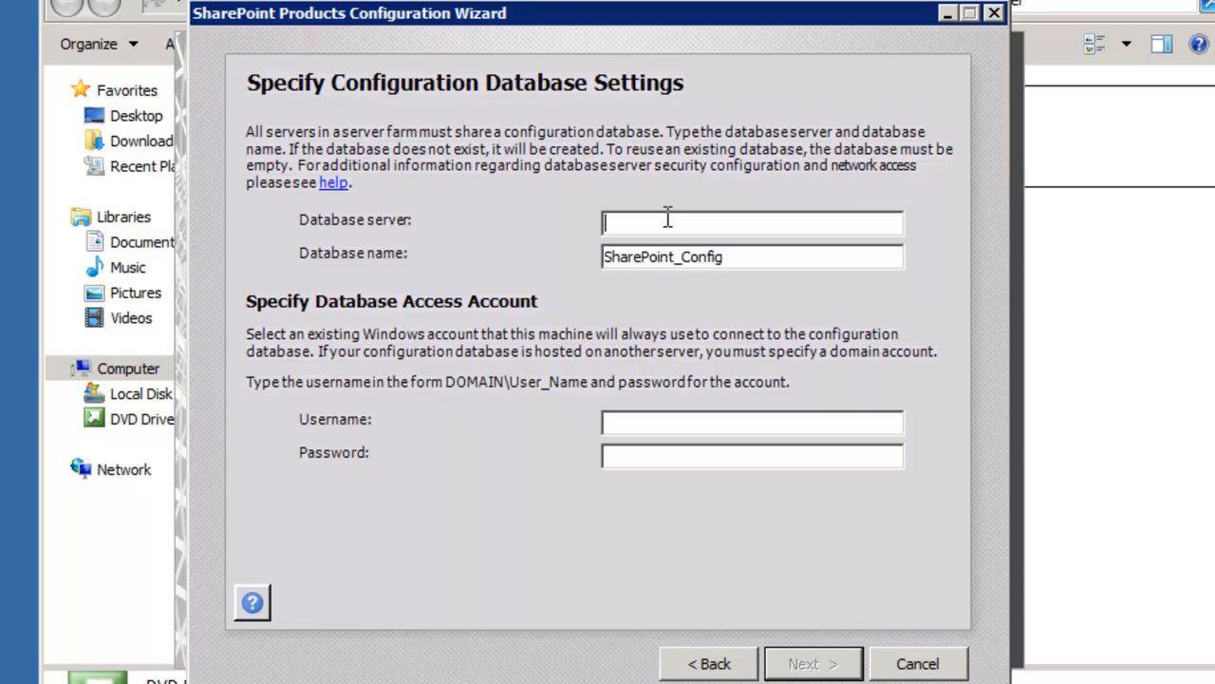
{"action": "type", "text": "timel"}
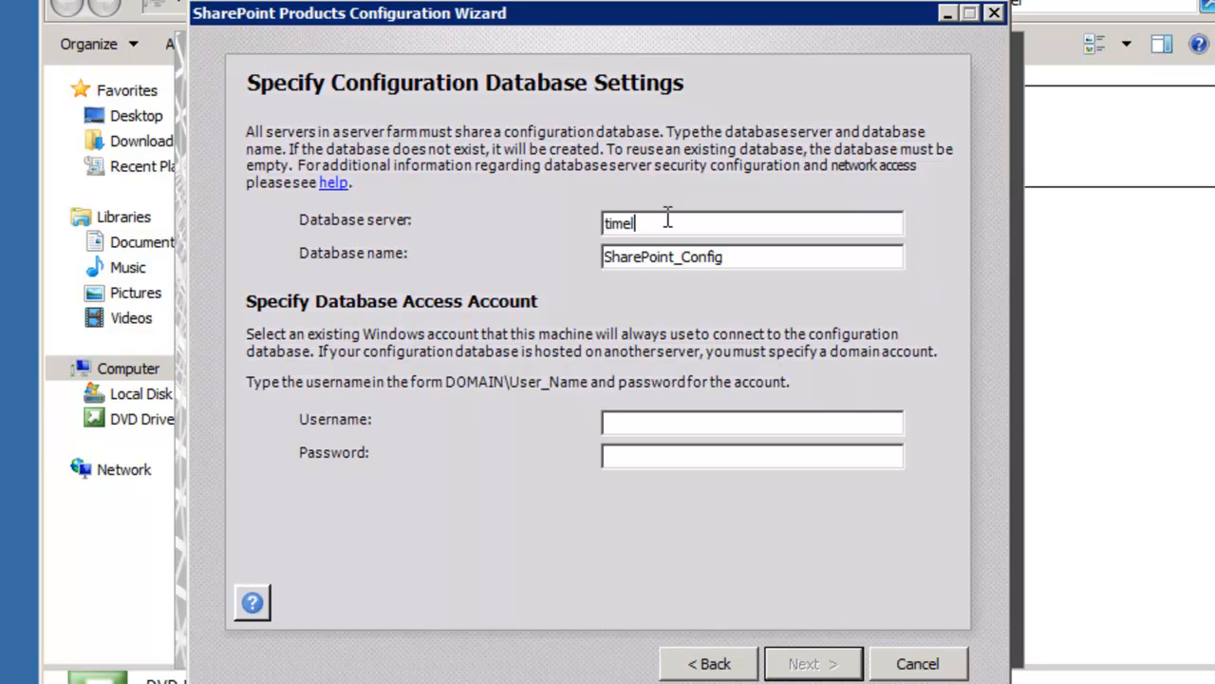
{"action": "type", "text": "-vm"}
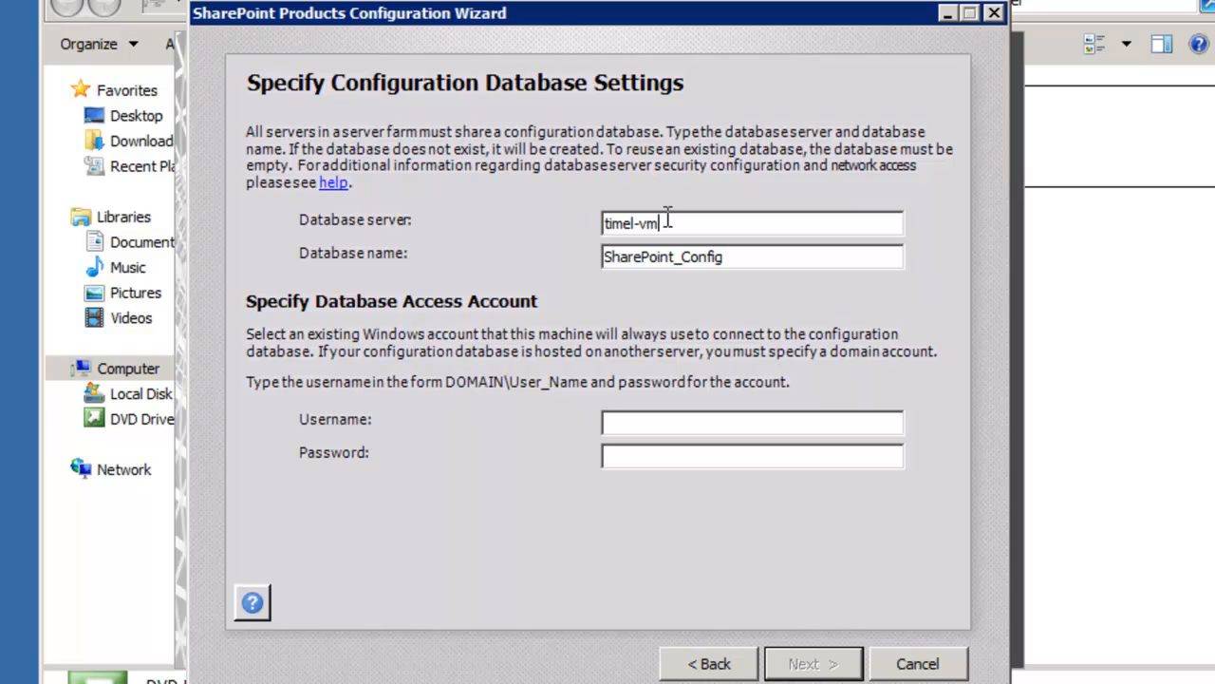
{"action": "type", "text": "-1"}
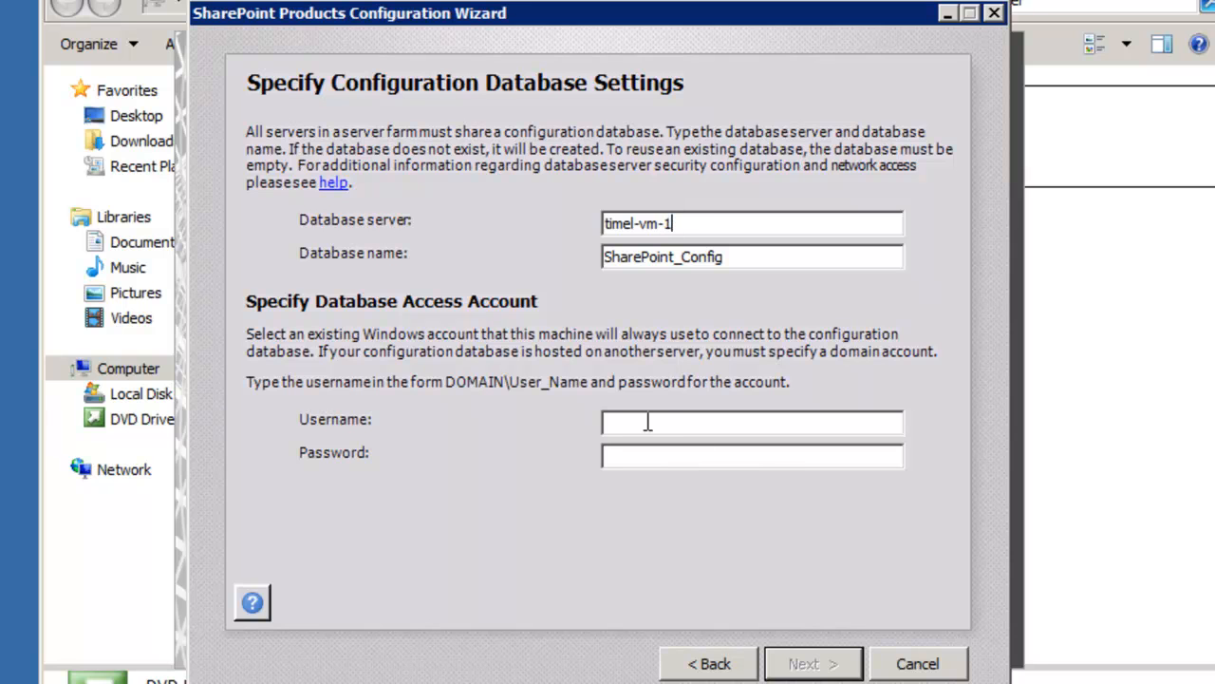
{"action": "type", "text": "REDMOND\\uetfsrpt"}
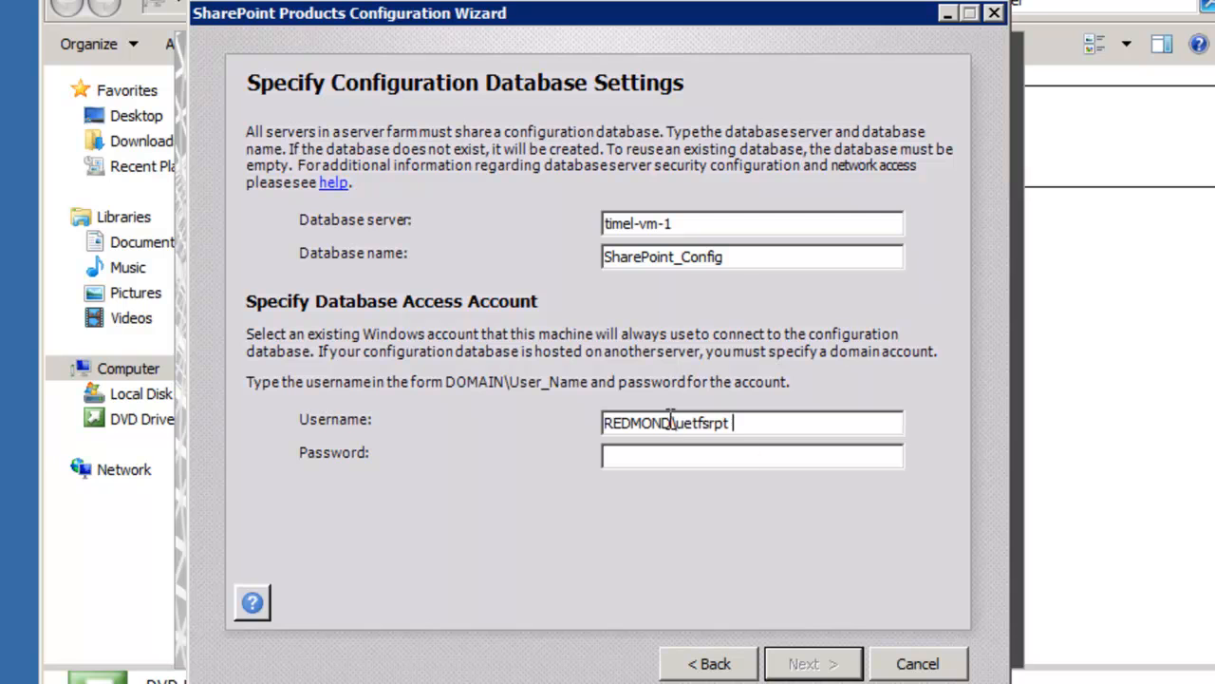
{"action": "left_click", "coordinate": [752, 456]}
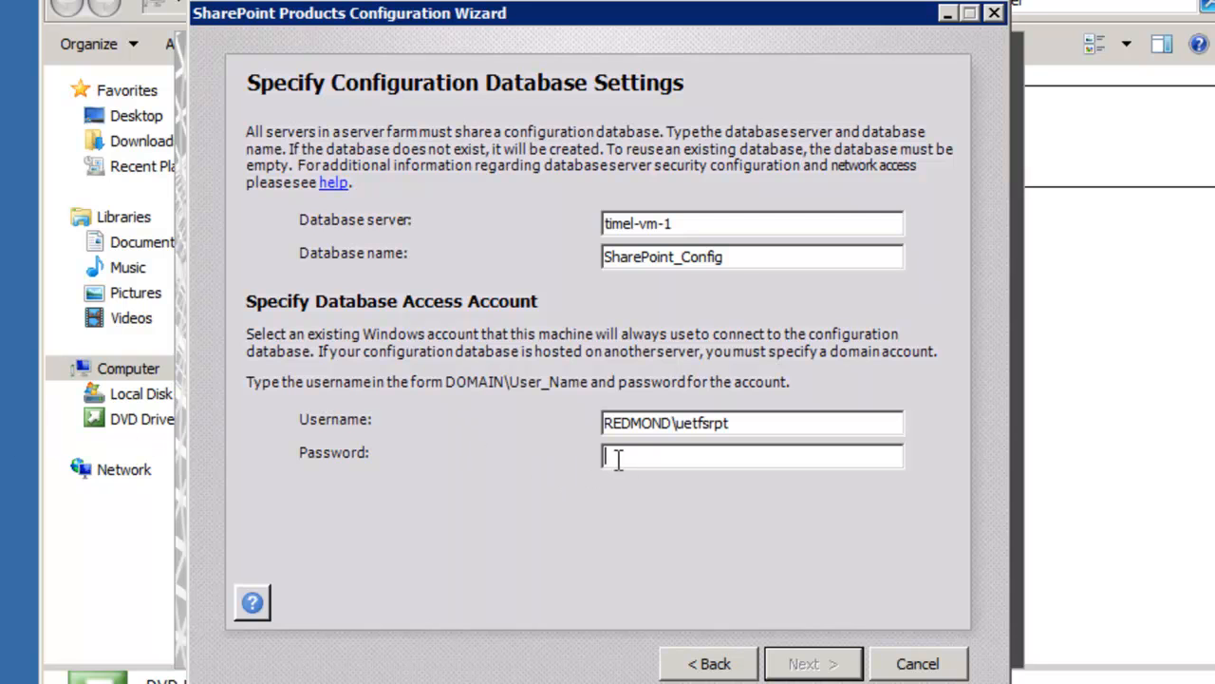
{"action": "type", "text": "password"}
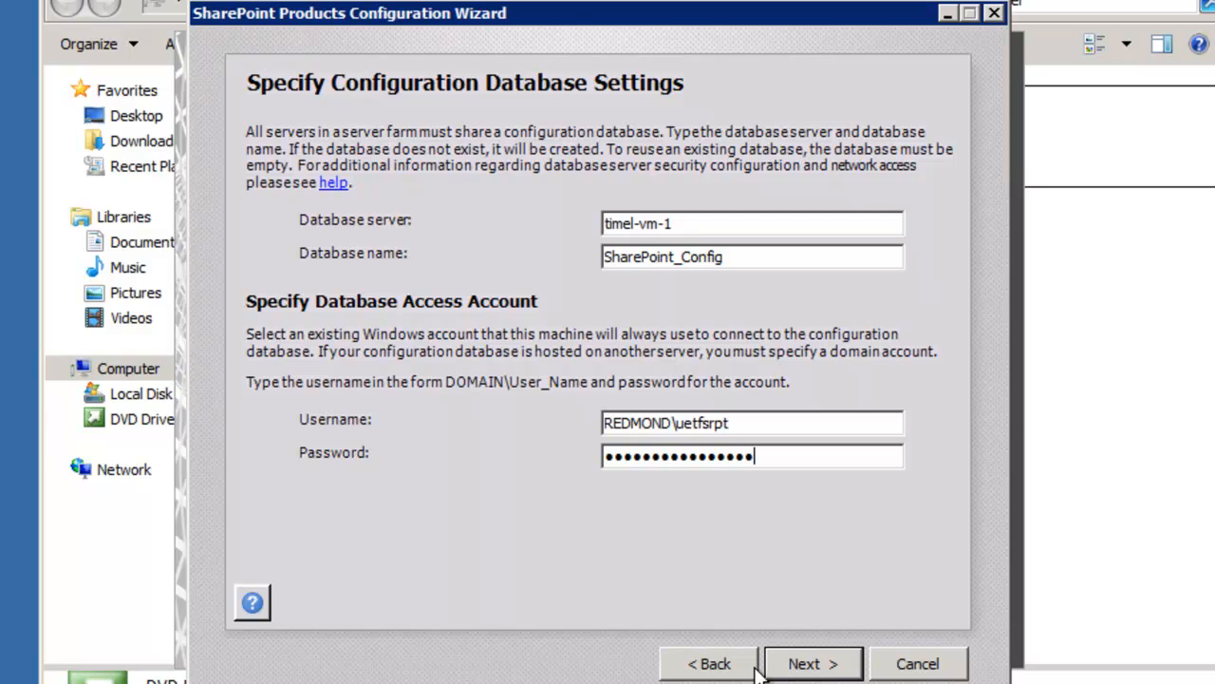
{"action": "mouse_move", "coordinate": [809, 664]}
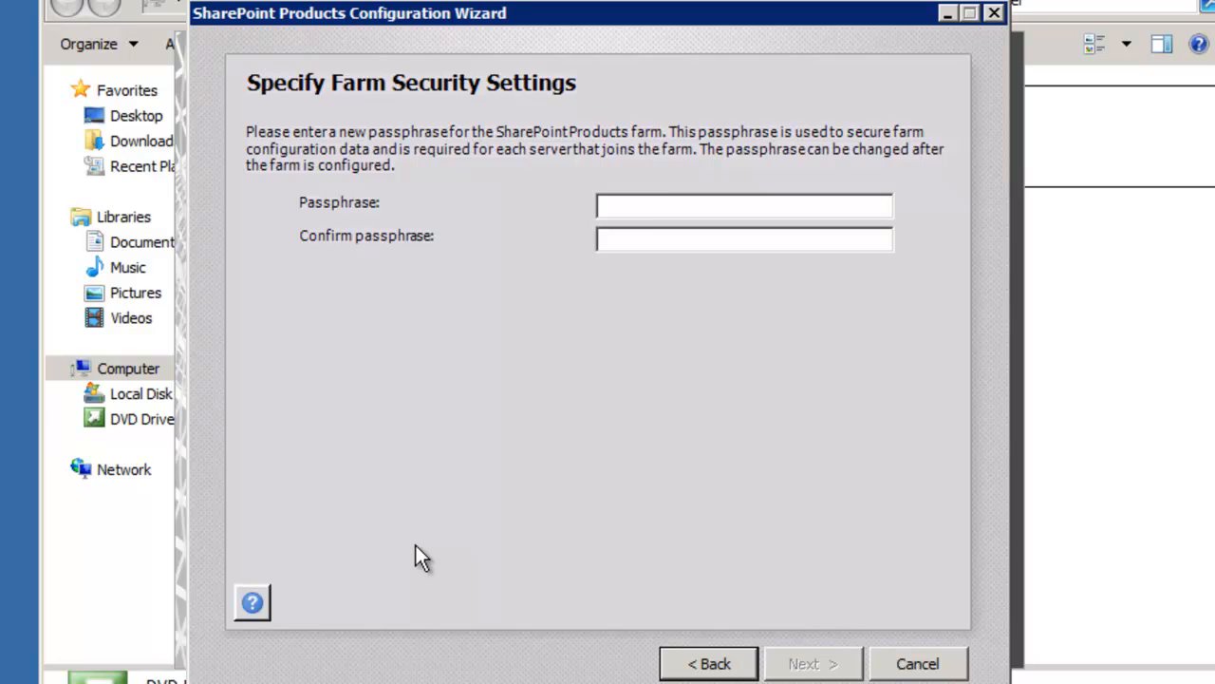
- Enter the farm passphrase, set Central Administration port 17012, and apply the farm settings
{"action": "left_click", "coordinate": [745, 206]}
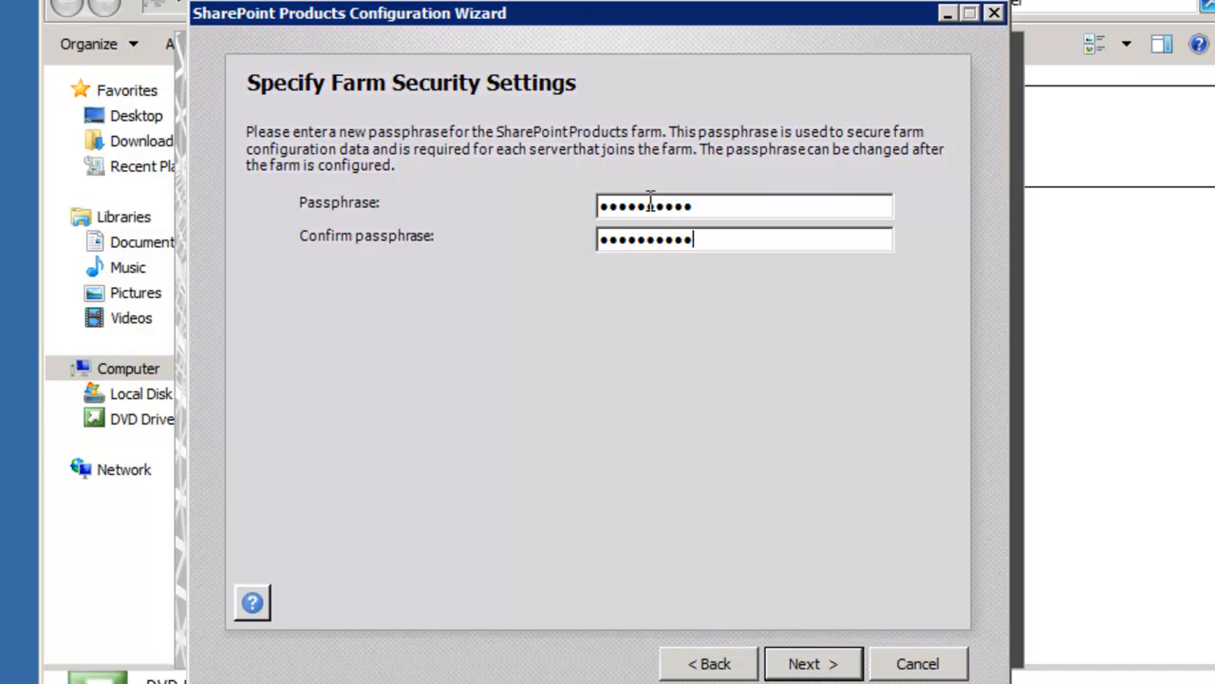
{"action": "left_click", "coordinate": [813, 663]}
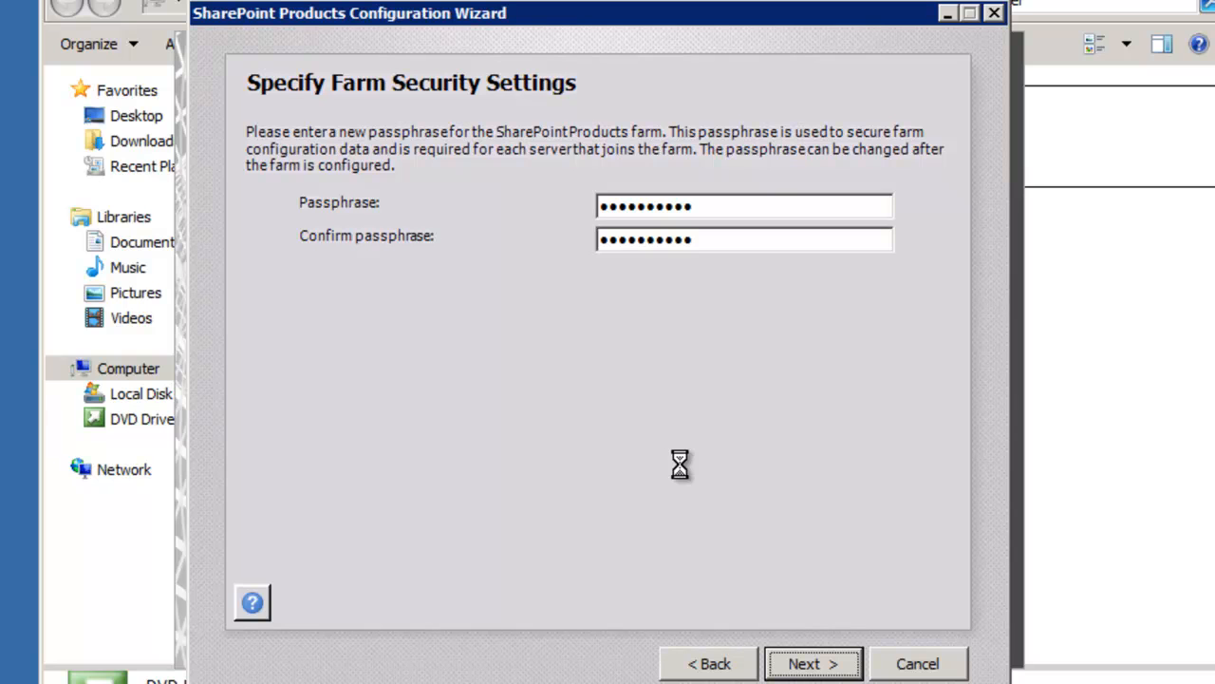
{"action": "left_click", "coordinate": [813, 663]}
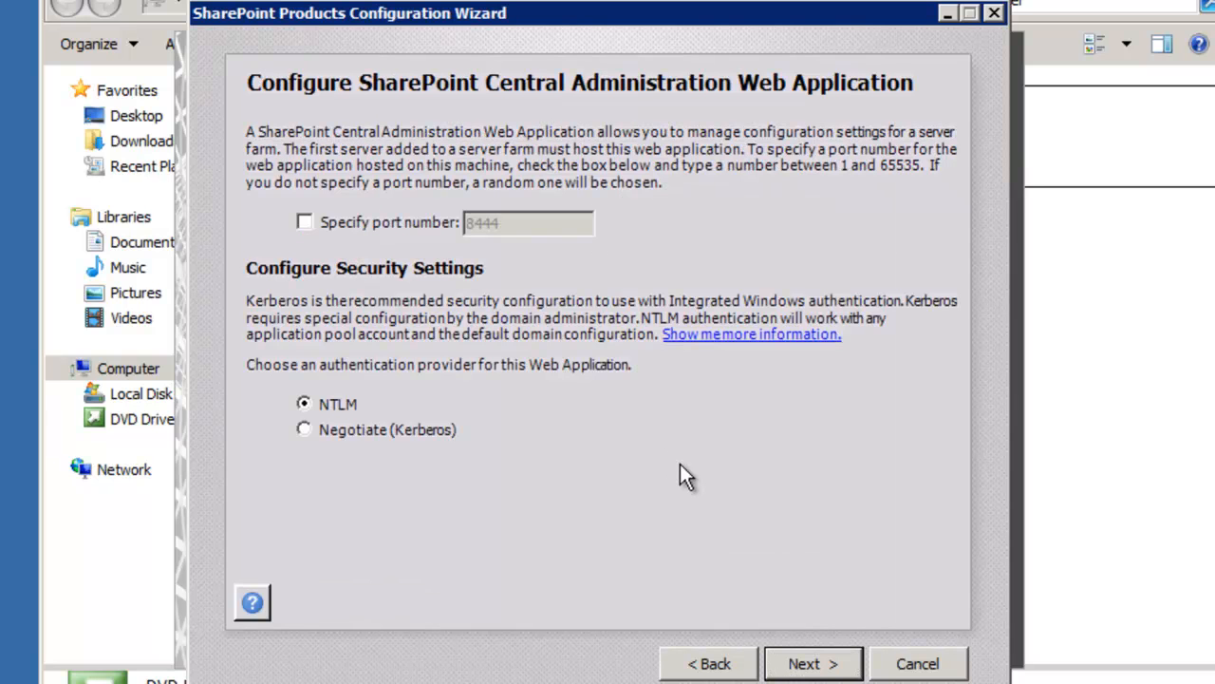
{"action": "mouse_move", "coordinate": [399, 319]}
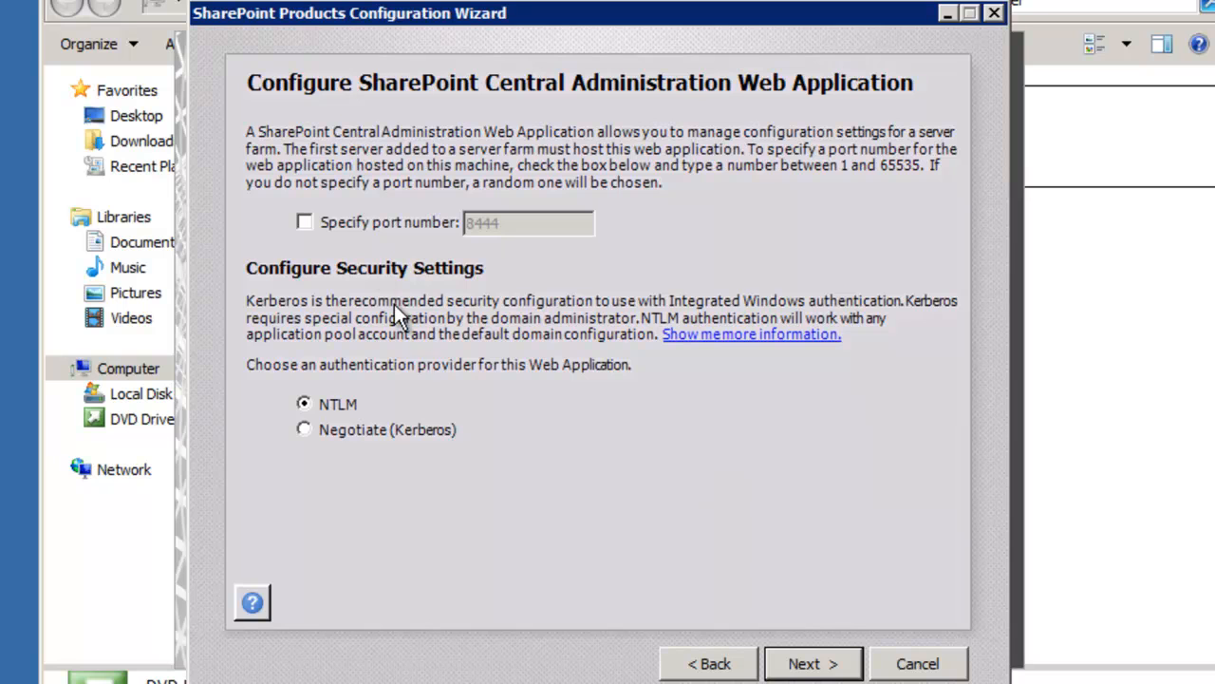
{"action": "left_click", "coordinate": [304, 220]}
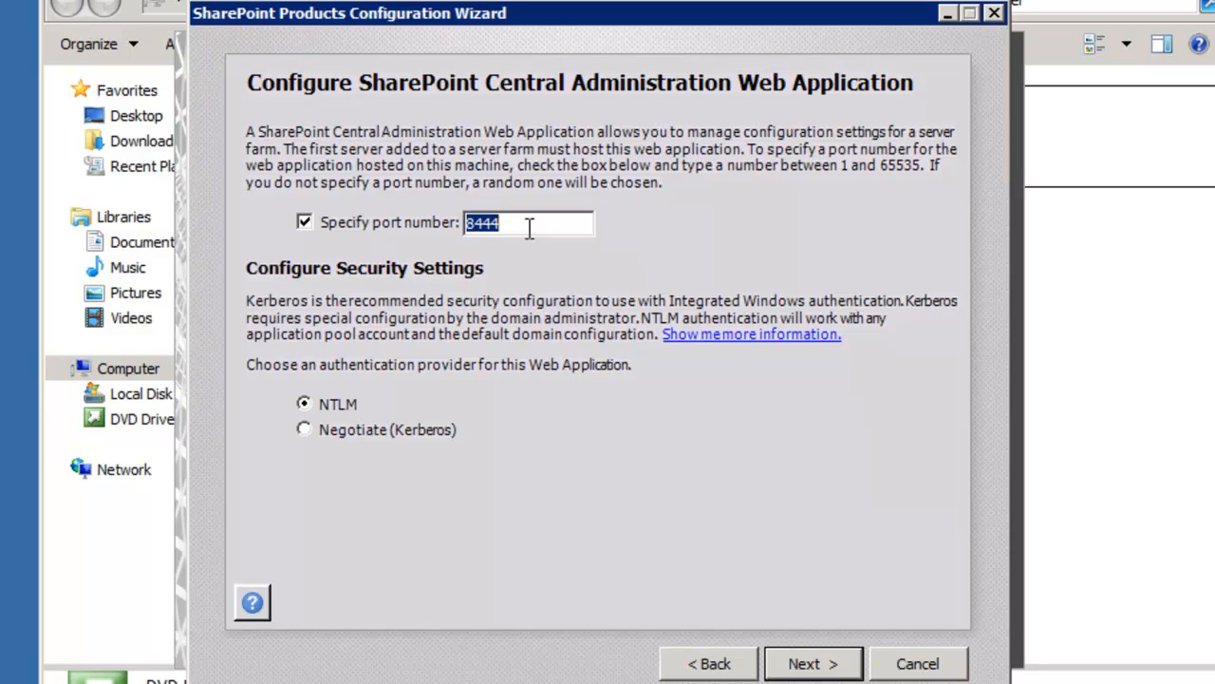
{"action": "type", "text": "17"}
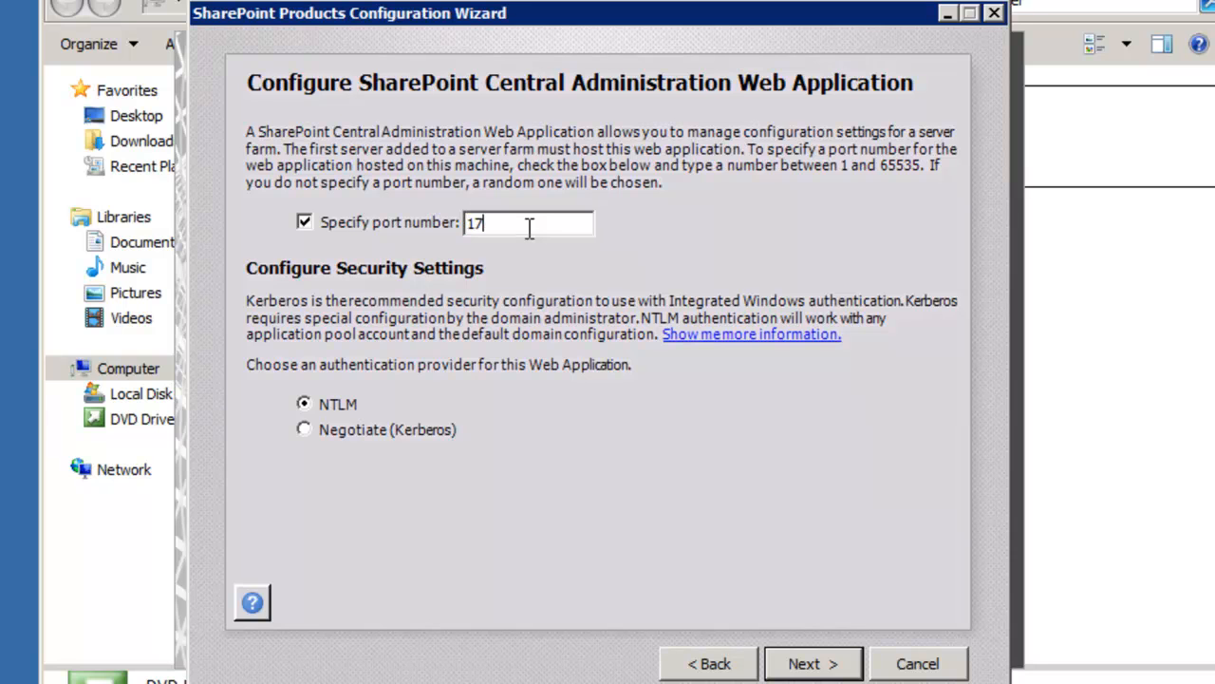
{"action": "type", "text": "012"}
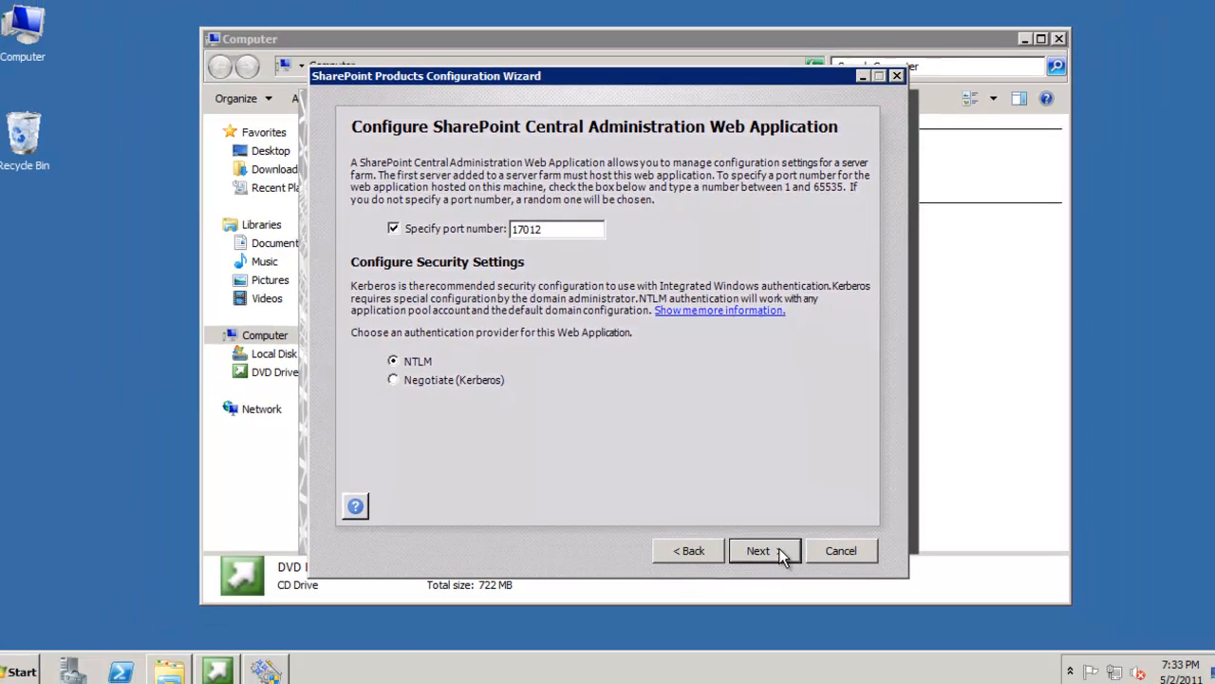
{"action": "left_click", "coordinate": [760, 550]}
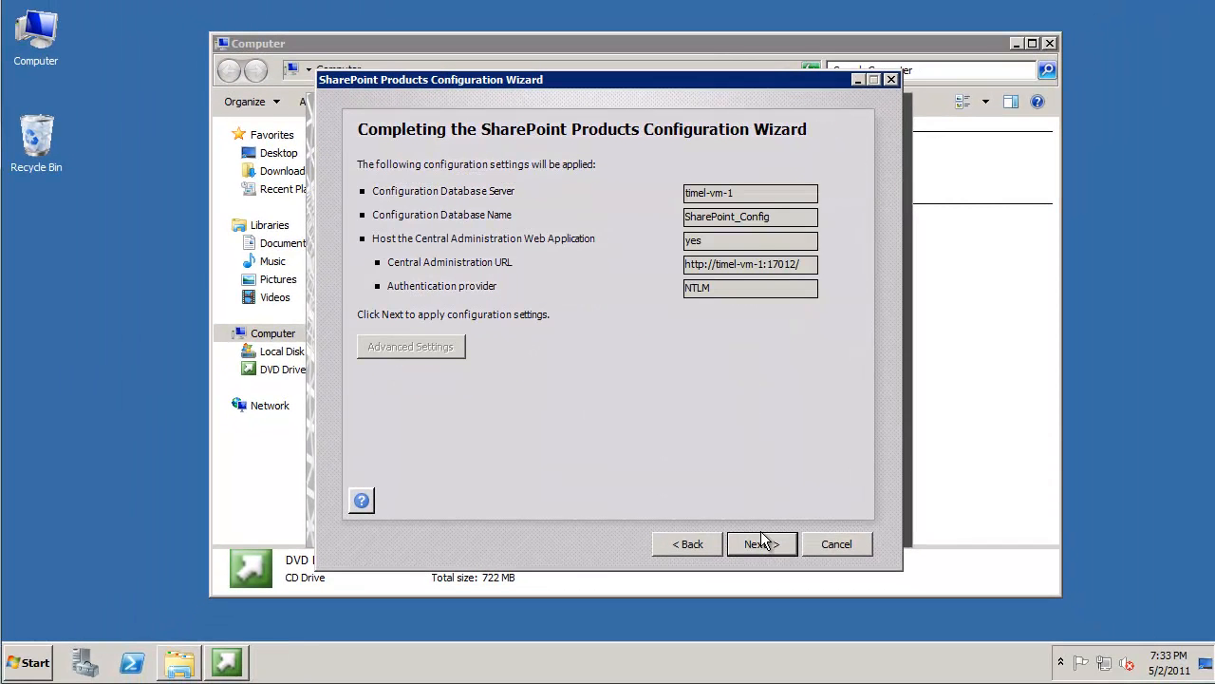
{"action": "left_click", "coordinate": [760, 543]}
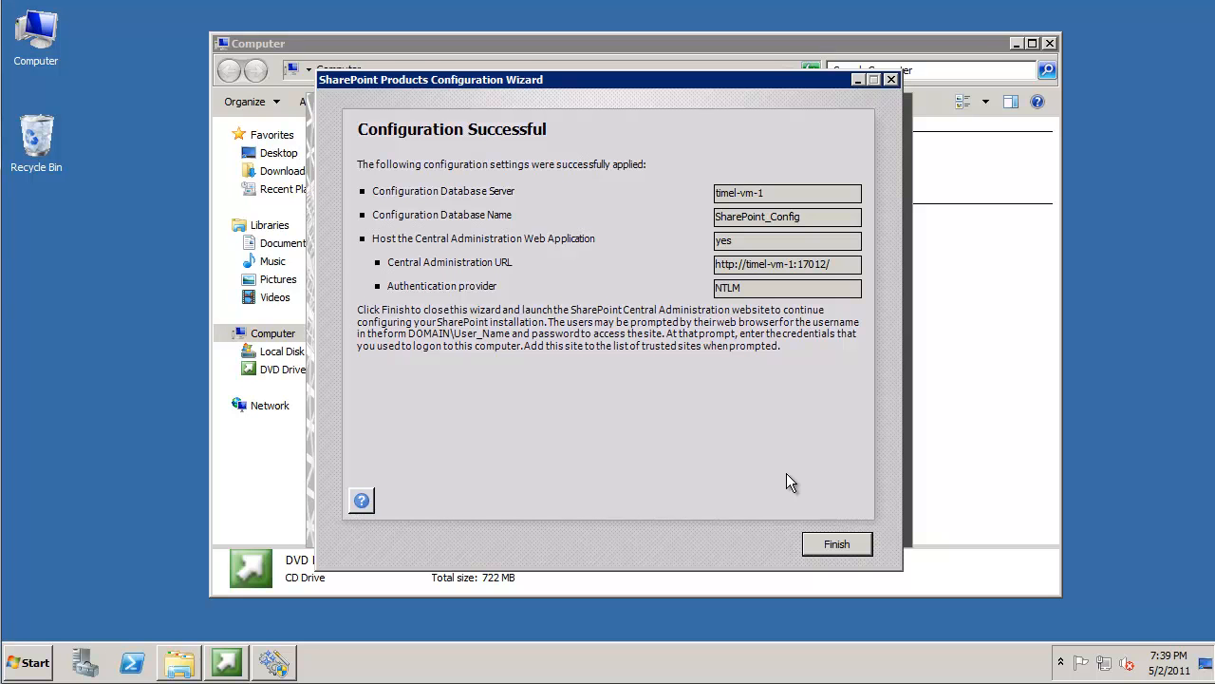
{"action": "mouse_move", "coordinate": [837, 543]}
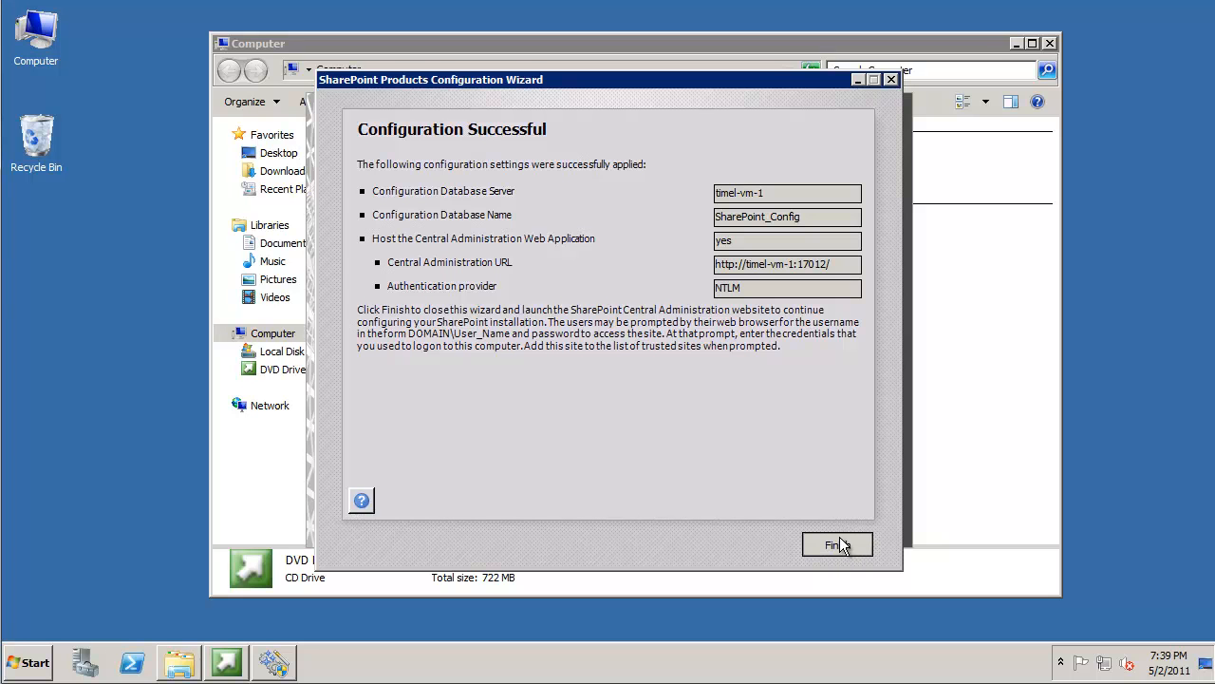
- Launch Central Administration, join the improvement program, and cancel the guided farm wizard
{"action": "left_click", "coordinate": [835, 543]}
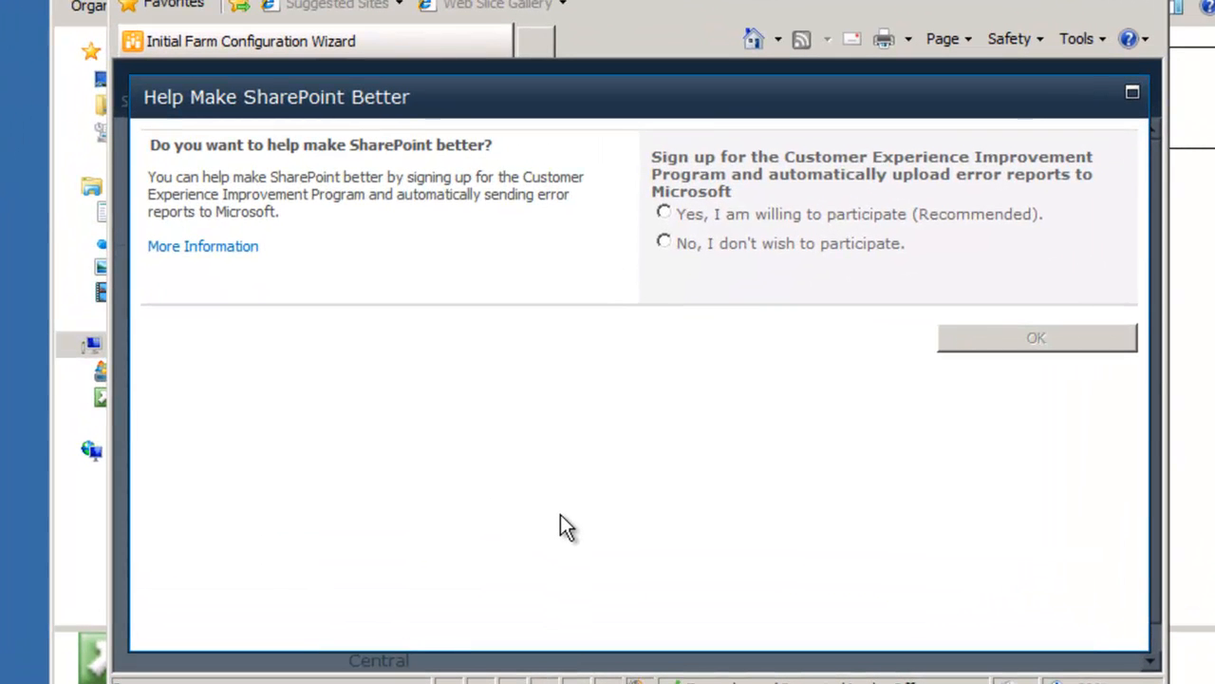
{"action": "mouse_move", "coordinate": [665, 243]}
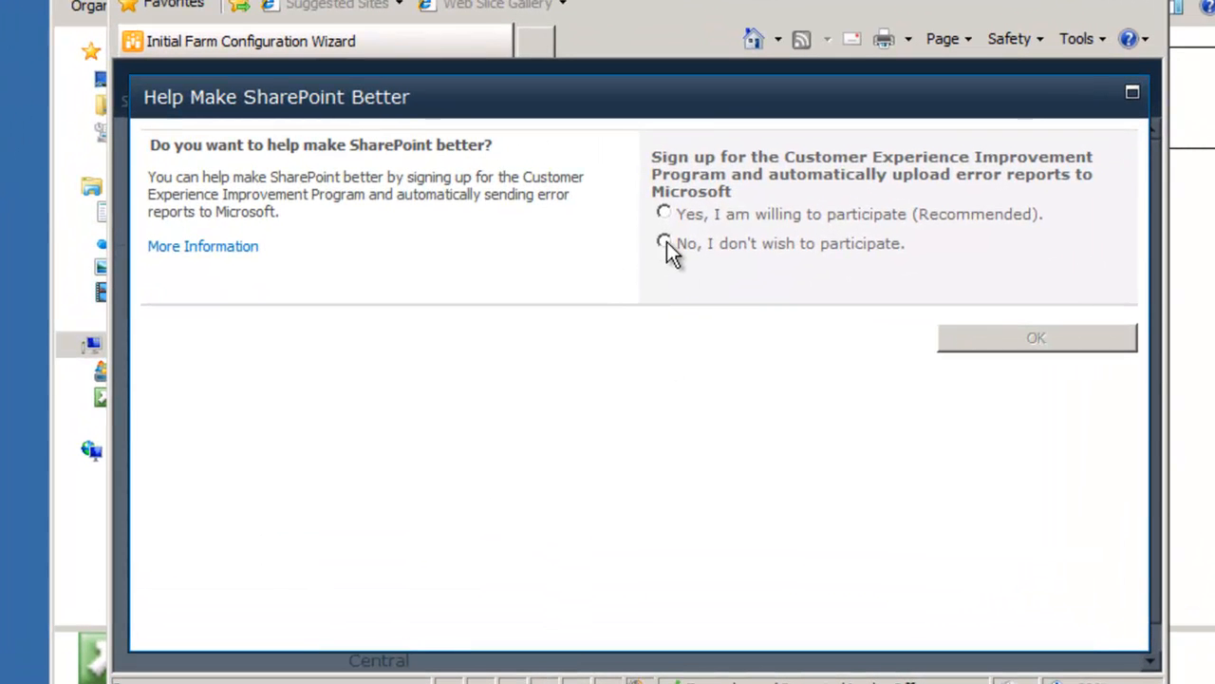
{"action": "left_click", "coordinate": [665, 213]}
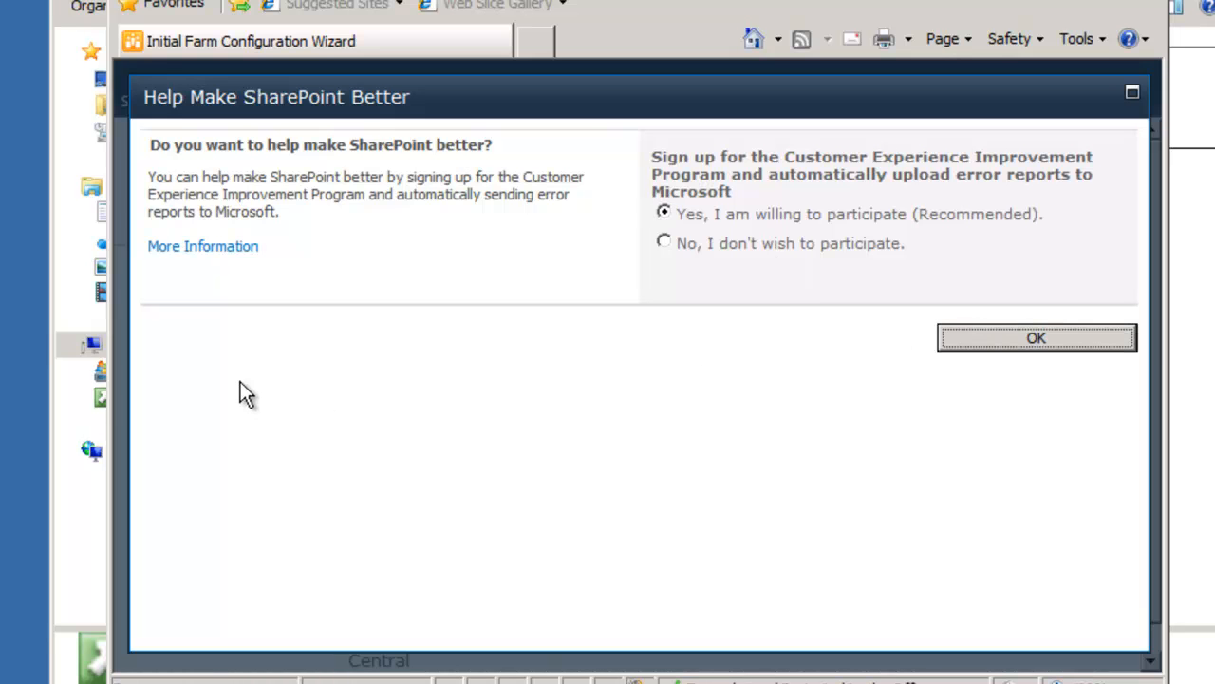
{"action": "left_click", "coordinate": [1037, 338]}
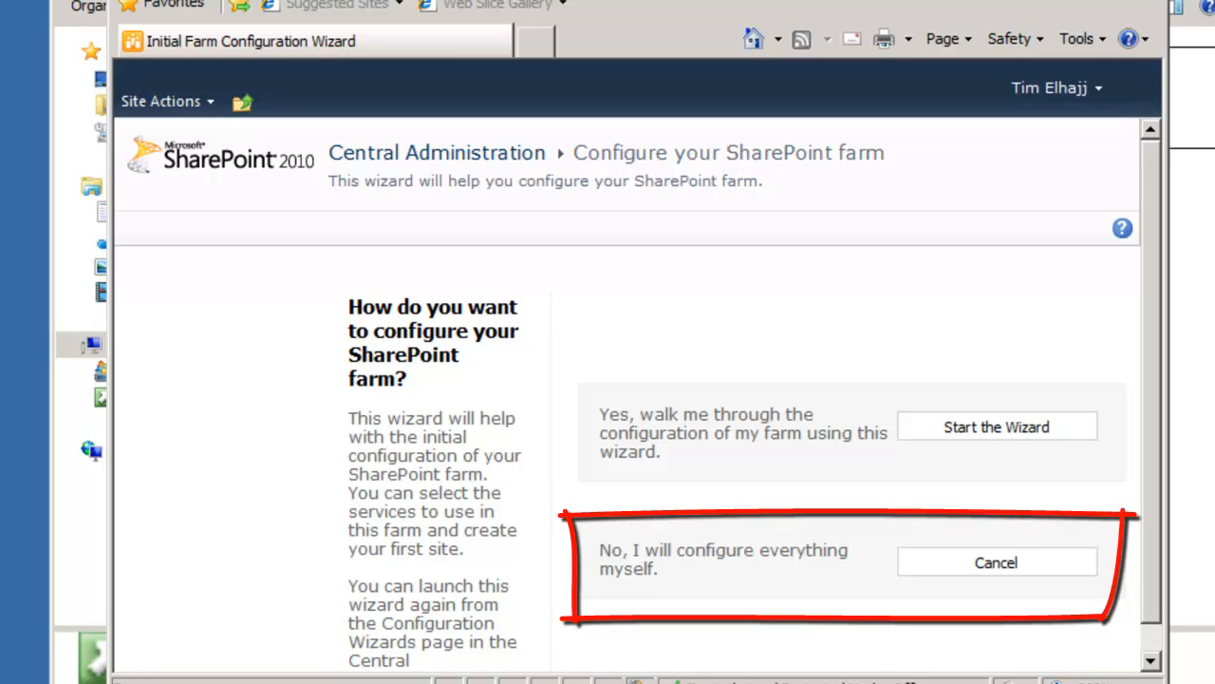
{"action": "mouse_move", "coordinate": [767, 585]}
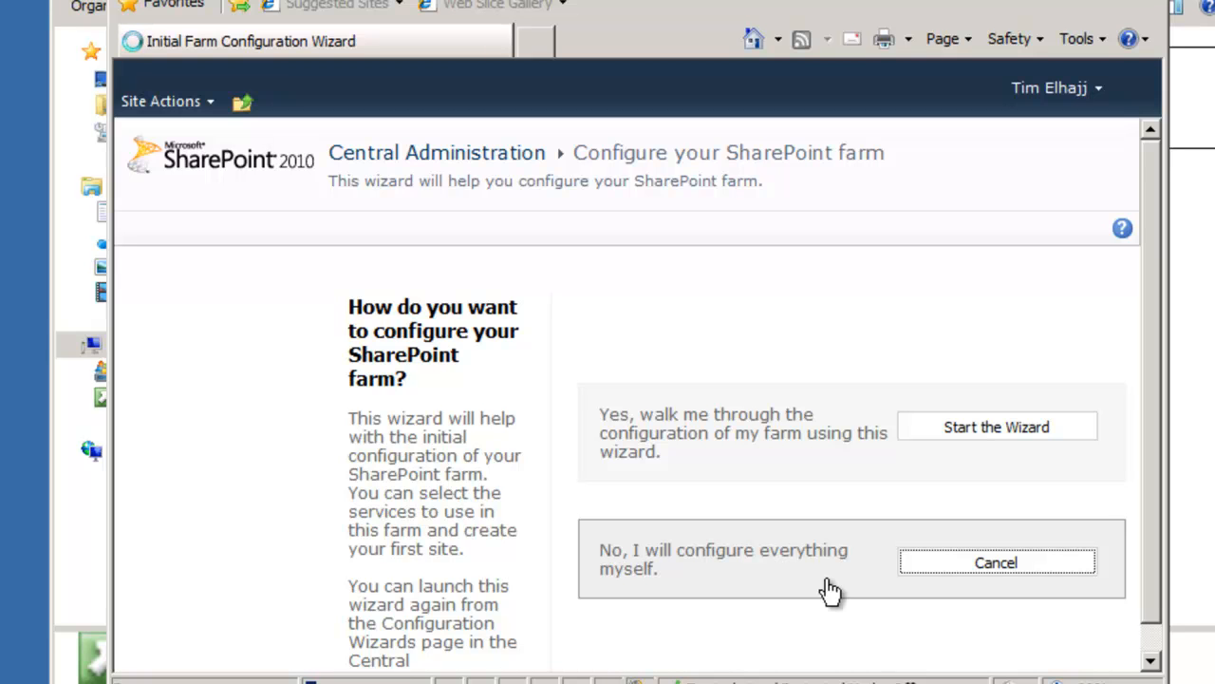
{"action": "left_click", "coordinate": [995, 562]}
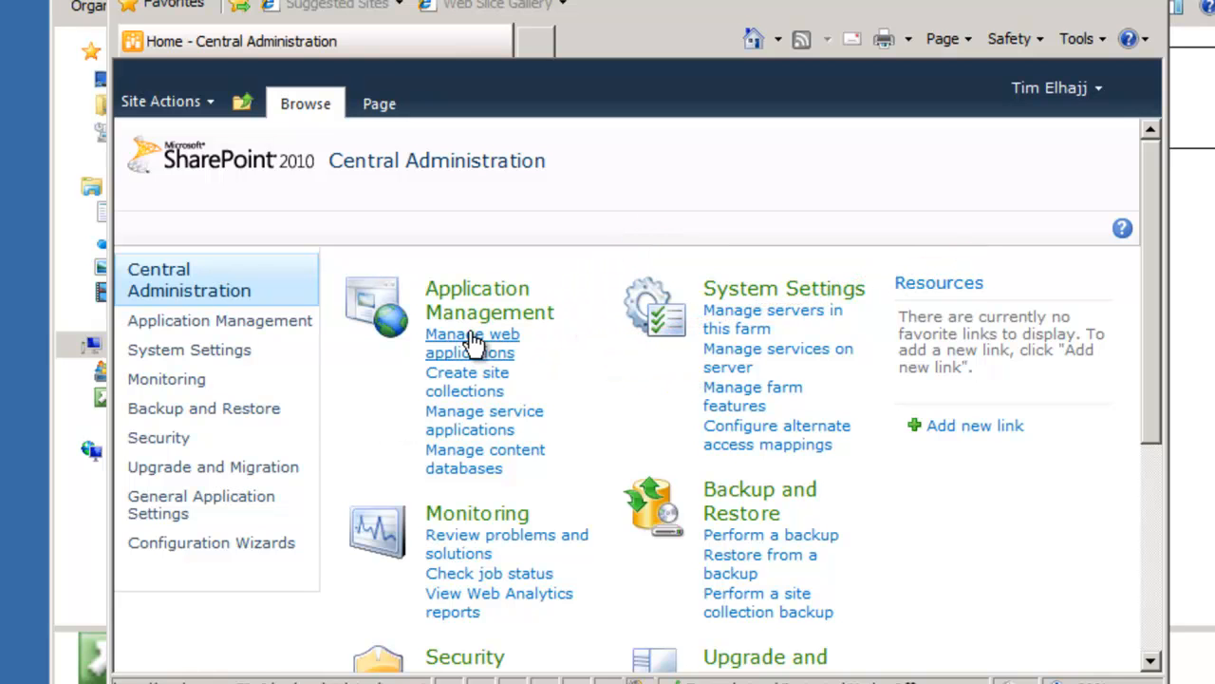
- From Manage web applications, start a new web application
{"action": "left_click", "coordinate": [471, 342]}
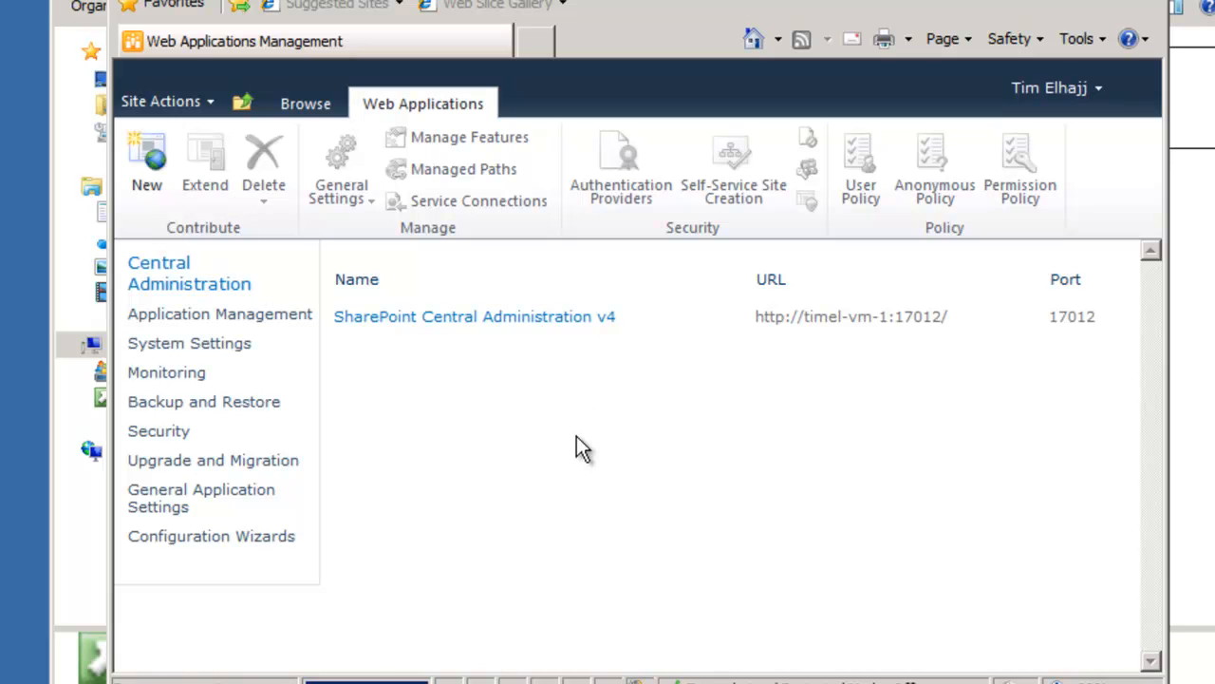
{"action": "mouse_move", "coordinate": [194, 200]}
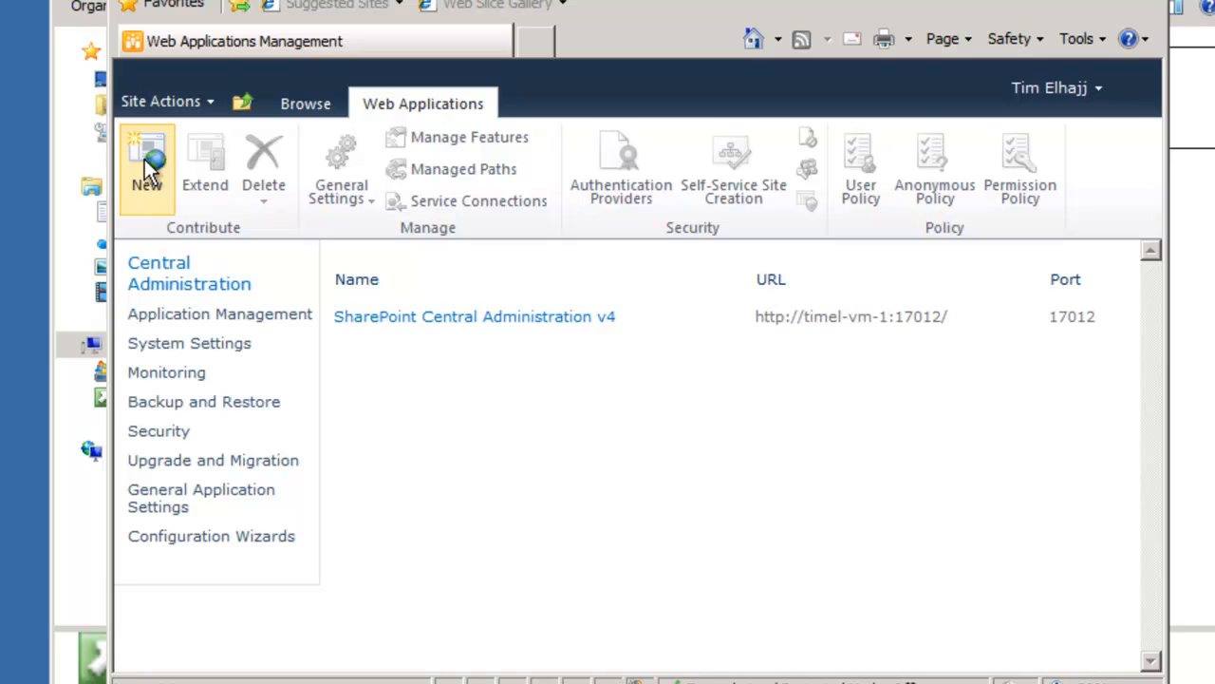
{"action": "left_click", "coordinate": [147, 156]}
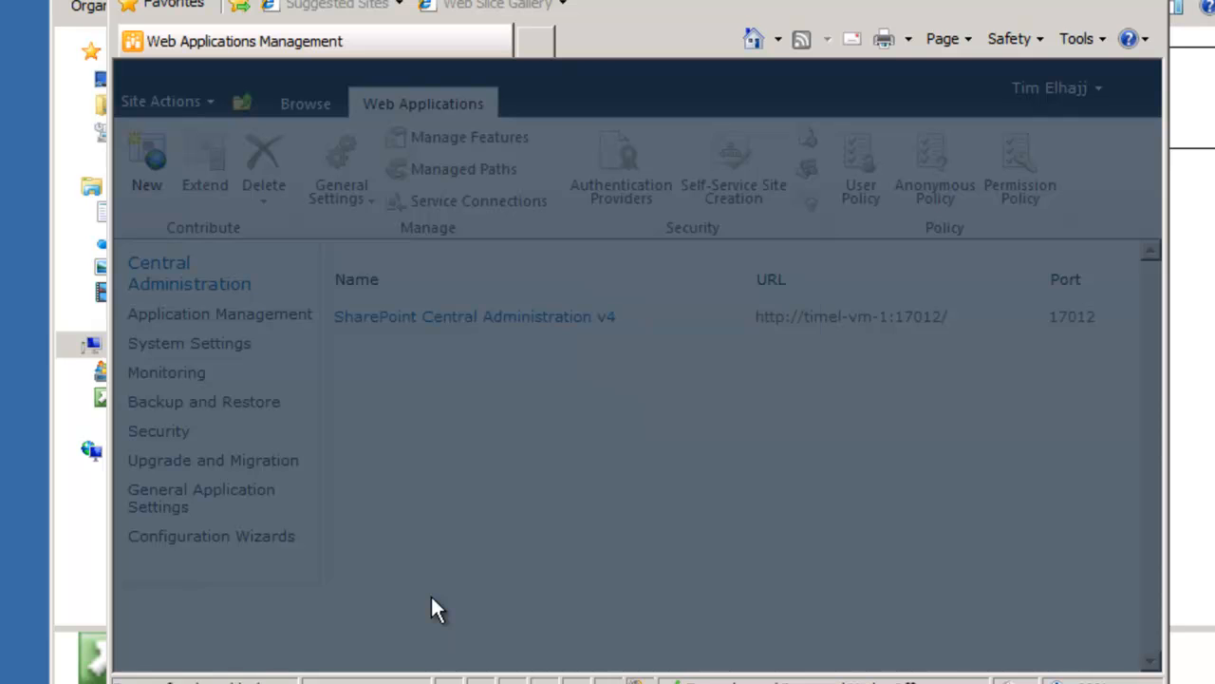
- Keep the defaults (Classic Mode, new IIS site on port 80) and create the web application
{"action": "left_click", "coordinate": [475, 315]}
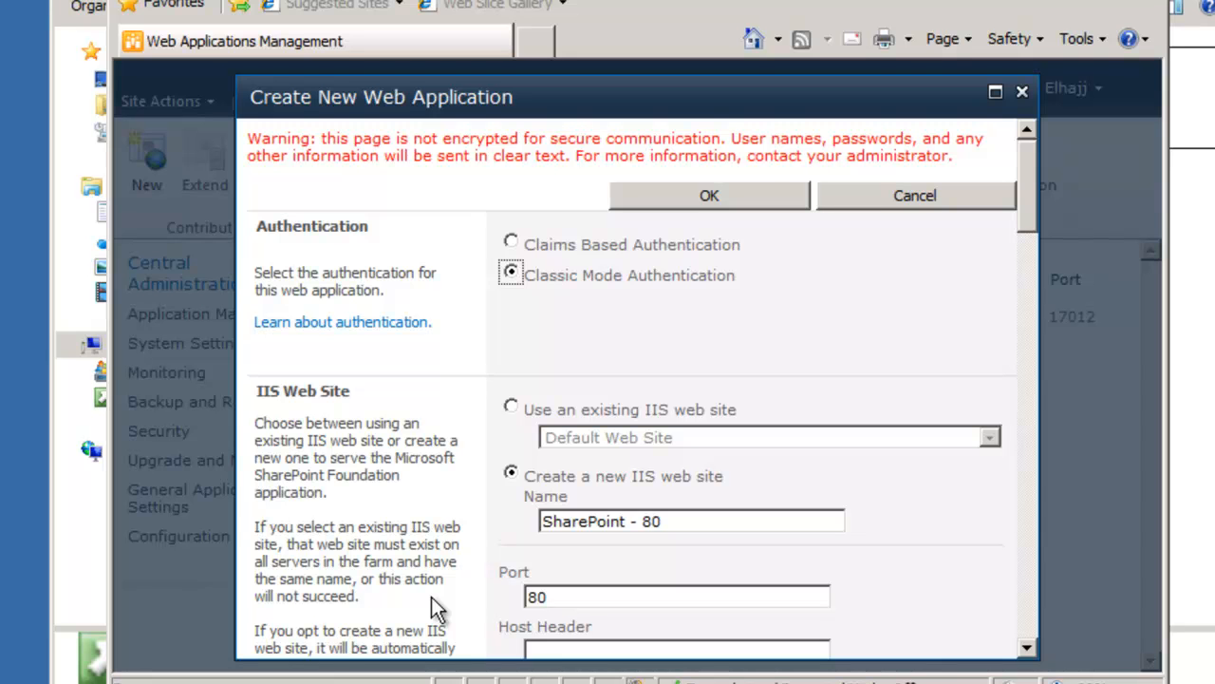
{"action": "mouse_move", "coordinate": [892, 368]}
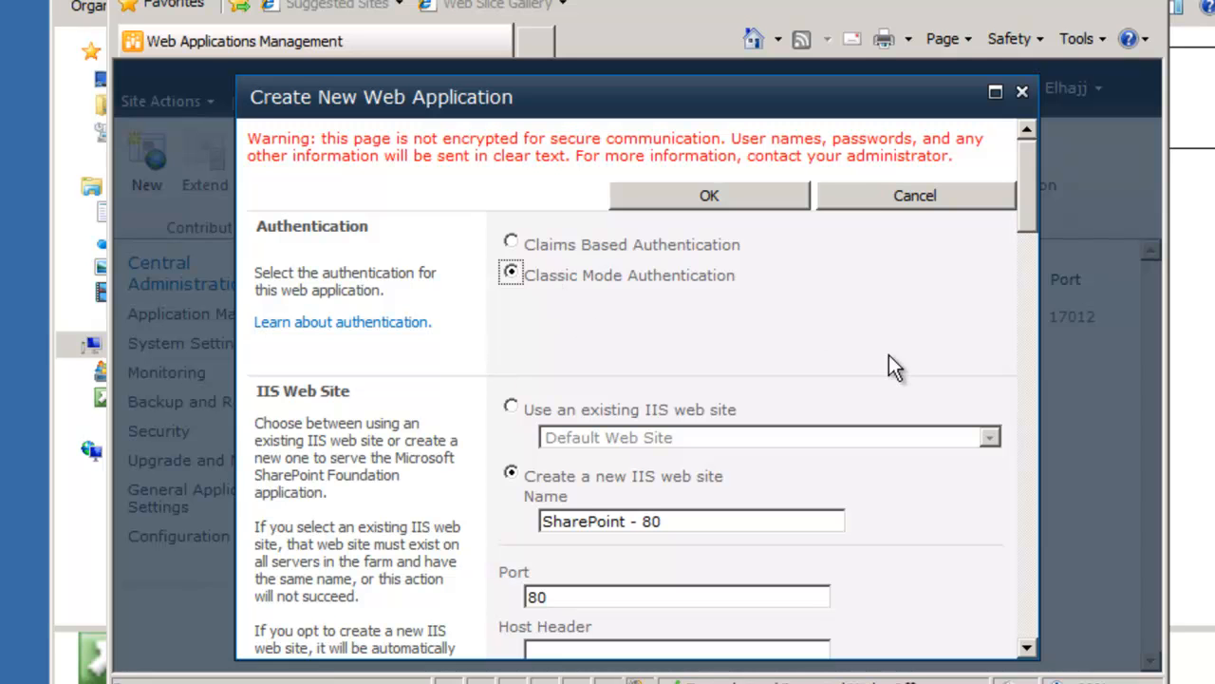
{"action": "scroll", "scroll_direction": "down", "scroll_amount": 3}
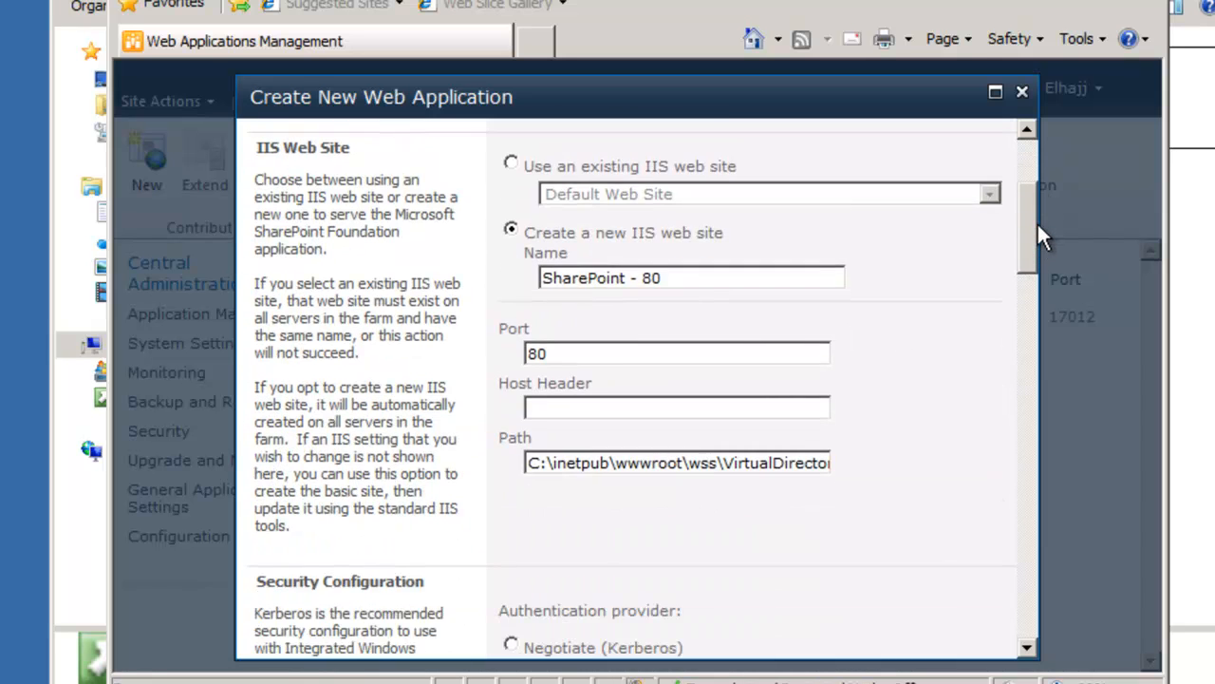
{"action": "scroll", "scroll_direction": "down", "scroll_amount": 3}
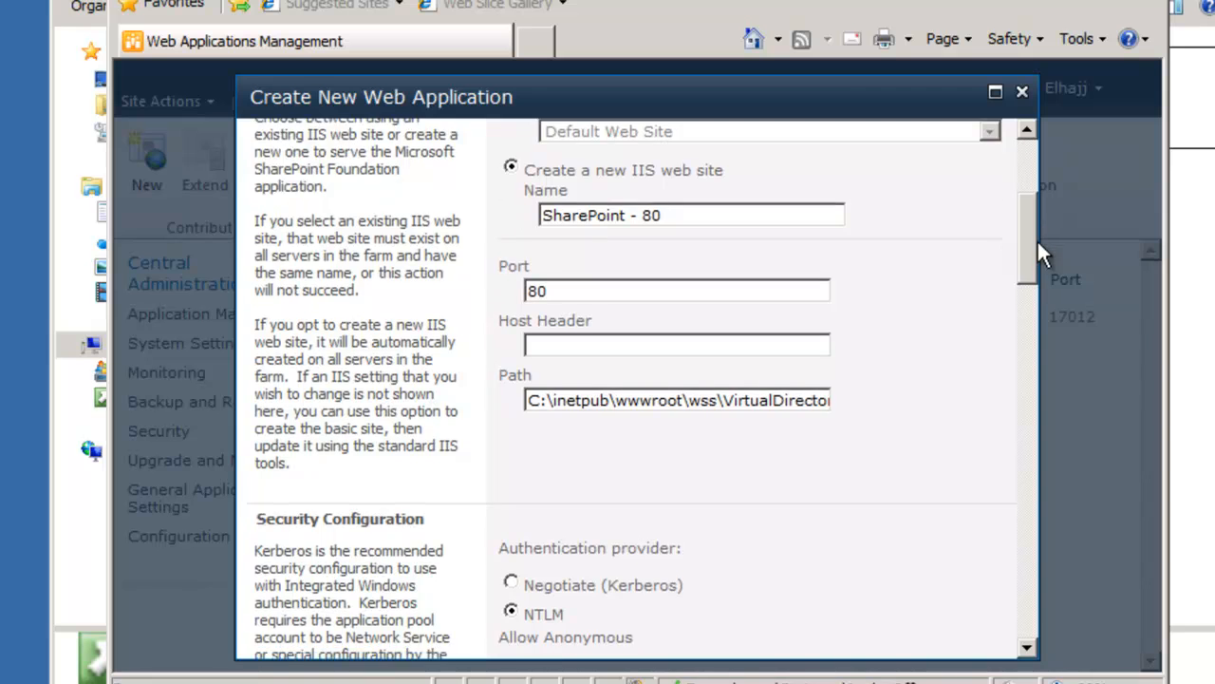
{"action": "scroll", "scroll_direction": "down", "scroll_amount": 3}
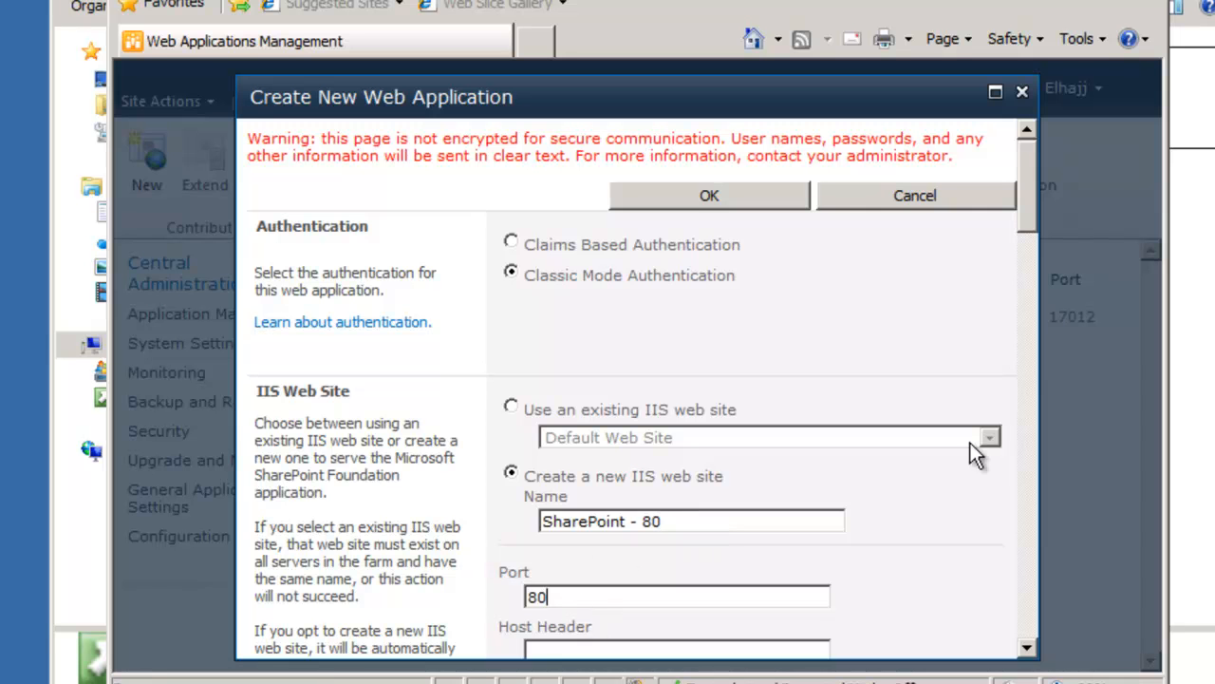
{"action": "mouse_move", "coordinate": [1033, 190]}
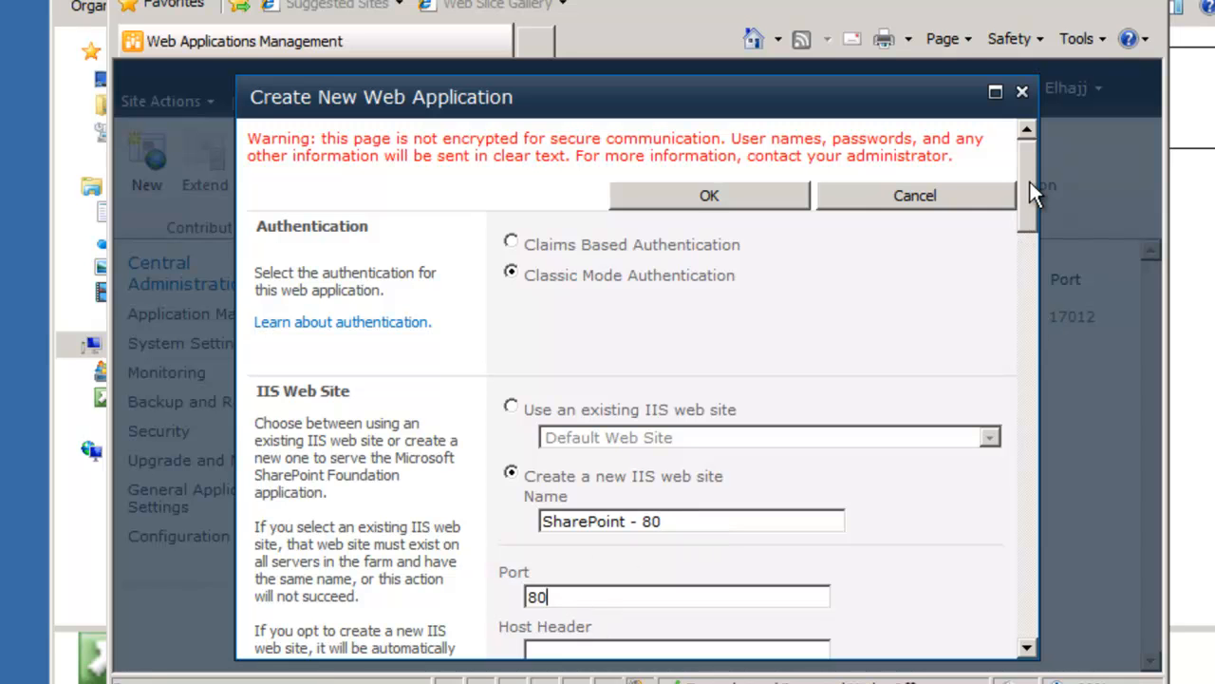
{"action": "scroll", "scroll_direction": "down", "scroll_amount": 3}
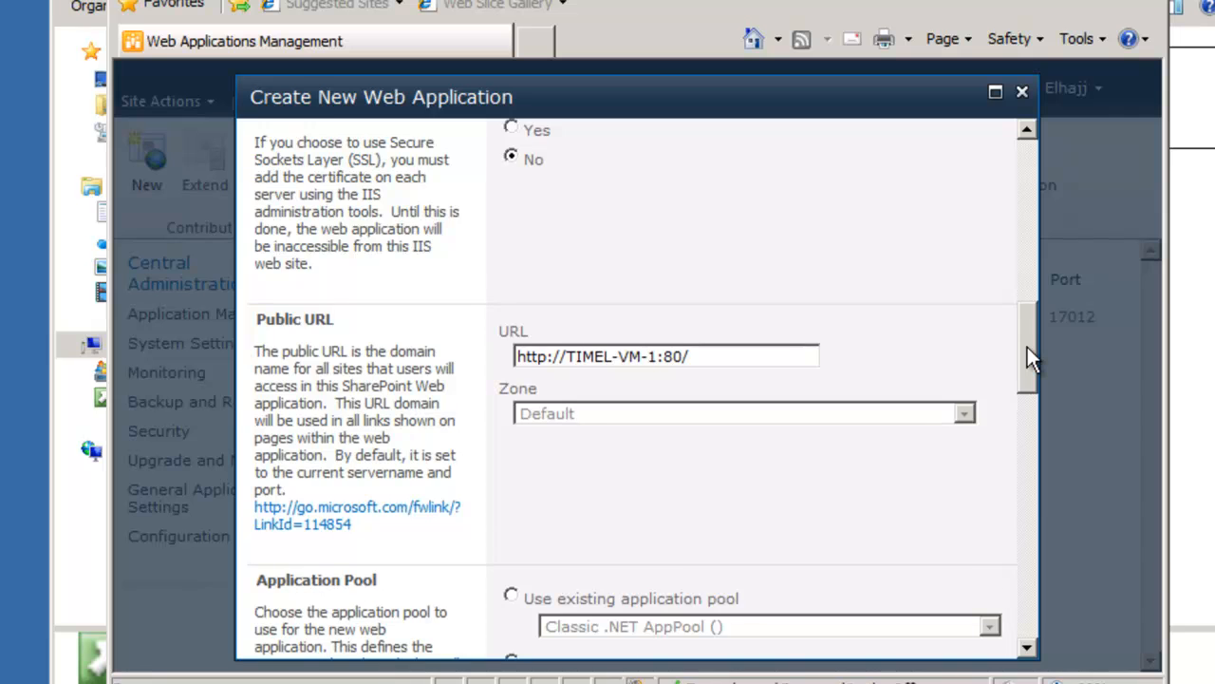
{"action": "scroll", "scroll_direction": "down", "scroll_amount": 3}
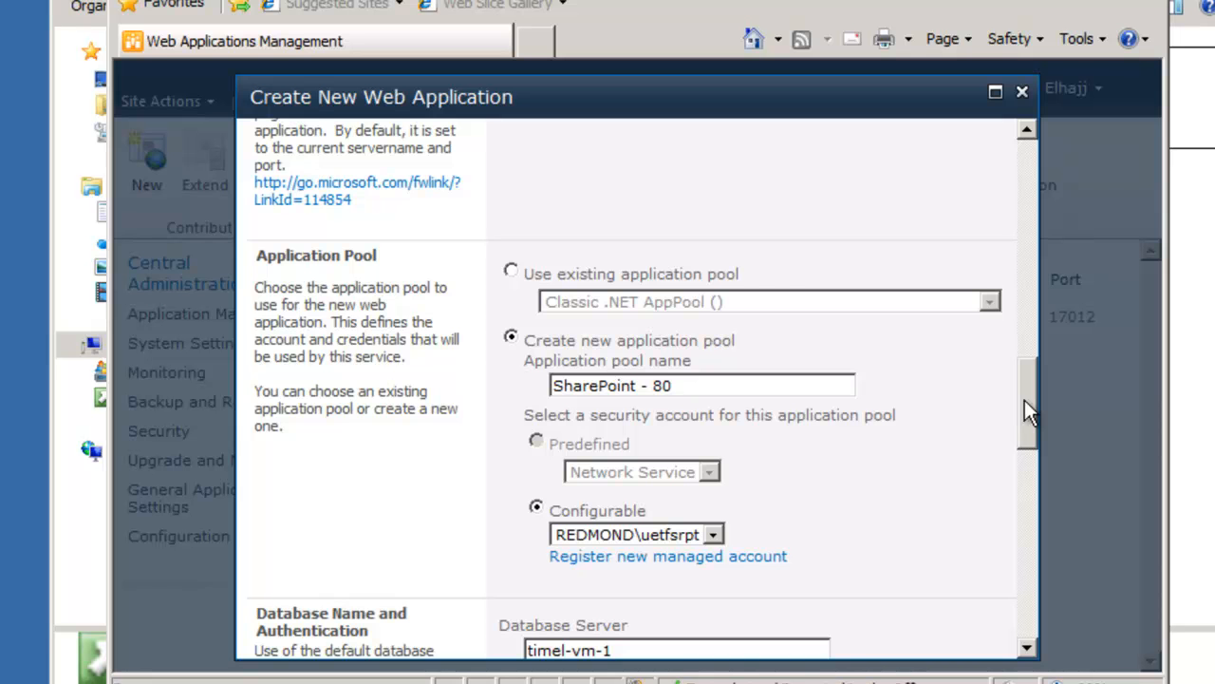
{"action": "scroll", "scroll_direction": "down", "scroll_amount": 3}
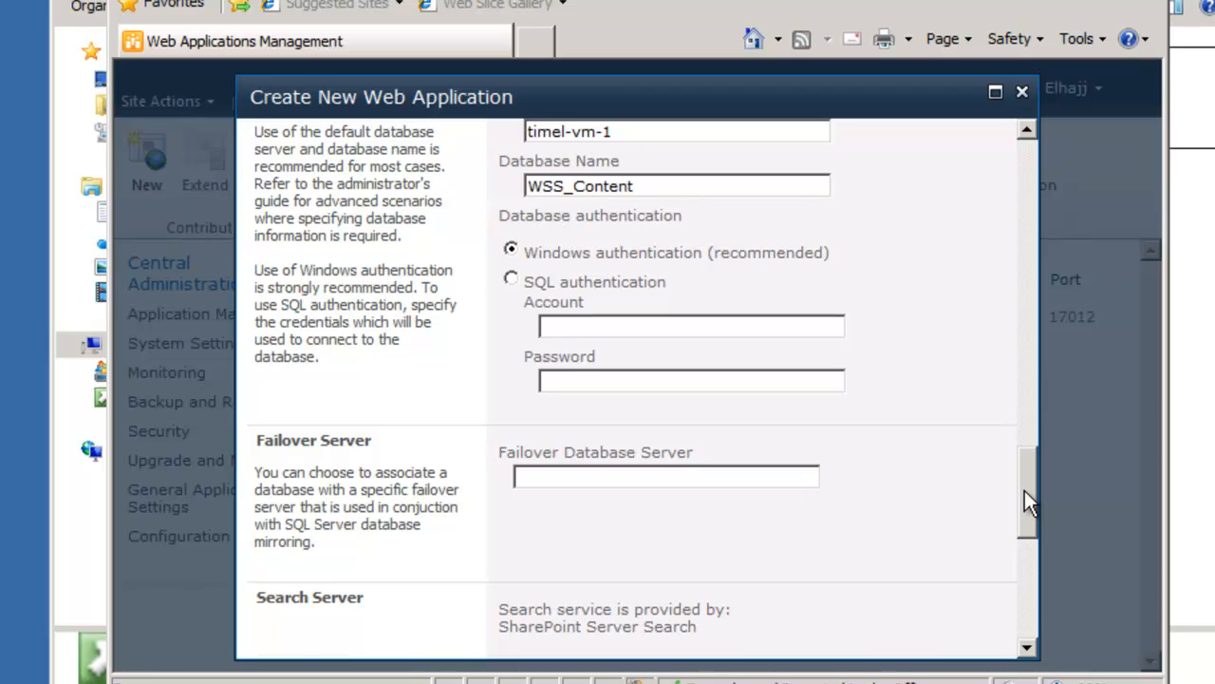
{"action": "scroll", "scroll_direction": "down", "scroll_amount": 3}
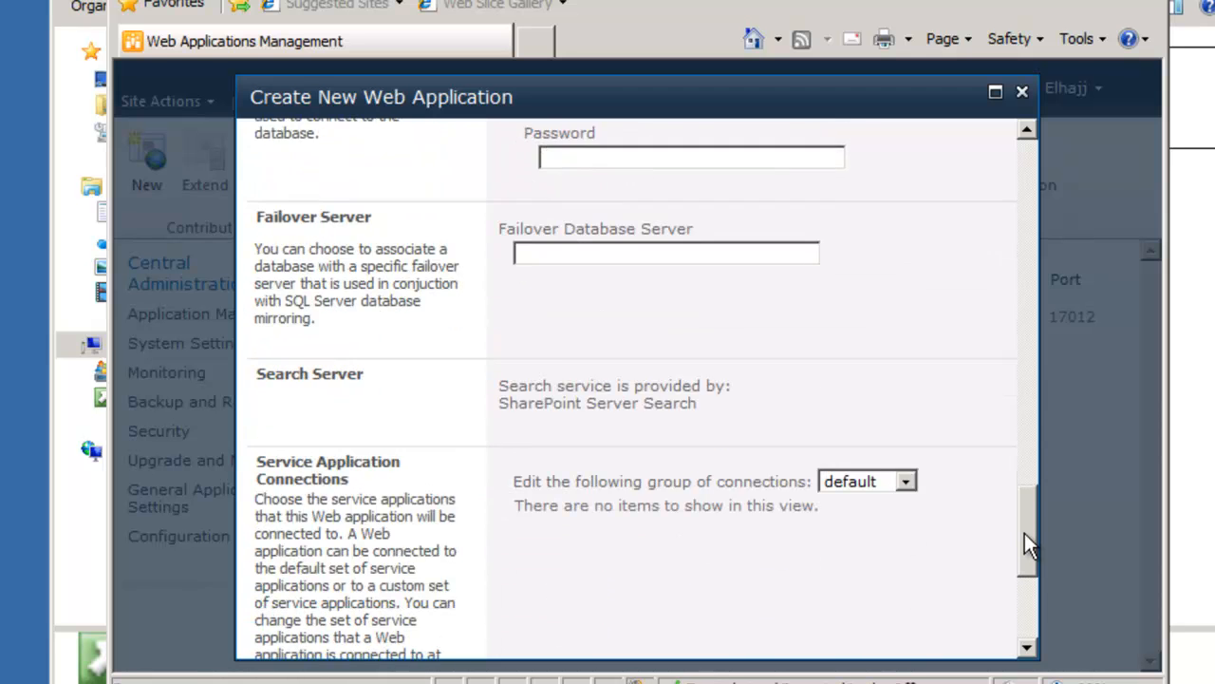
{"action": "scroll", "scroll_direction": "down", "scroll_amount": 3}
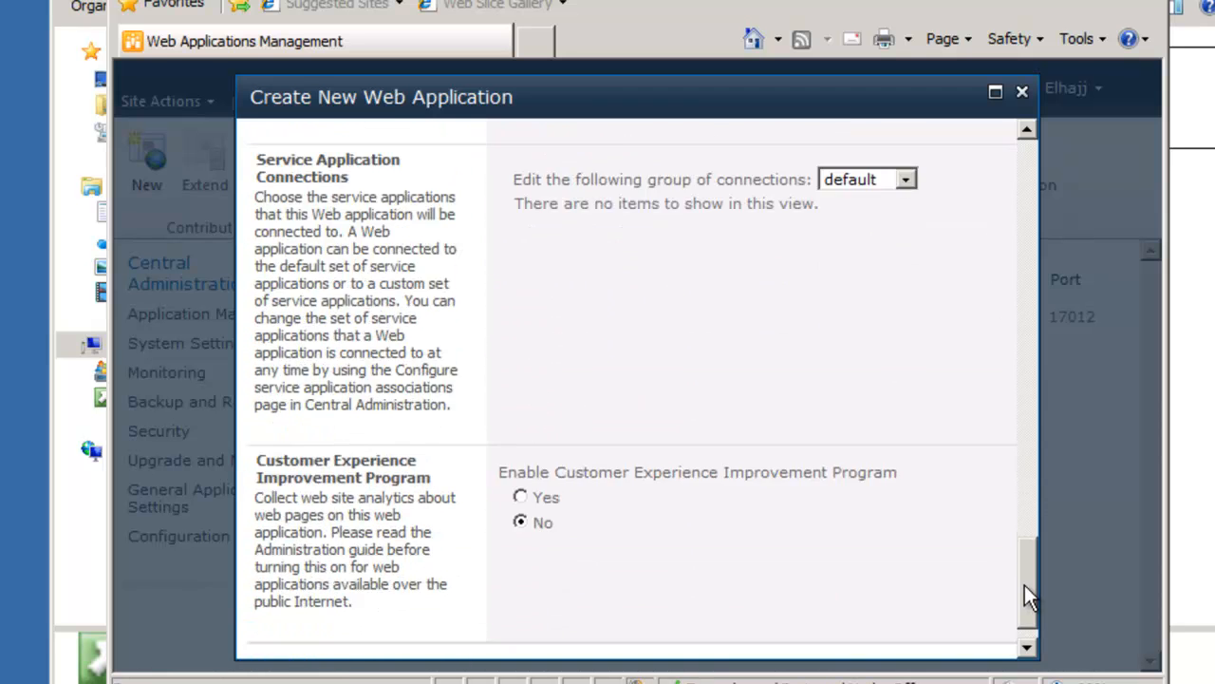
{"action": "scroll", "scroll_direction": "down", "scroll_amount": 3}
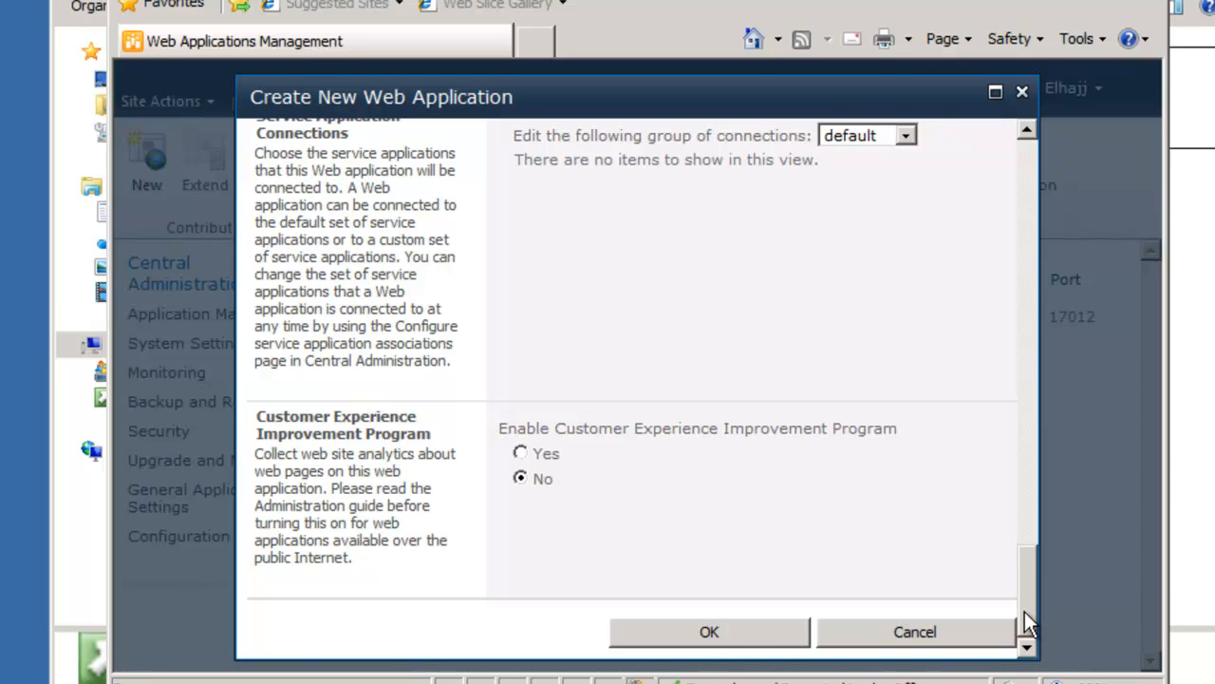
{"action": "mouse_move", "coordinate": [737, 636]}
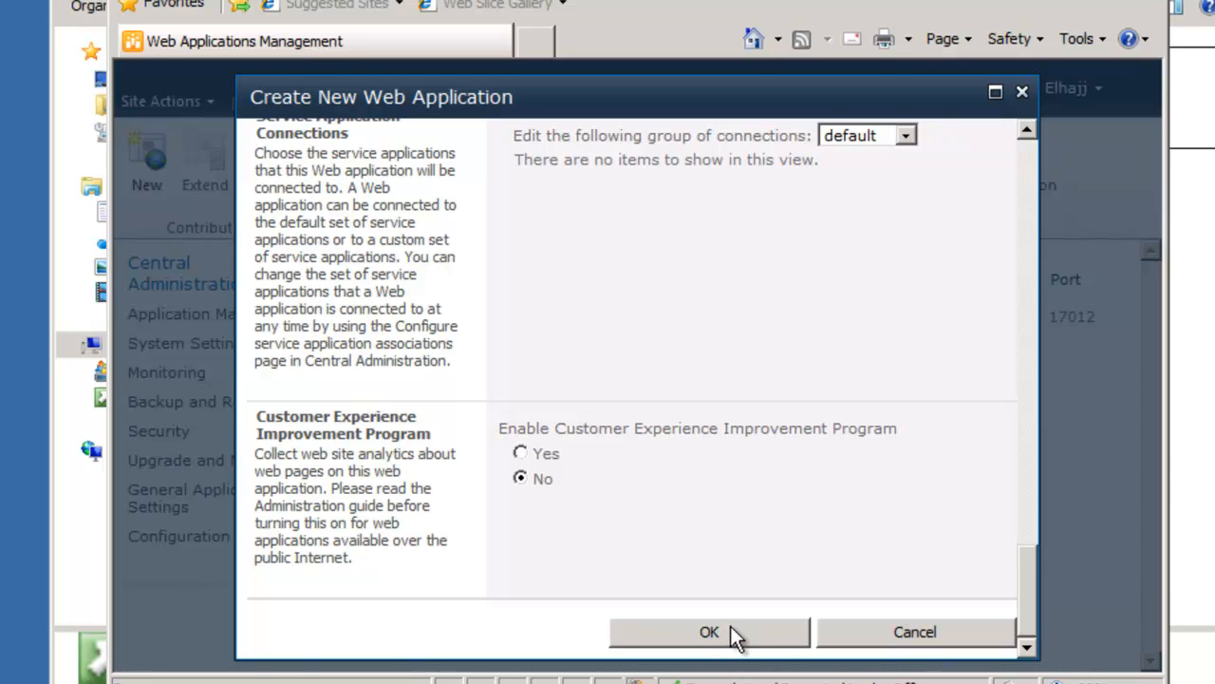
{"action": "left_click", "coordinate": [710, 631]}
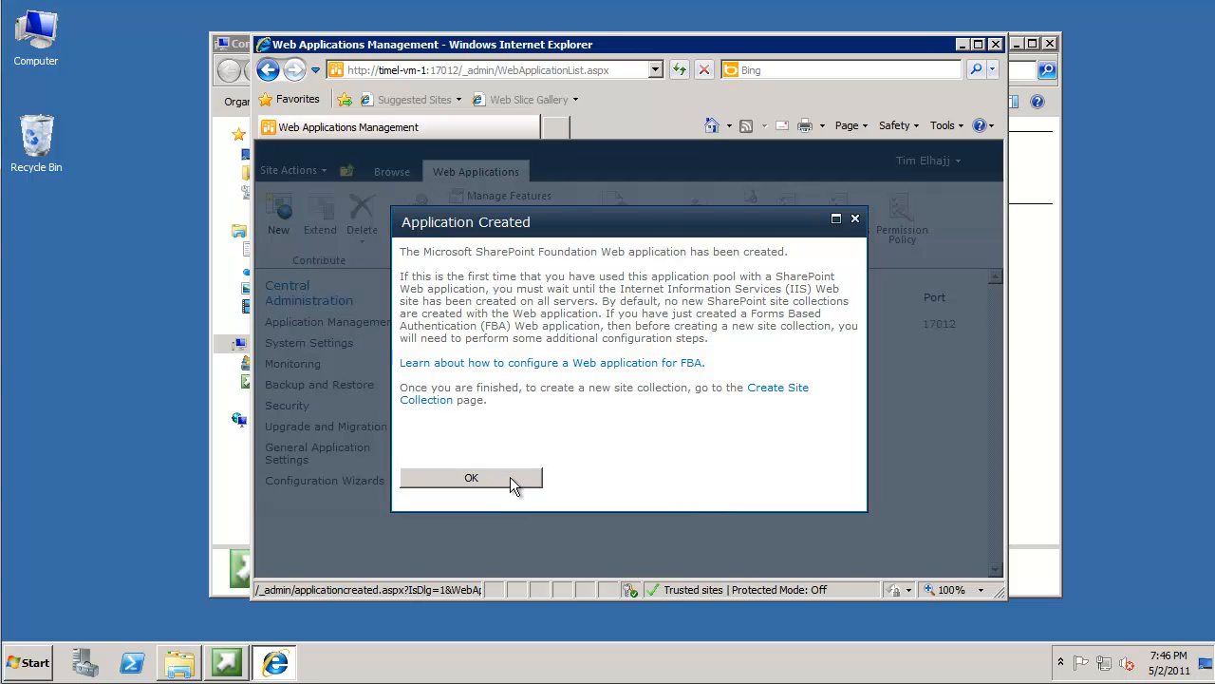
- Dismiss the Application Created notice
{"action": "left_click", "coordinate": [471, 479]}
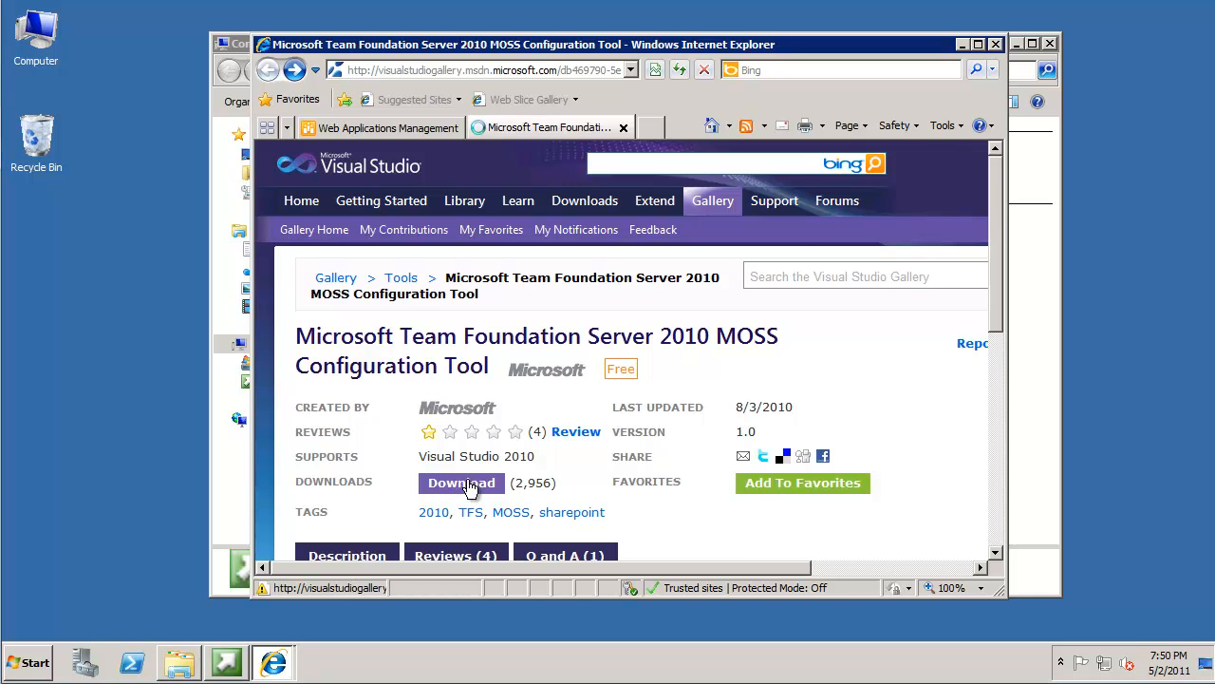
- Download the MOSS Configuration Tool installer and save it to the Desktop
{"action": "left_click", "coordinate": [462, 482]}
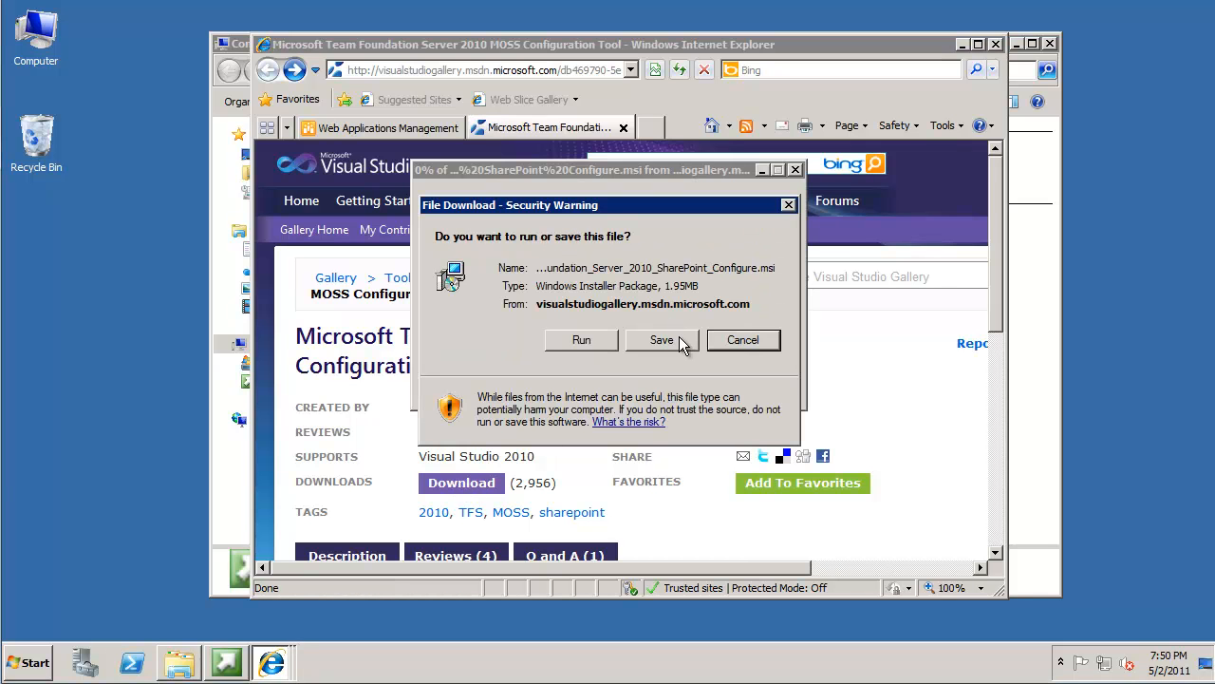
{"action": "left_click", "coordinate": [661, 340]}
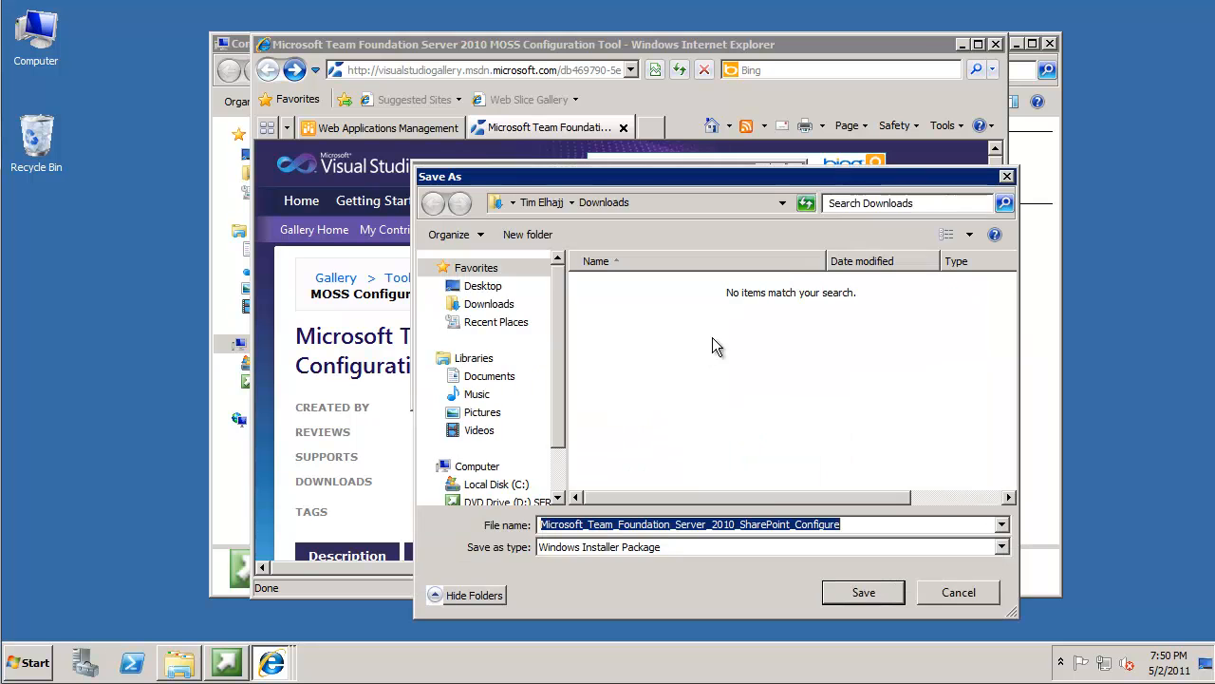
{"action": "left_click", "coordinate": [482, 285]}
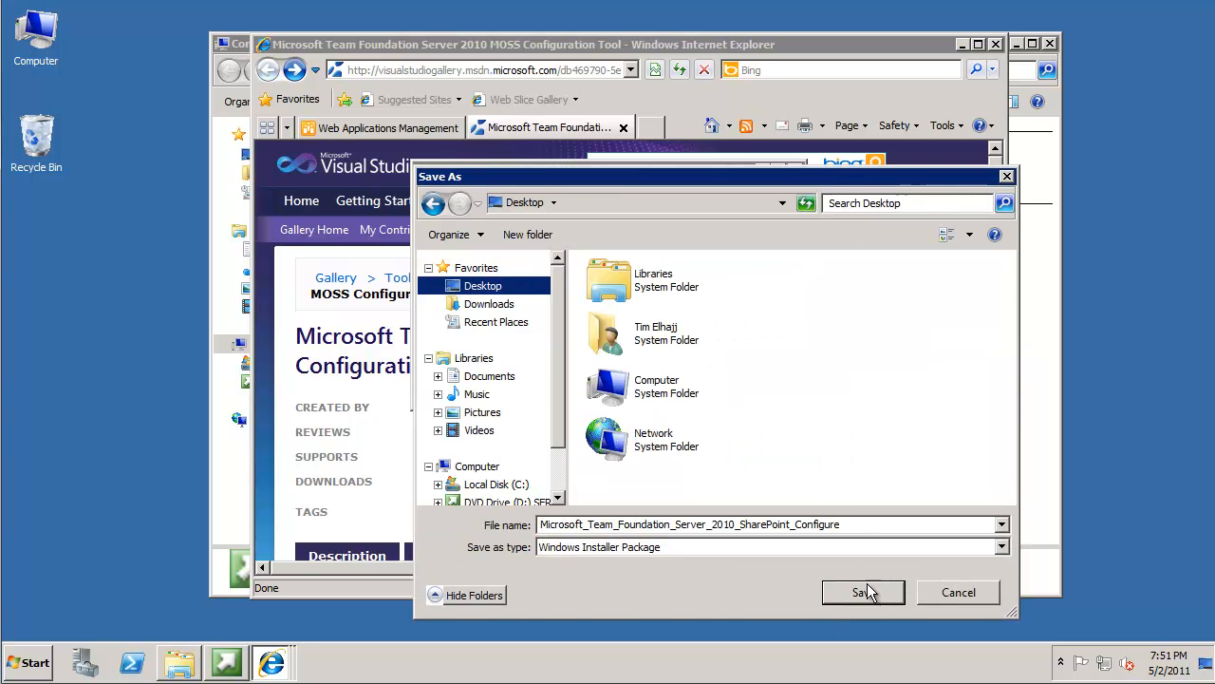
{"action": "left_click", "coordinate": [859, 592]}
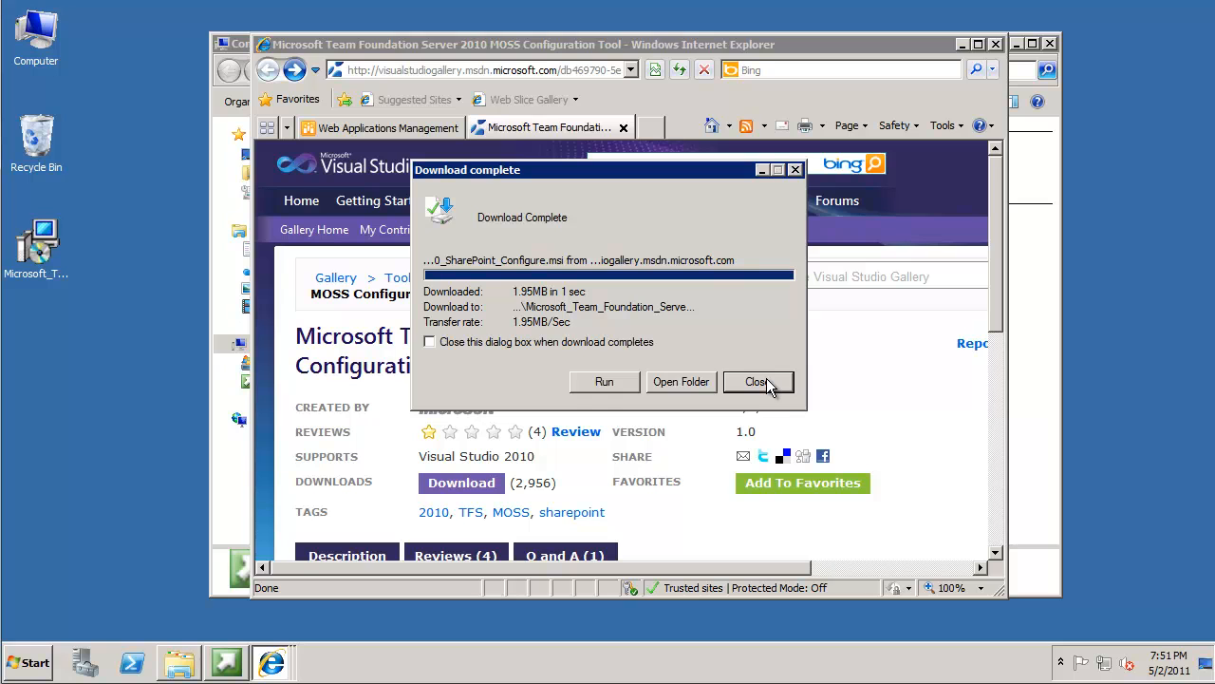
{"action": "left_click", "coordinate": [758, 380]}
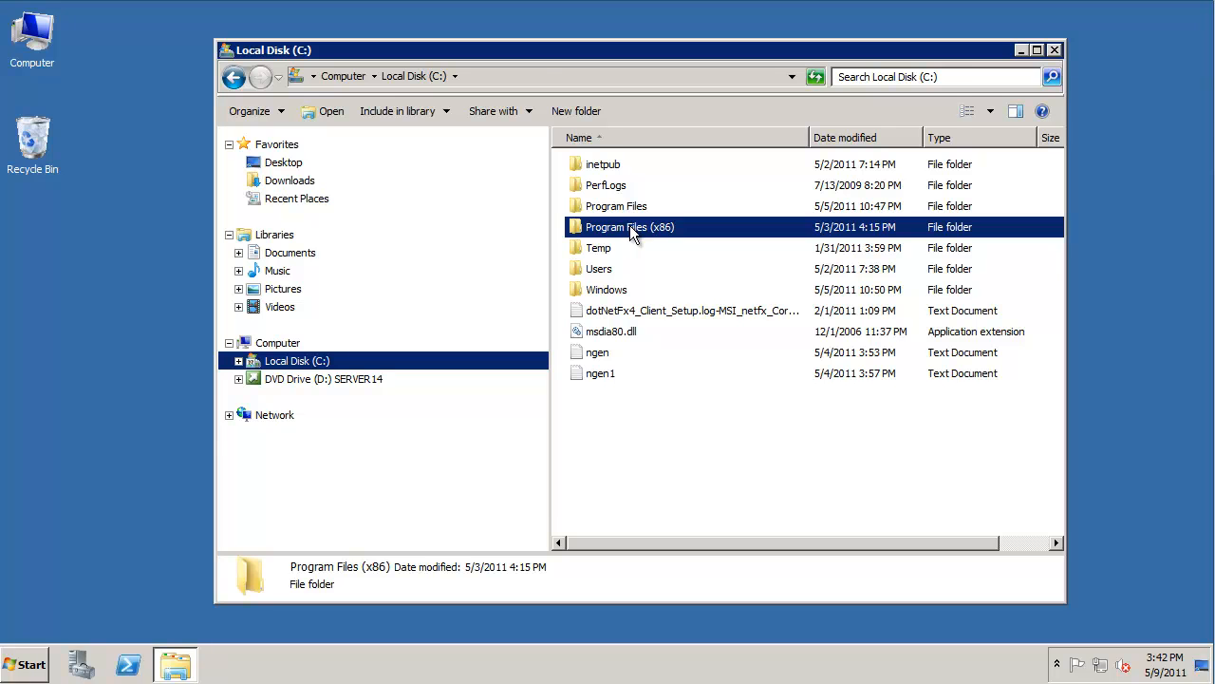
- Launch TfsMossConfigure from the TFS 2010 SharePoint Configure folder, allowing UAC
{"action": "double_click", "coordinate": [631, 226]}
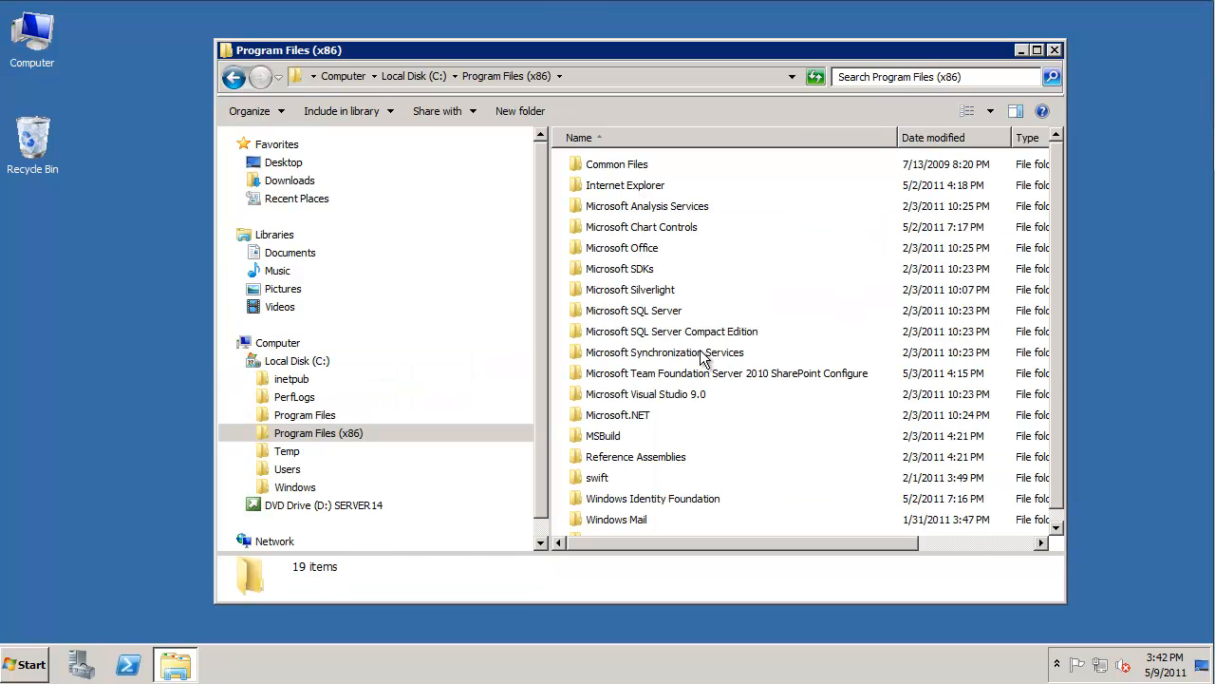
{"action": "left_click", "coordinate": [725, 372]}
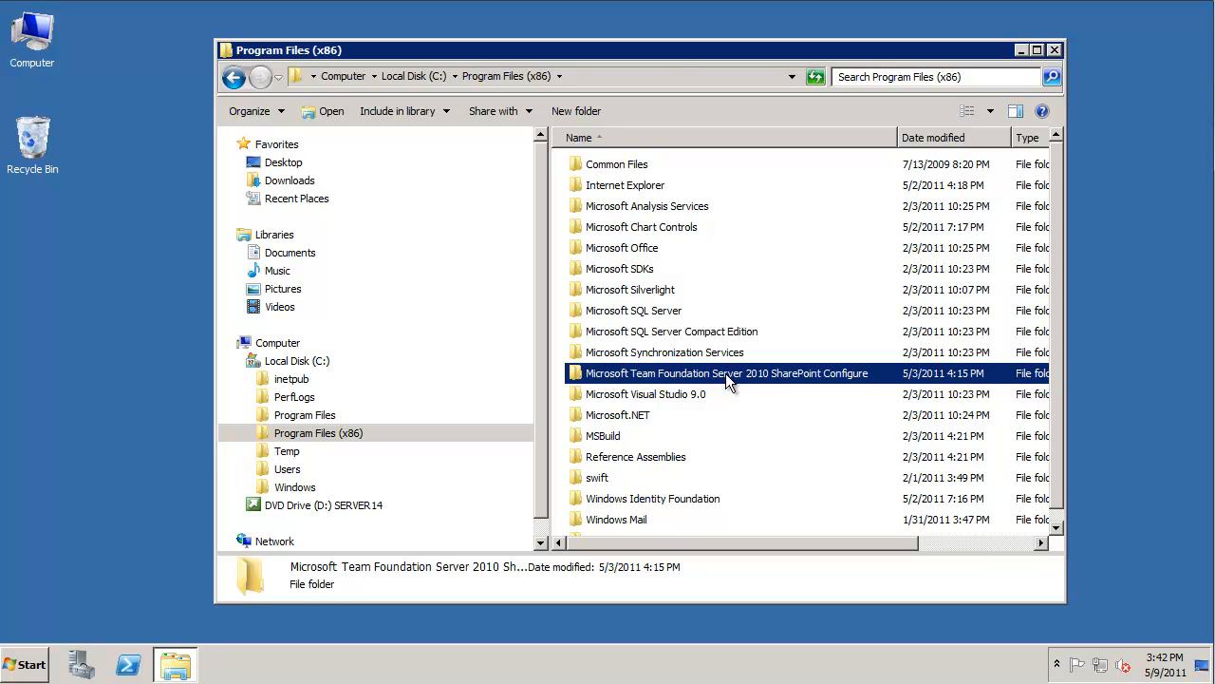
{"action": "double_click", "coordinate": [727, 372]}
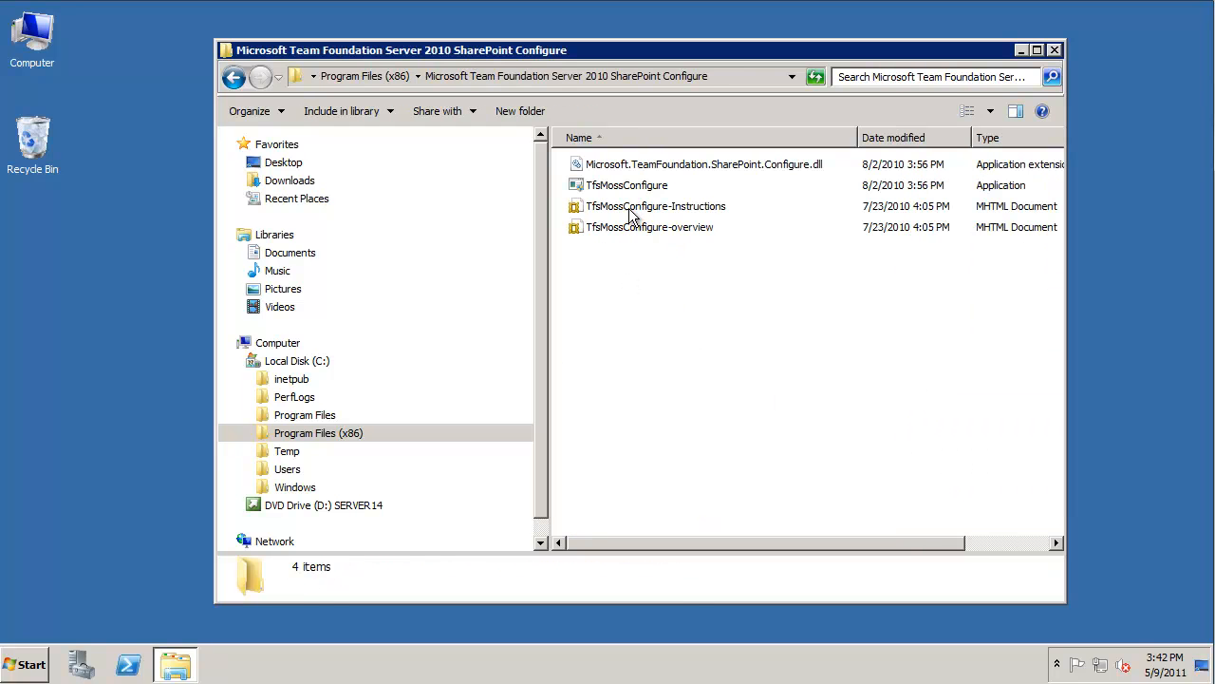
{"action": "double_click", "coordinate": [627, 185]}
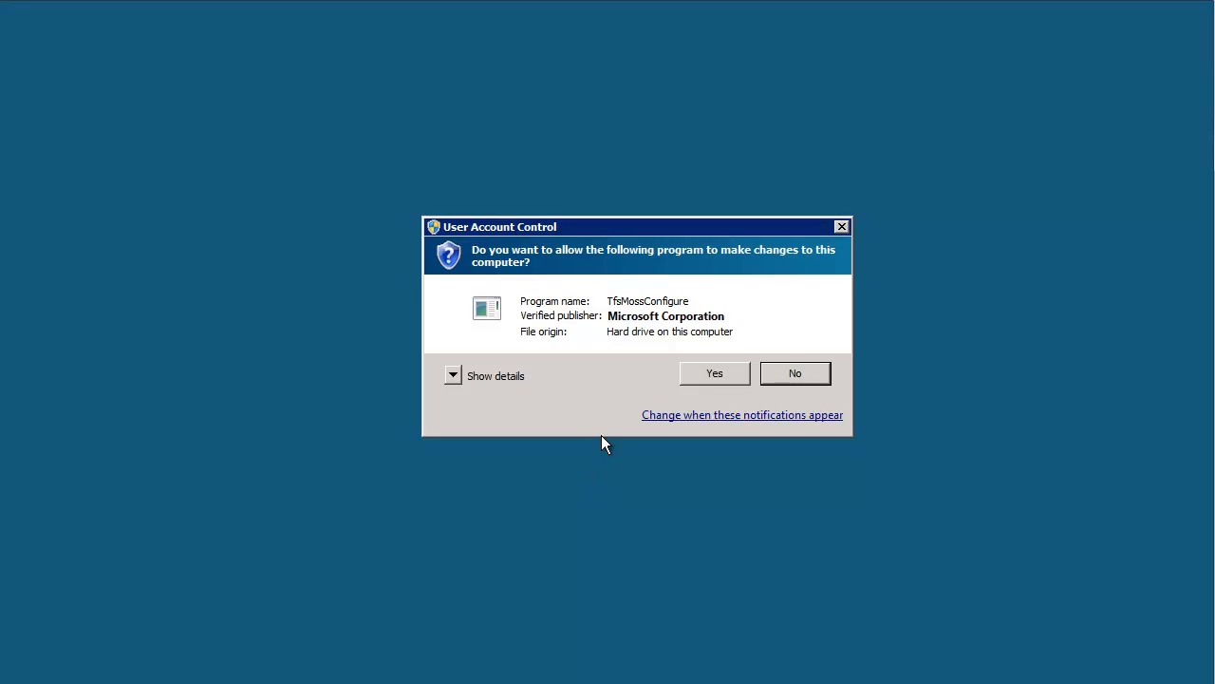
{"action": "left_click", "coordinate": [714, 372]}
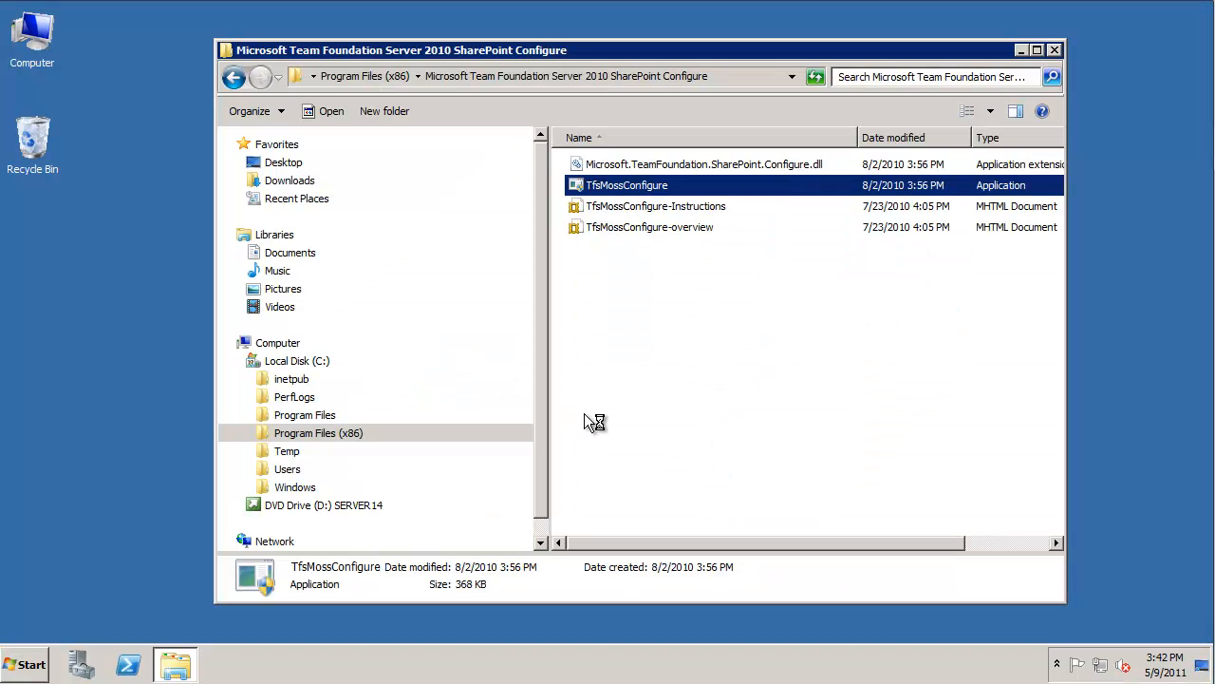
{"action": "mouse_move", "coordinate": [581, 408]}
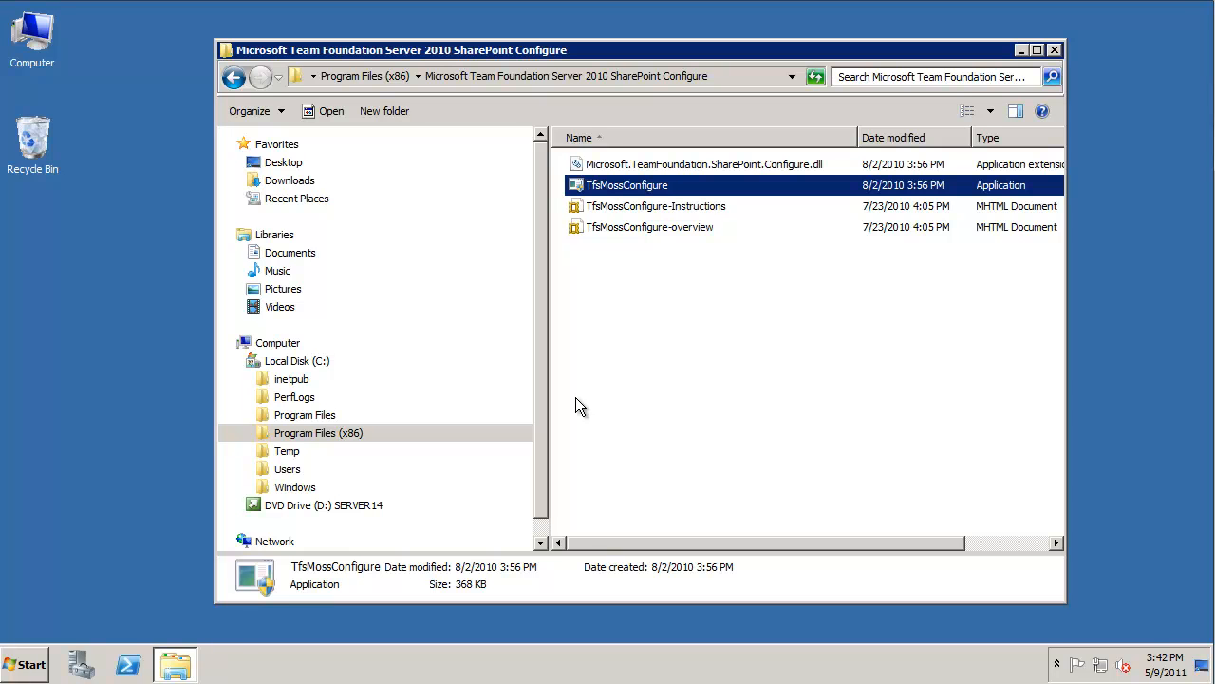
{"action": "double_click", "coordinate": [627, 184]}
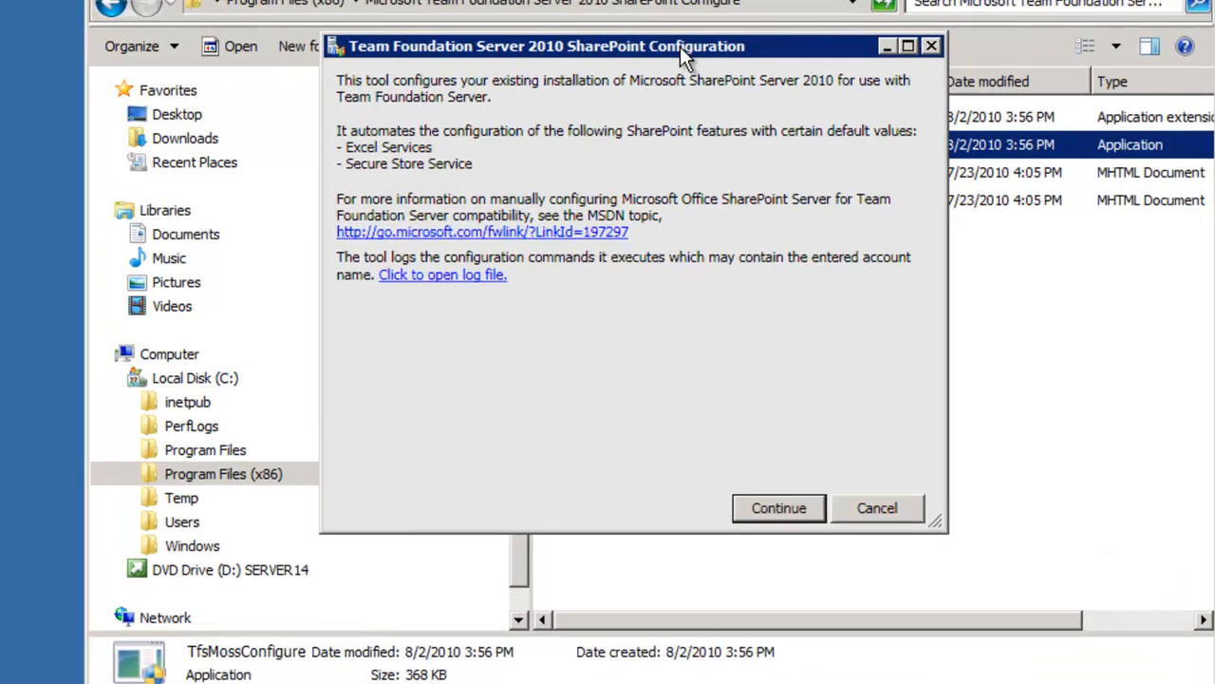
- Continue past the introduction and enable Secure Store Service Configuration, ready for the administrator account
{"action": "left_click", "coordinate": [779, 507]}
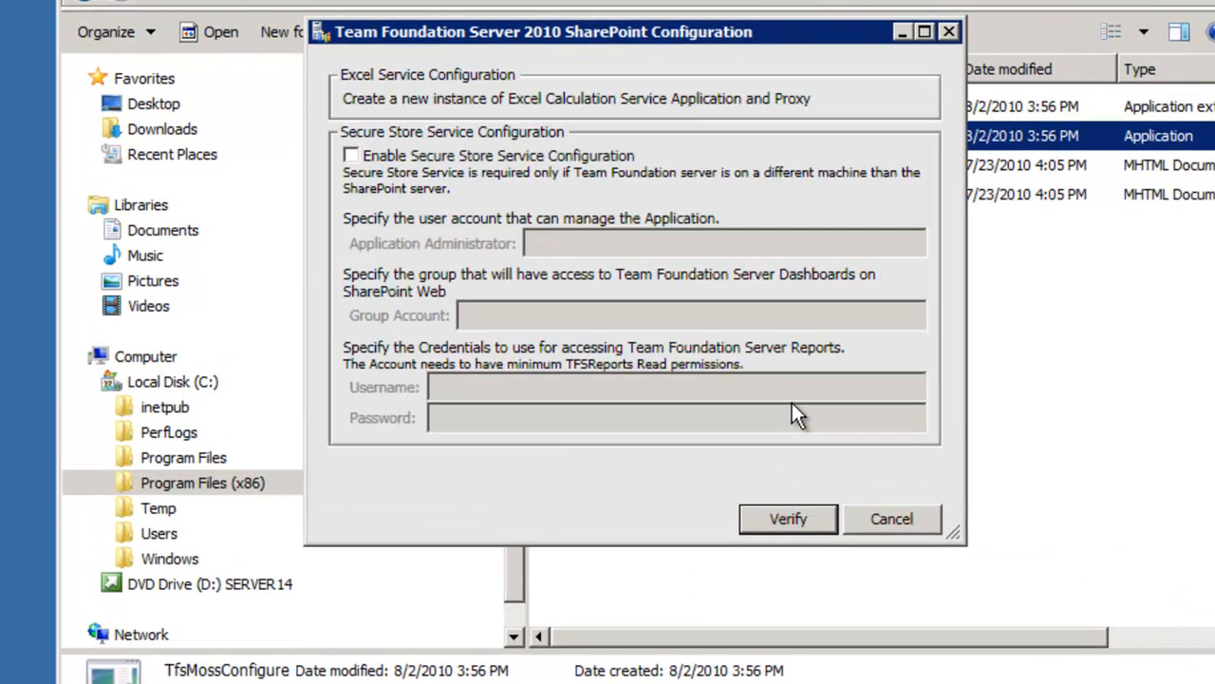
{"action": "left_click", "coordinate": [351, 156]}
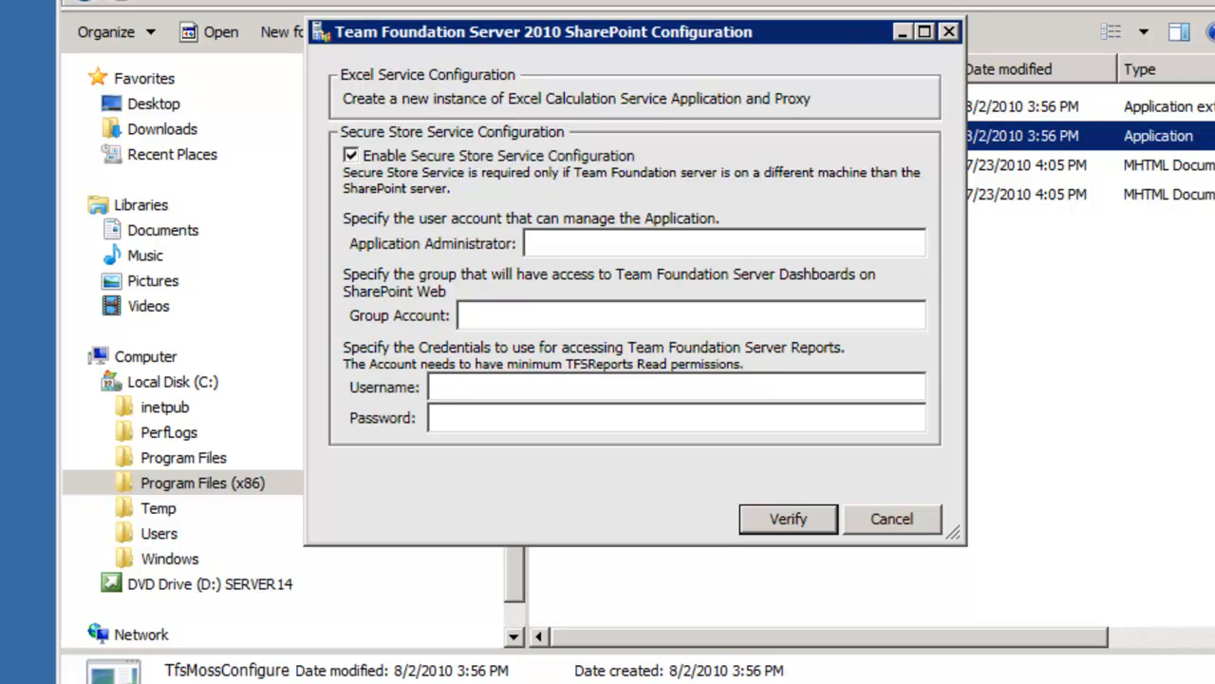
{"action": "mouse_move", "coordinate": [285, 369]}
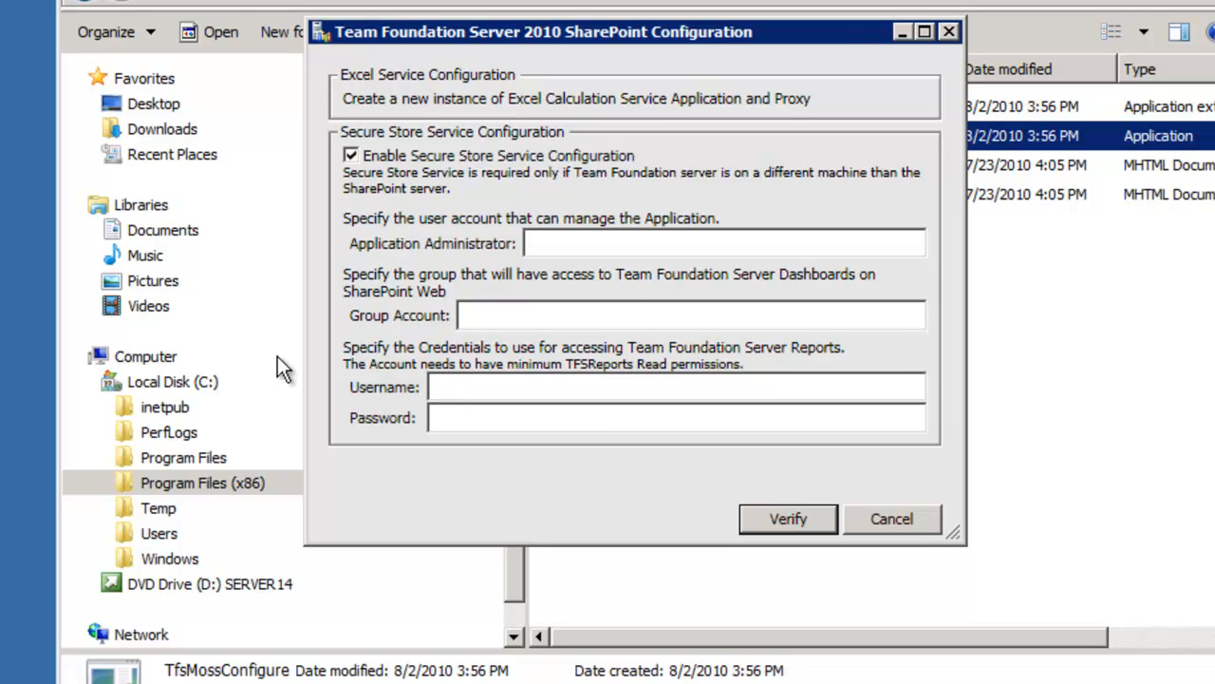
{"action": "left_click", "coordinate": [726, 243]}
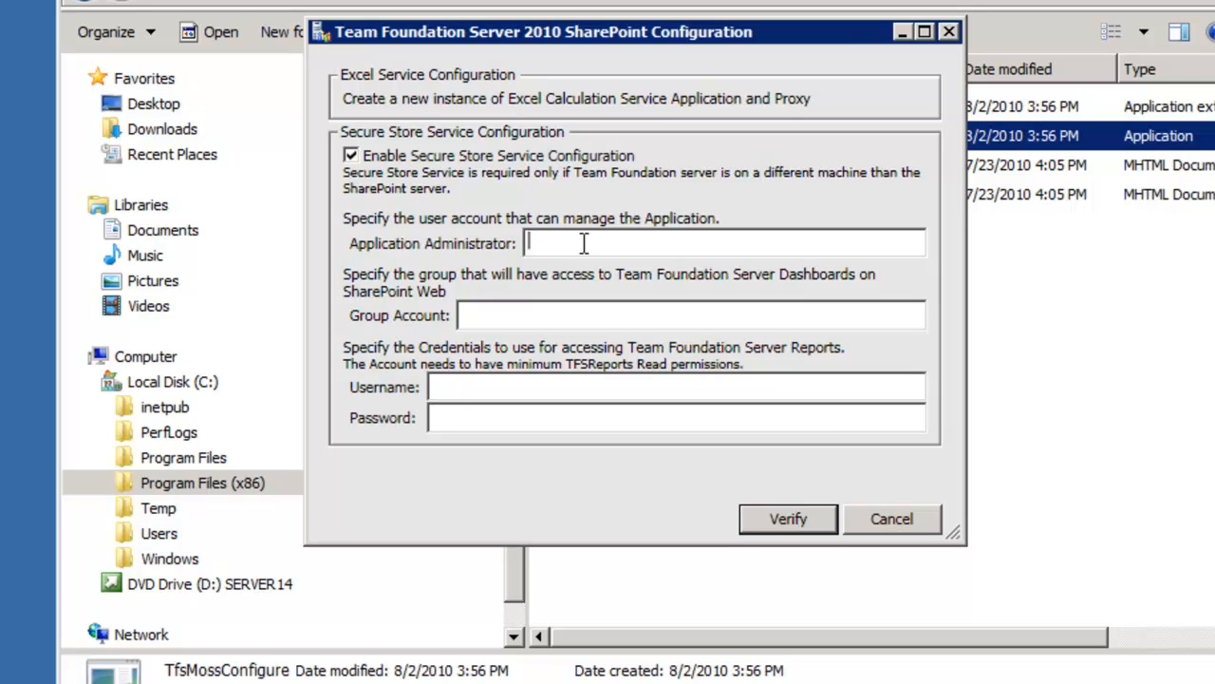
- Enter REDMOND\uetfsrpt as Application Administrator and report username, with its password
{"action": "type", "text": "REDMOND\\uetfsrpt"}
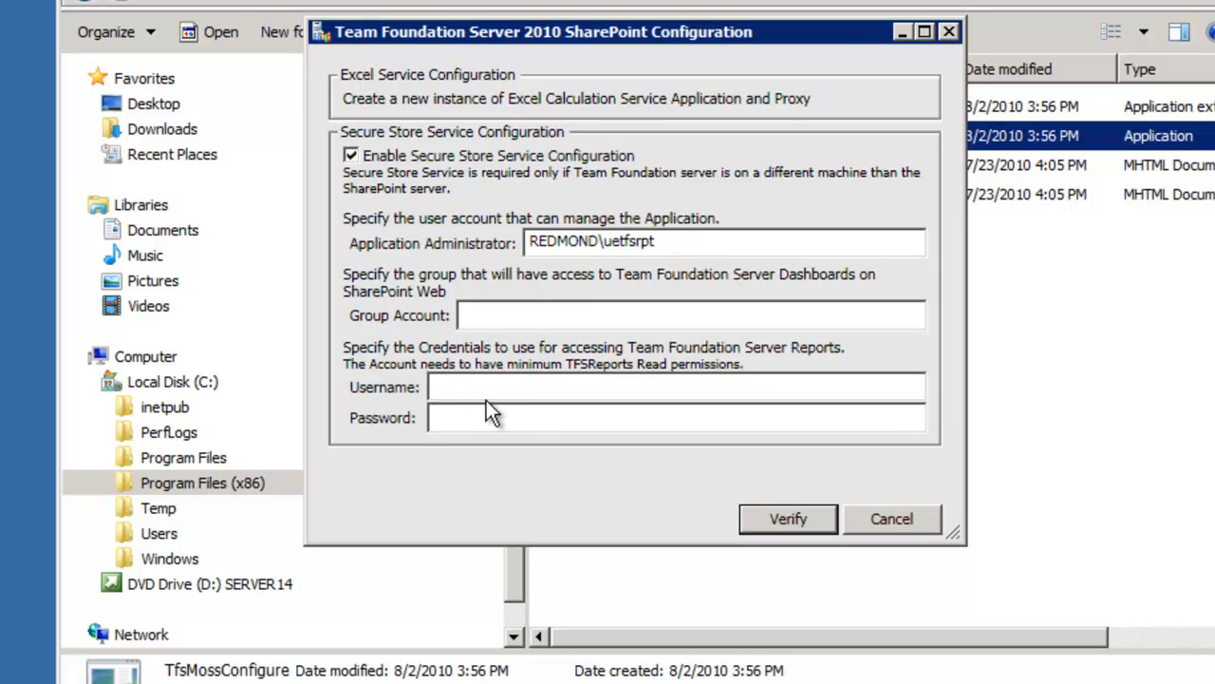
{"action": "type", "text": "REDMOND\\uetfsrpt"}
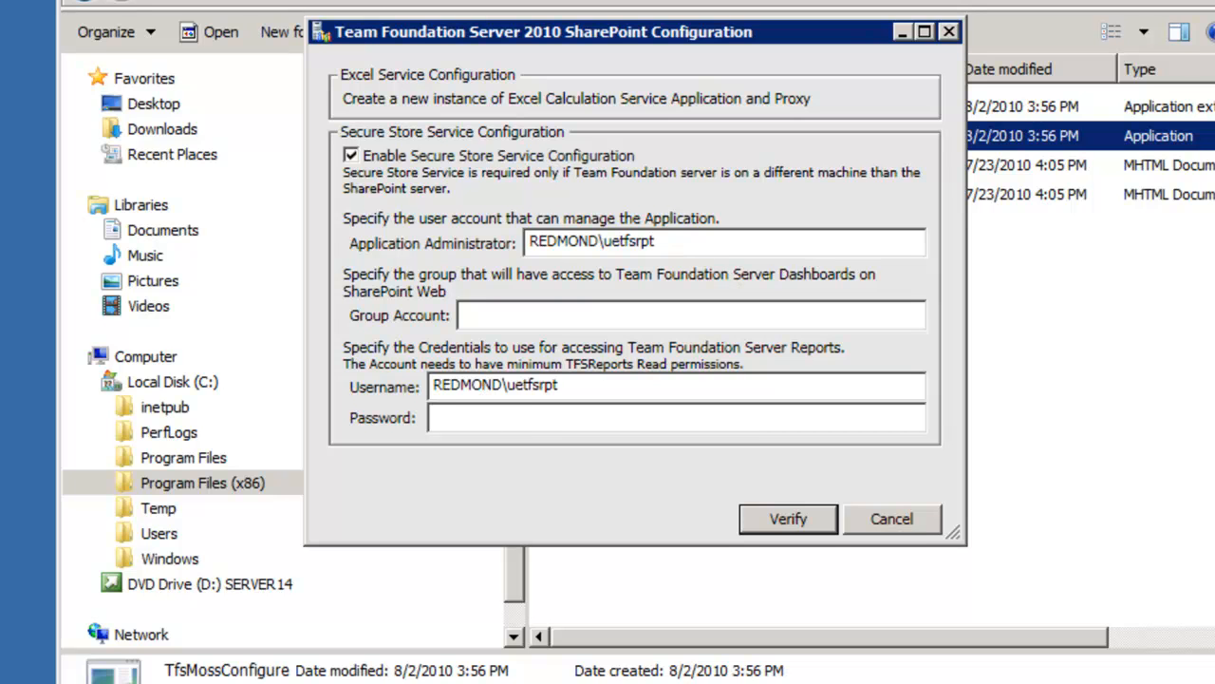
{"action": "left_click", "coordinate": [676, 384]}
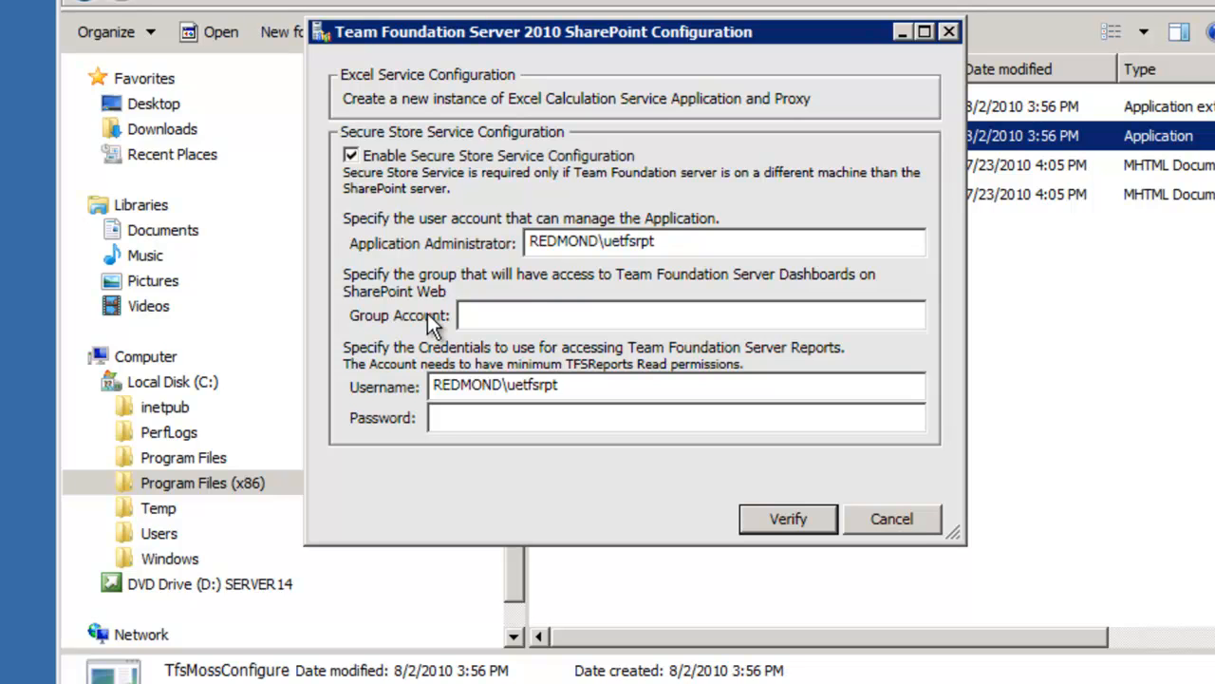
{"action": "left_click", "coordinate": [676, 418]}
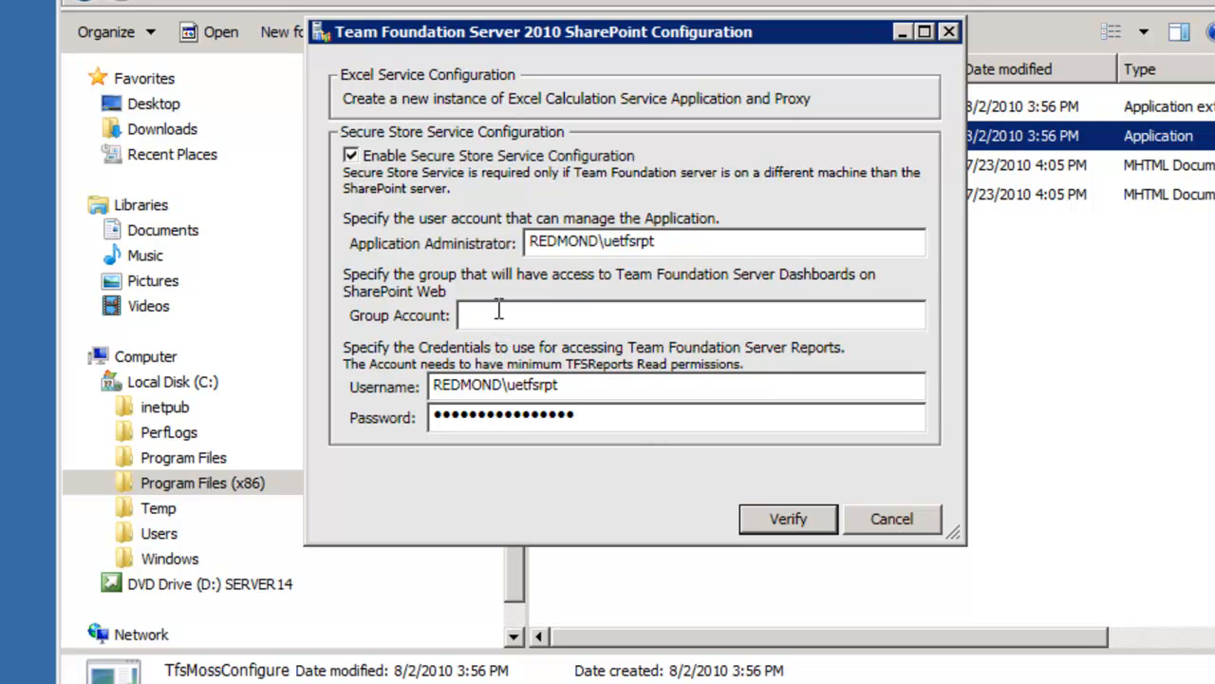
- Set the dashboard group account to Redmond\tfspermissions and verify the settings
{"action": "type", "text": "Redmond"}
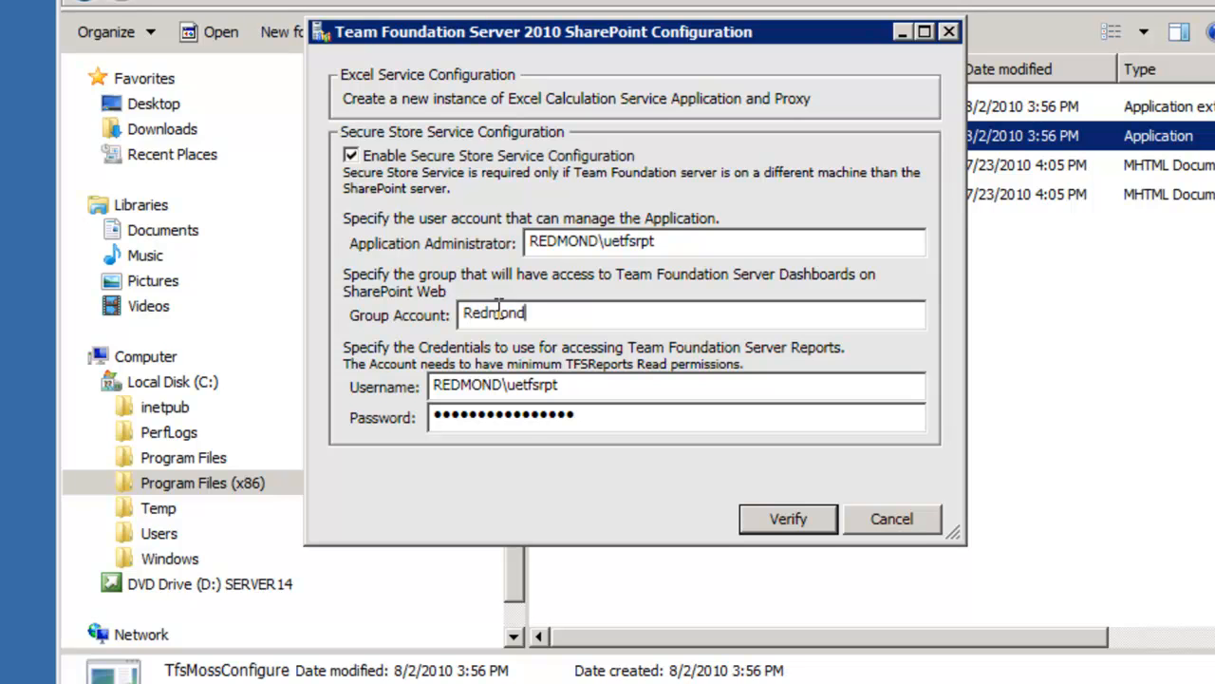
{"action": "type", "text": "\\tfspermissions"}
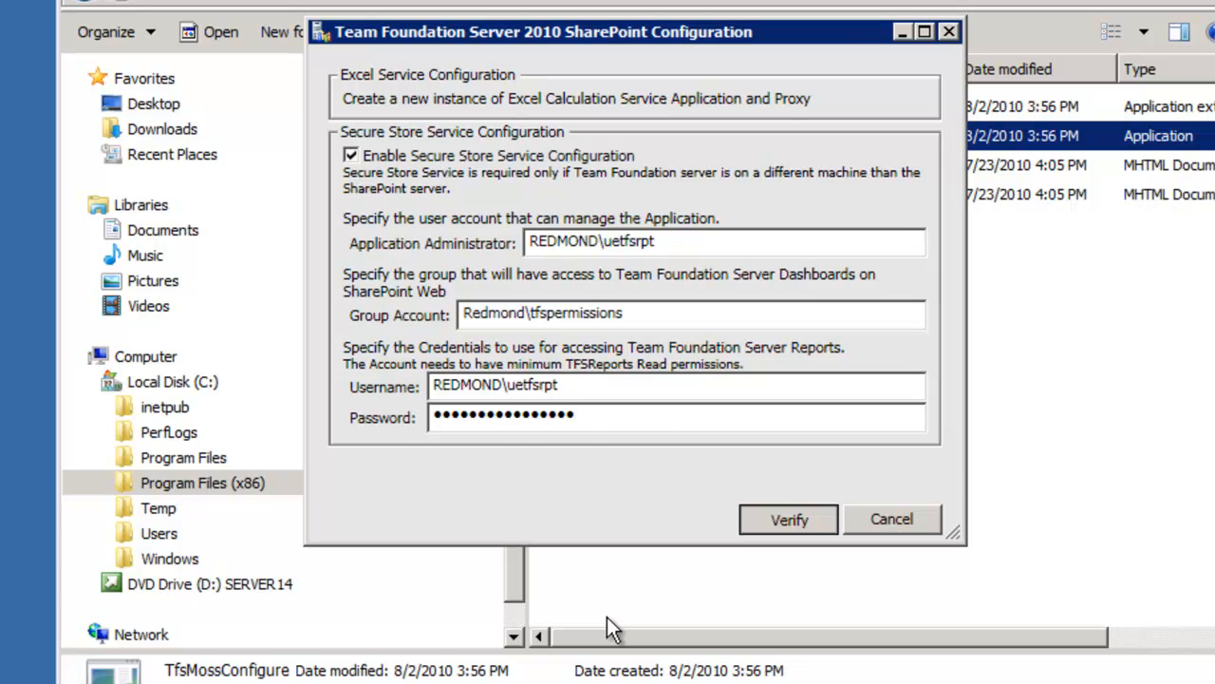
{"action": "left_click", "coordinate": [788, 519]}
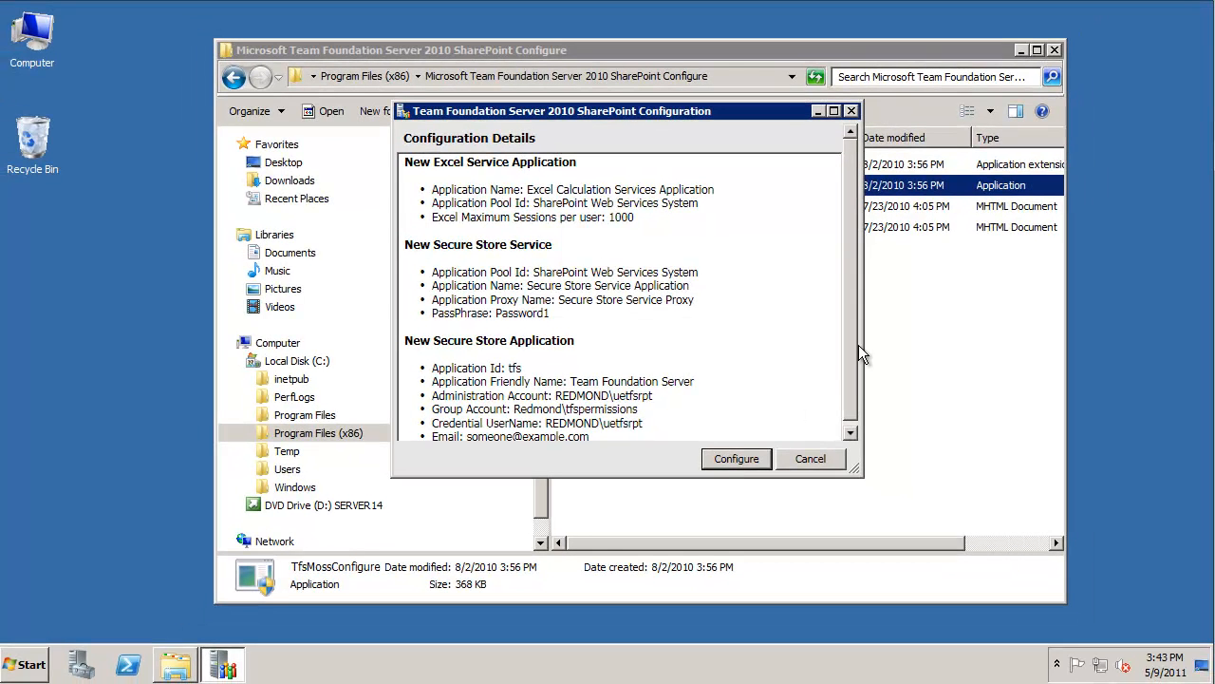
- Run Configure to create the tfs Enterprise Application Definition, then finish the tool
{"action": "left_click", "coordinate": [737, 458]}
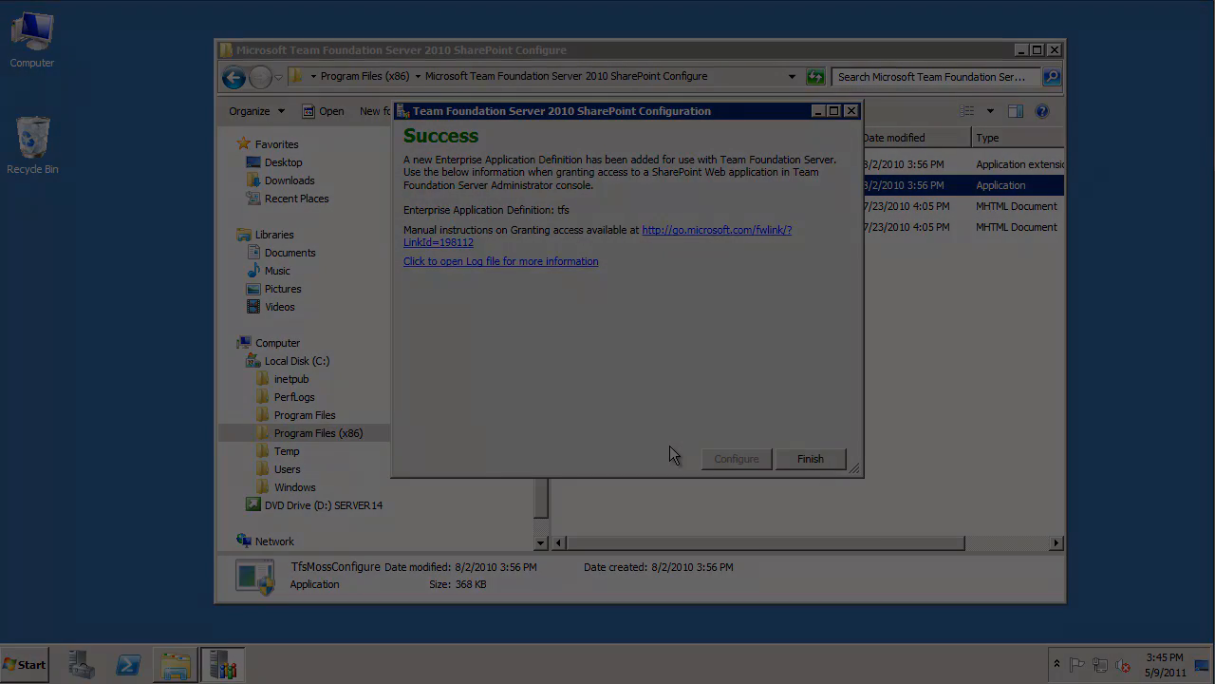
{"action": "left_click", "coordinate": [809, 458]}
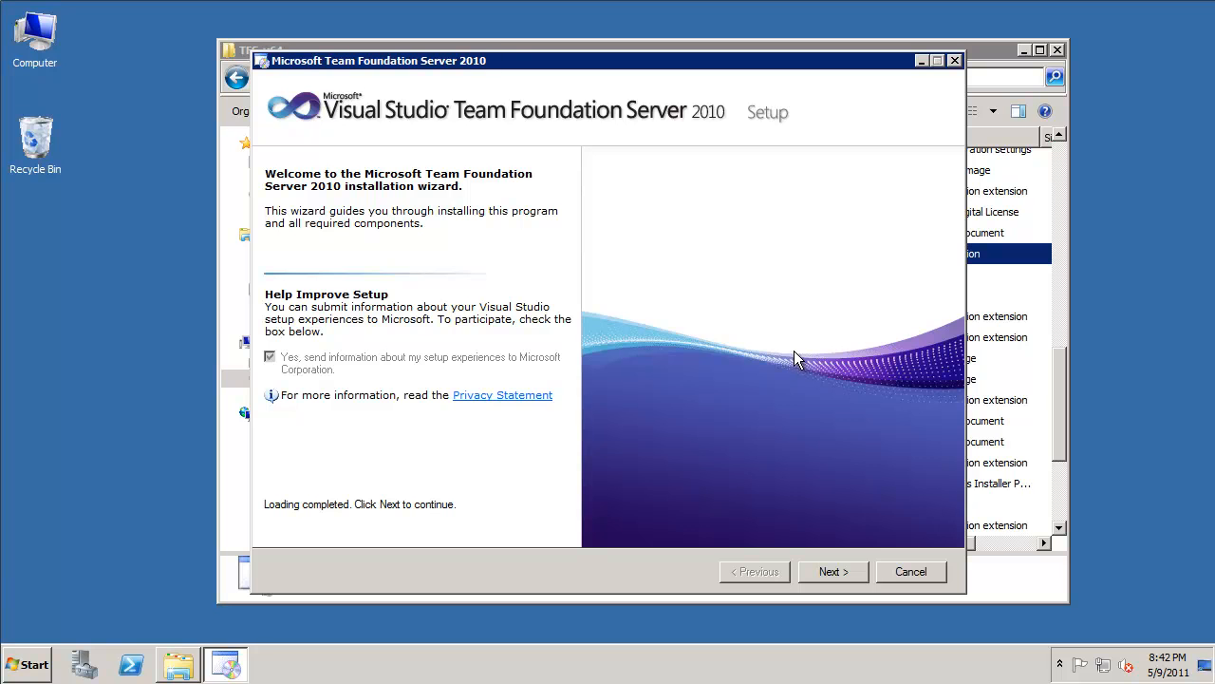
- Accept the license terms and install only the Team Foundation Server feature
{"action": "left_click", "coordinate": [831, 569]}
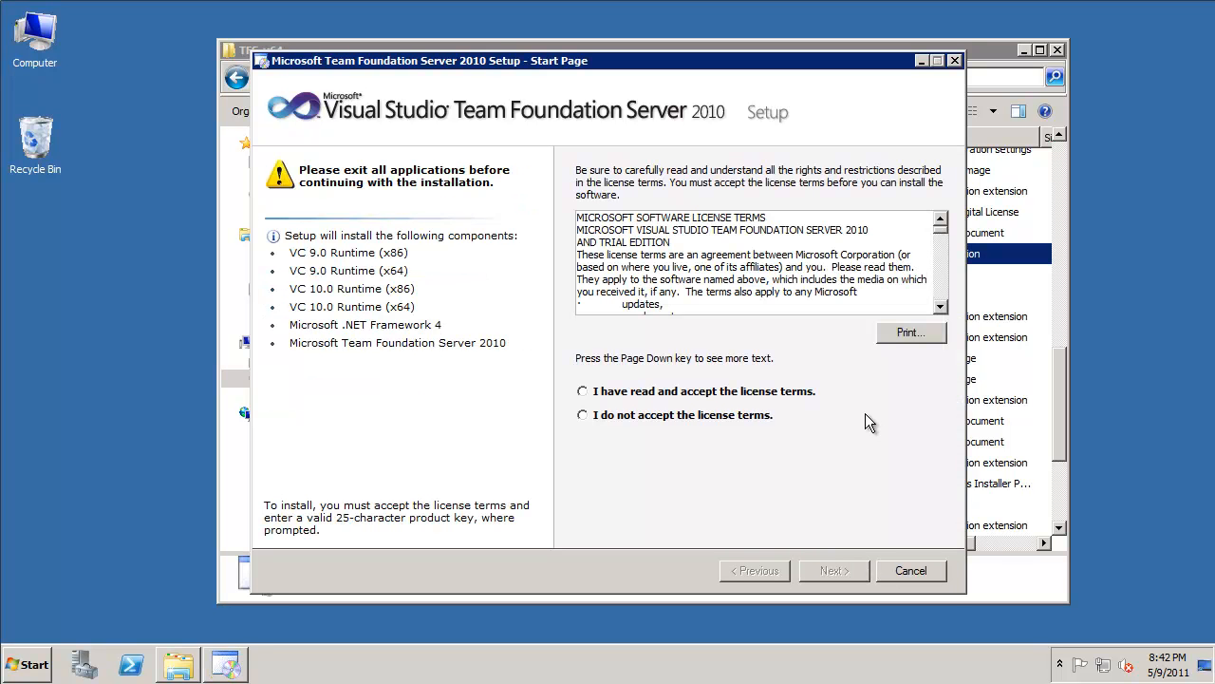
{"action": "left_click", "coordinate": [581, 391]}
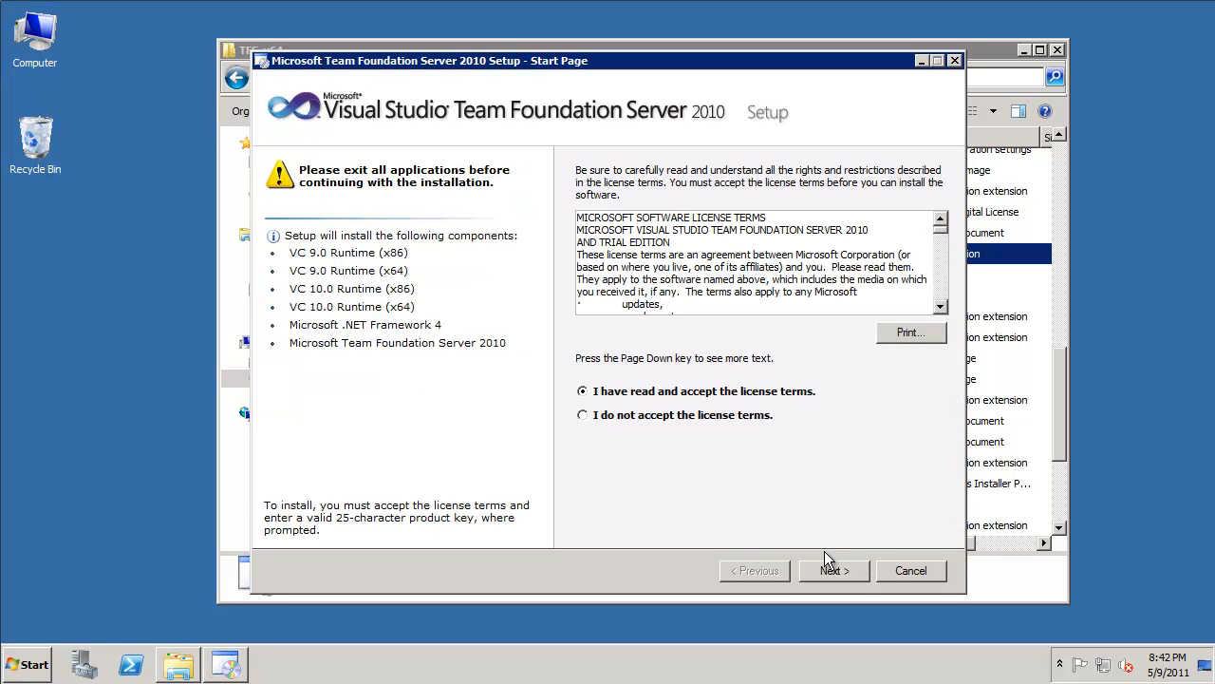
{"action": "left_click", "coordinate": [834, 570]}
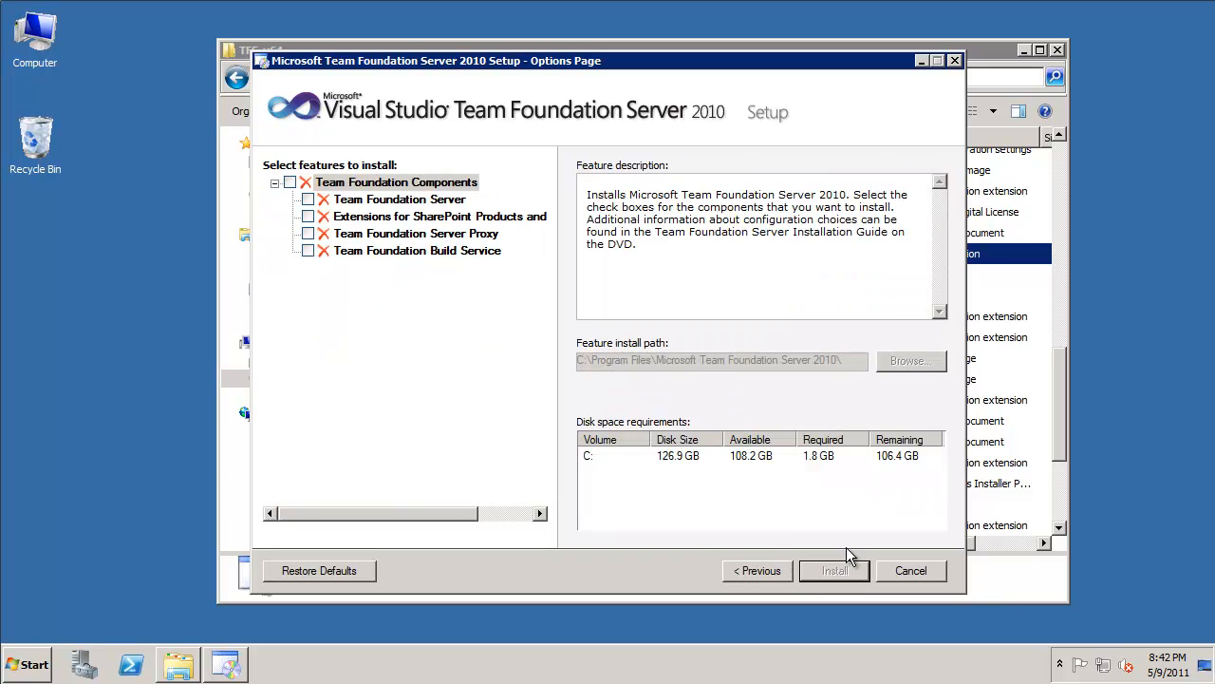
{"action": "left_click", "coordinate": [308, 199]}
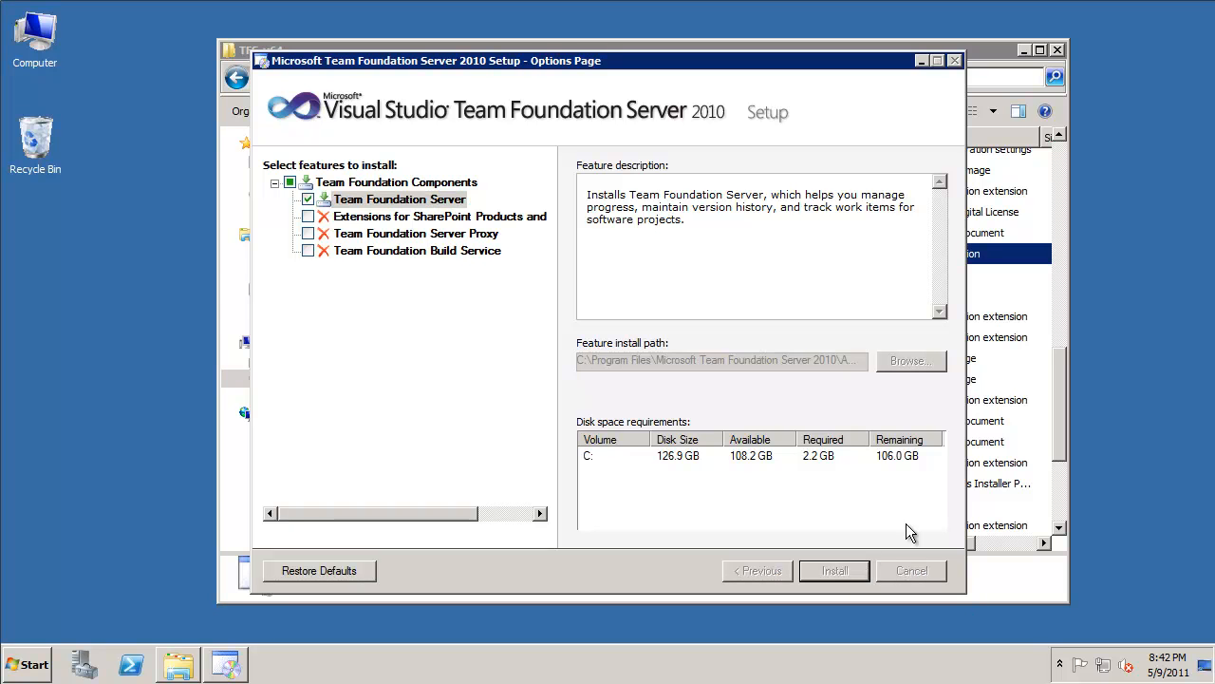
{"action": "left_click", "coordinate": [832, 570]}
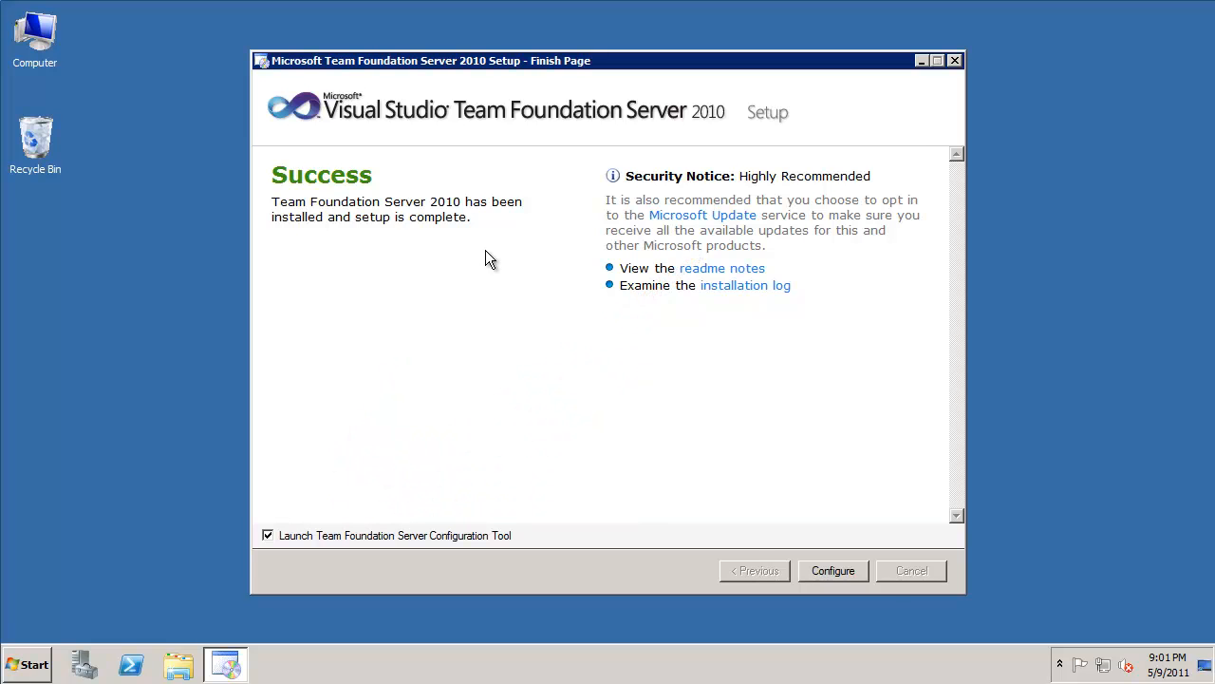
{"action": "mouse_move", "coordinate": [832, 570]}
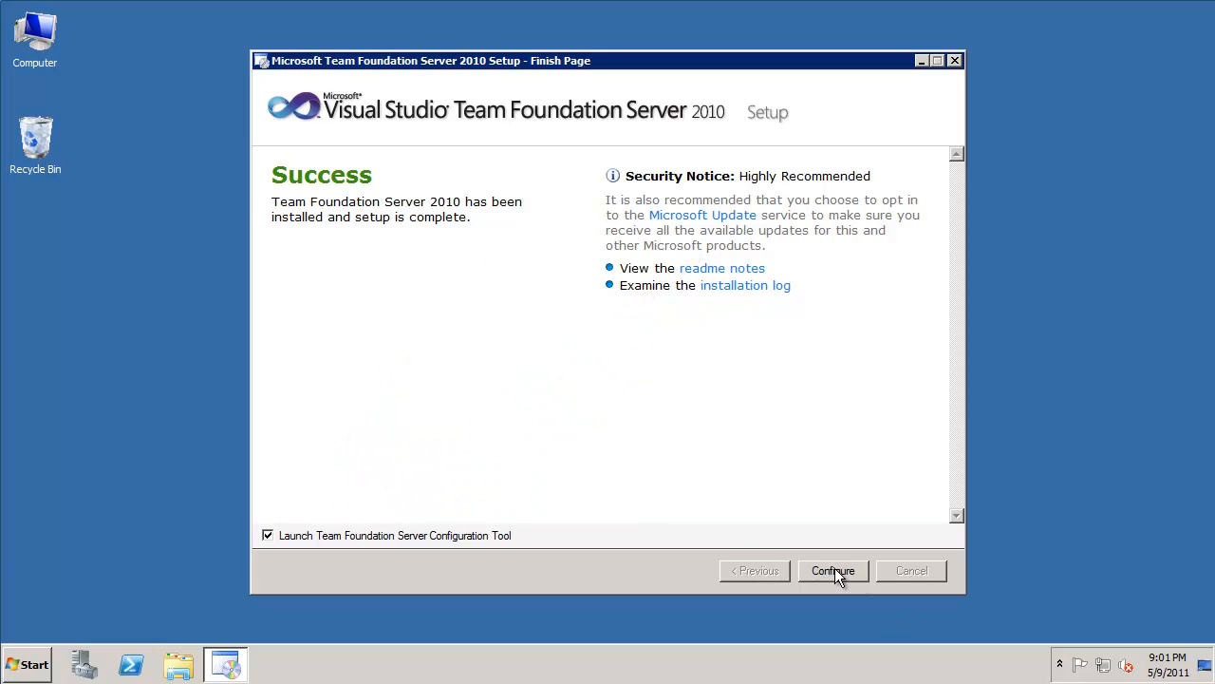
- Launch the Configuration Center and start the Advanced configuration wizard
{"action": "left_click", "coordinate": [831, 569]}
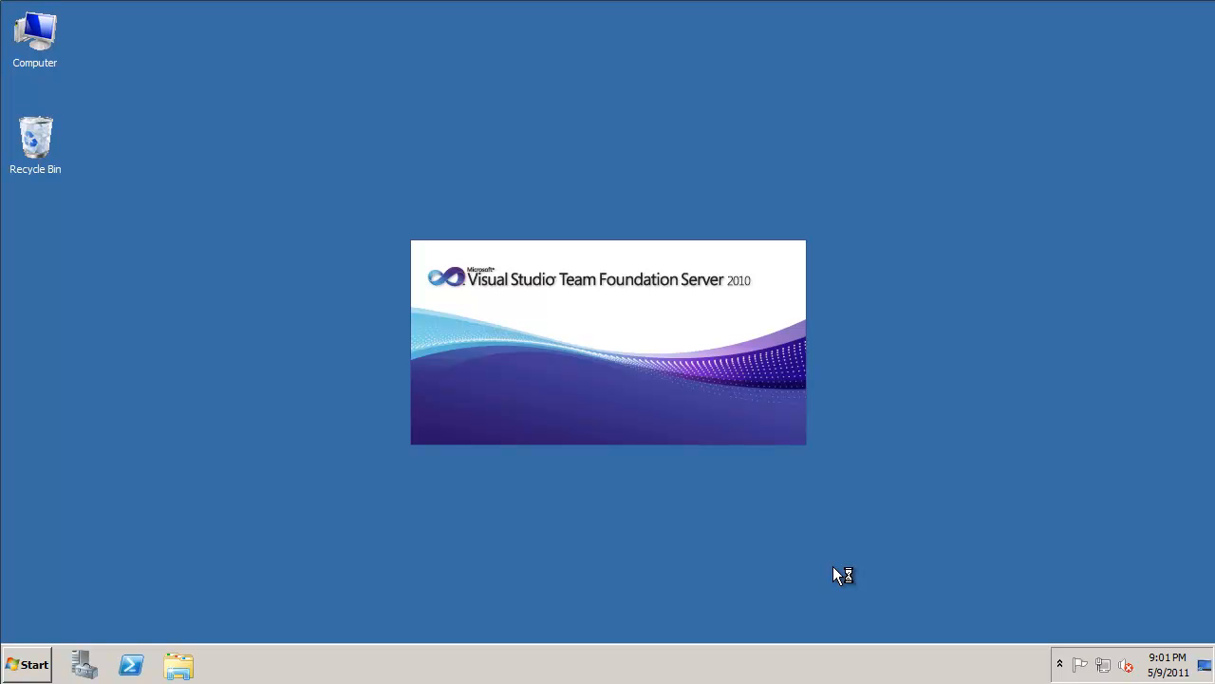
{"action": "mouse_move", "coordinate": [836, 574]}
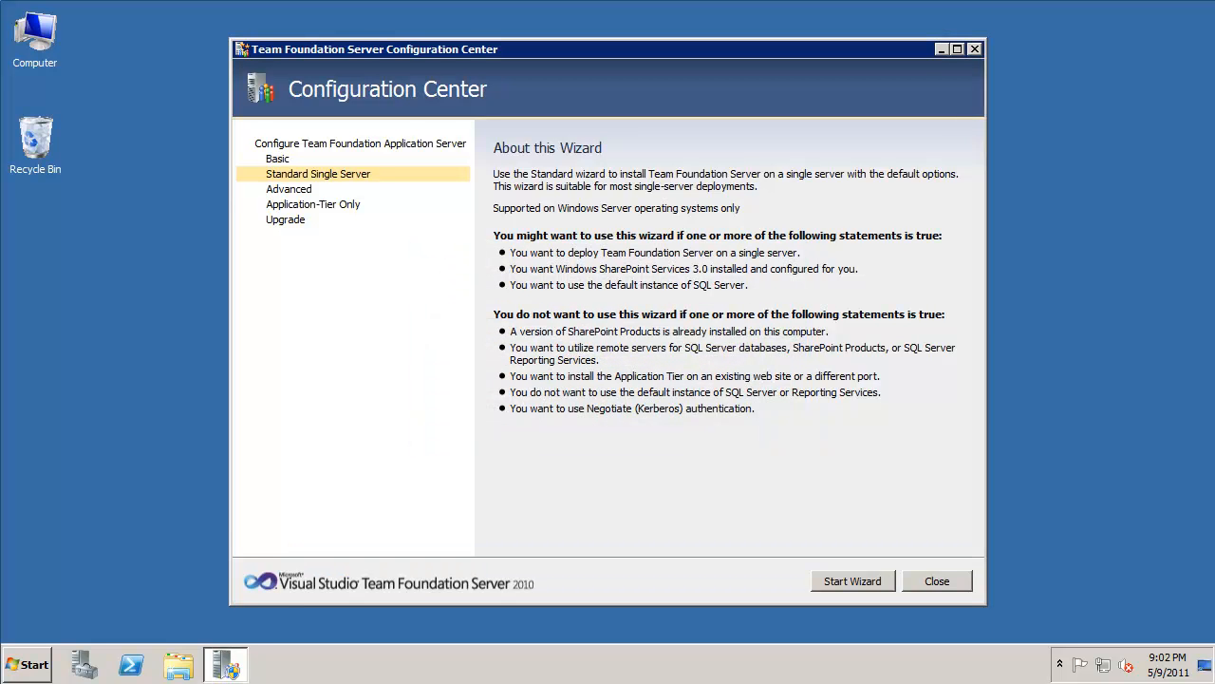
{"action": "mouse_move", "coordinate": [300, 204]}
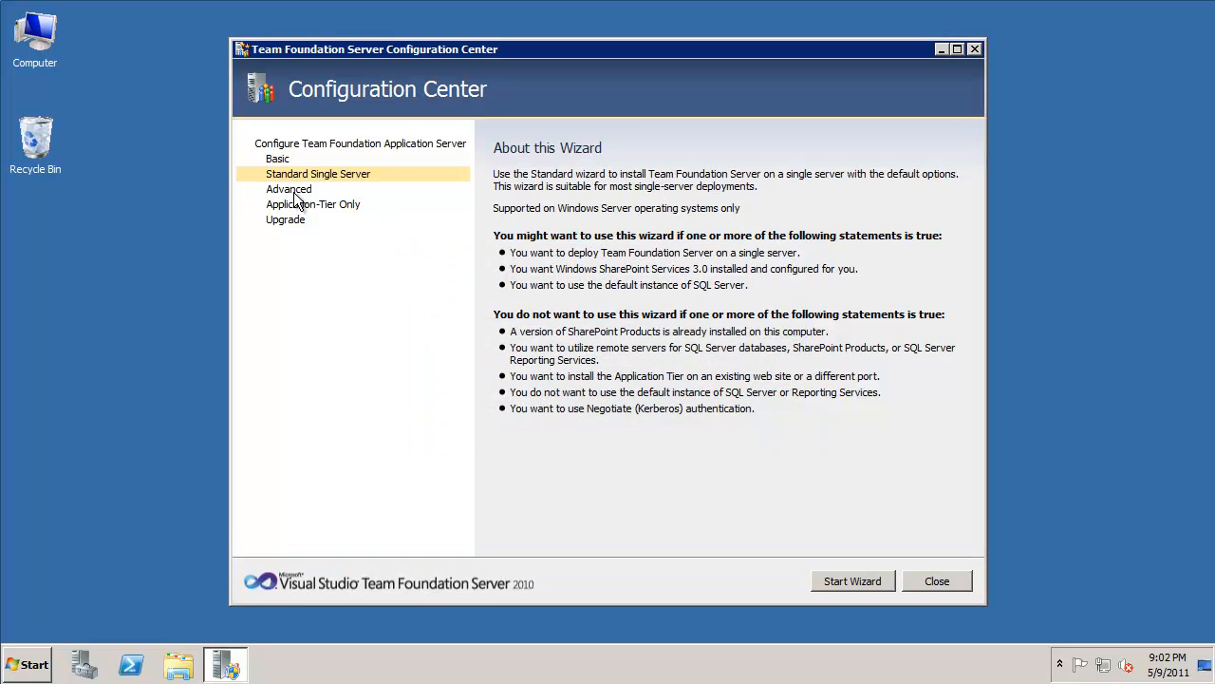
{"action": "left_click", "coordinate": [288, 190]}
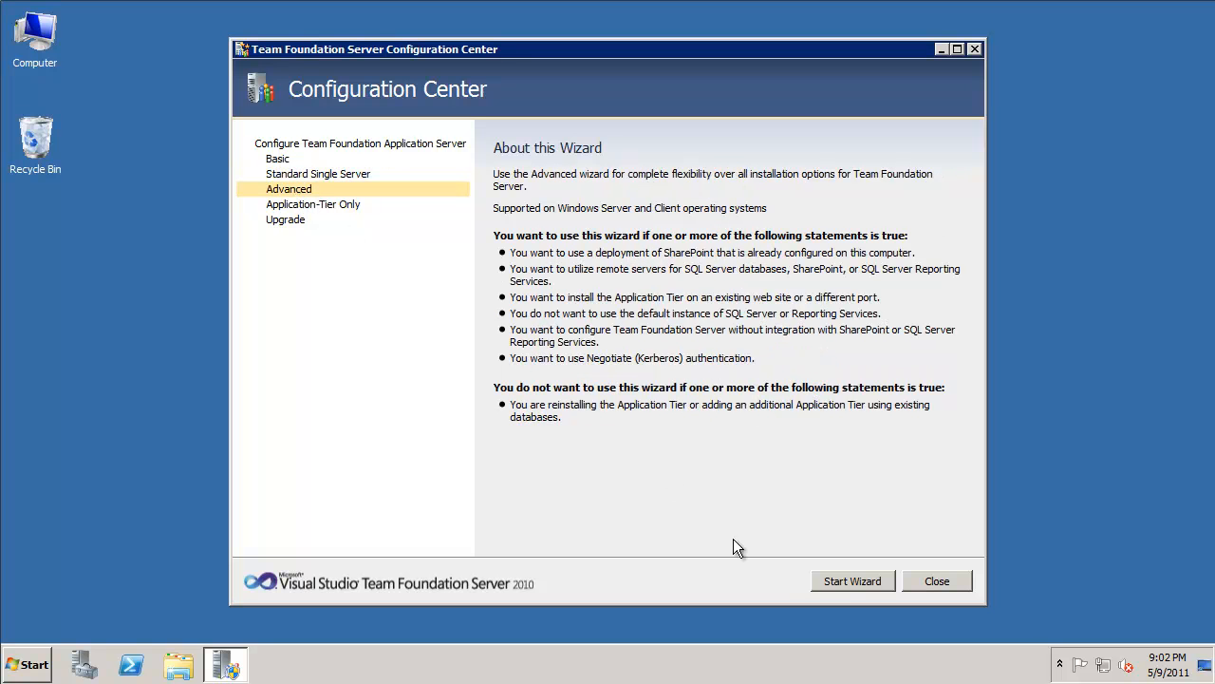
{"action": "mouse_move", "coordinate": [1059, 467]}
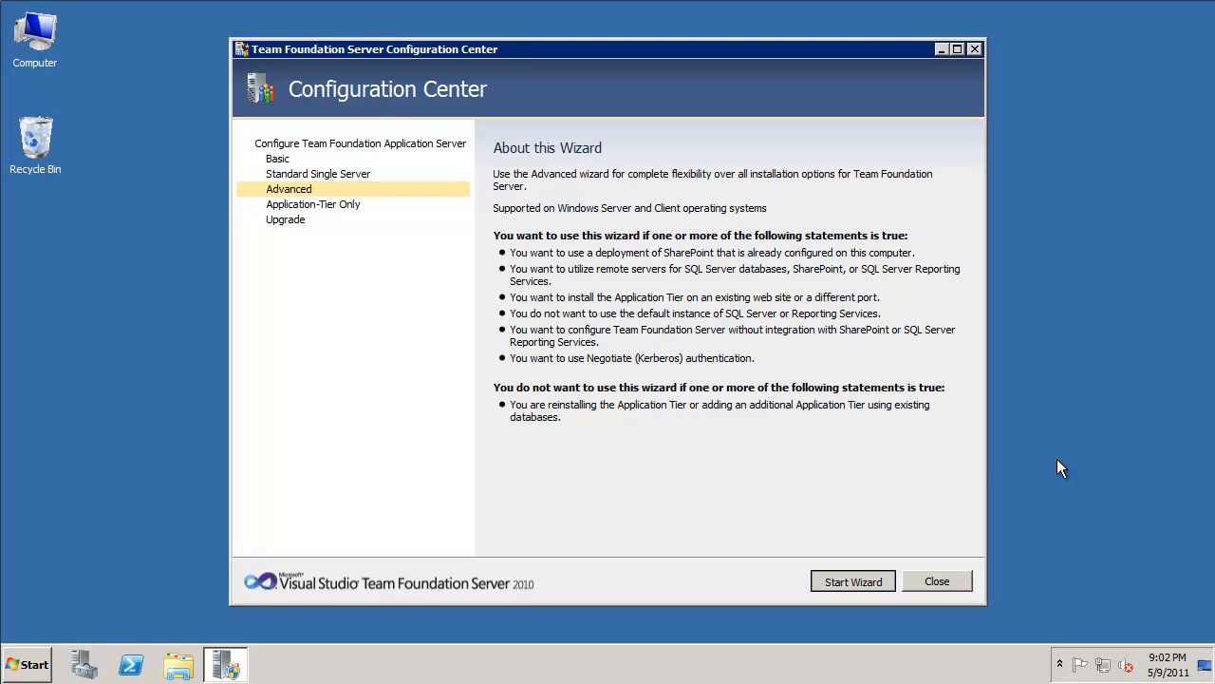
{"action": "left_click", "coordinate": [850, 581]}
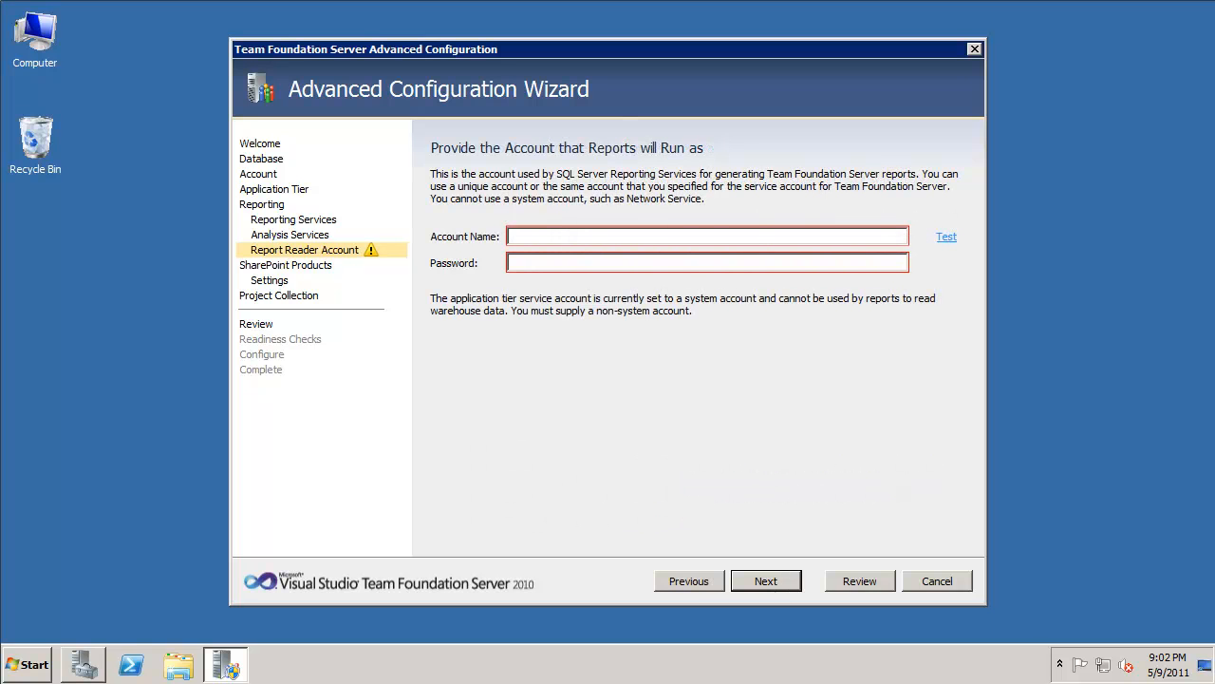
{"action": "mouse_move", "coordinate": [82, 663]}
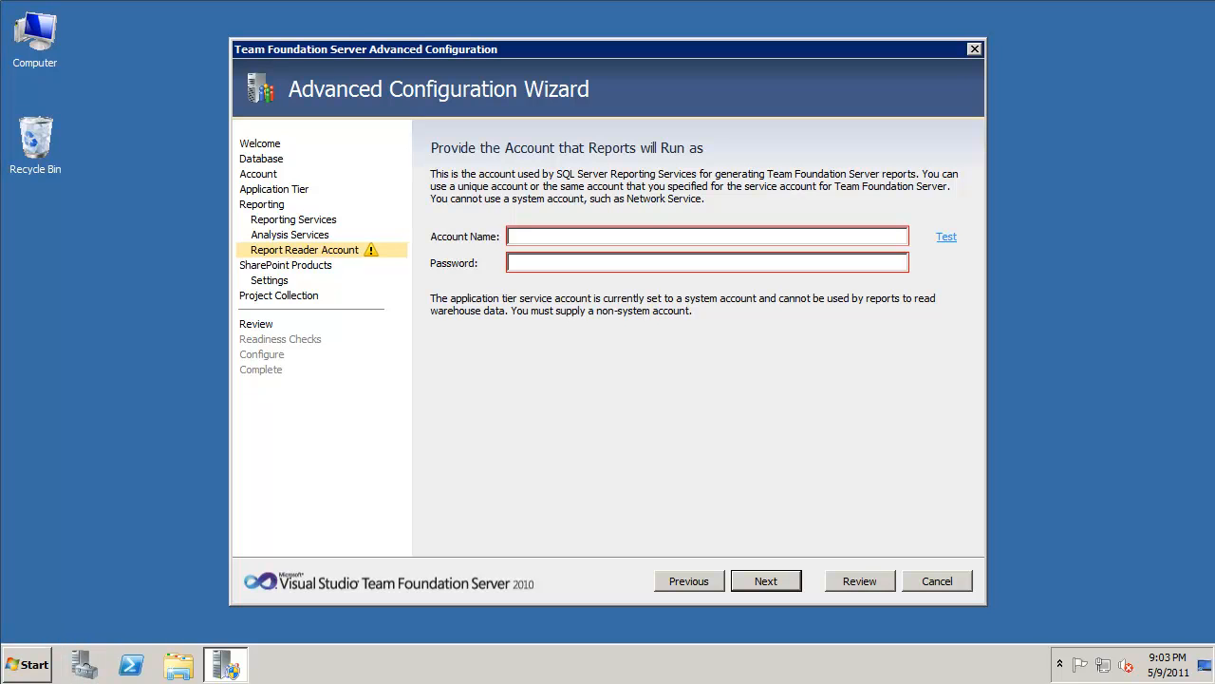
- Set the report reader account to REDMOND\uetfsrpt with its password, test it and continue
{"action": "left_click", "coordinate": [707, 236]}
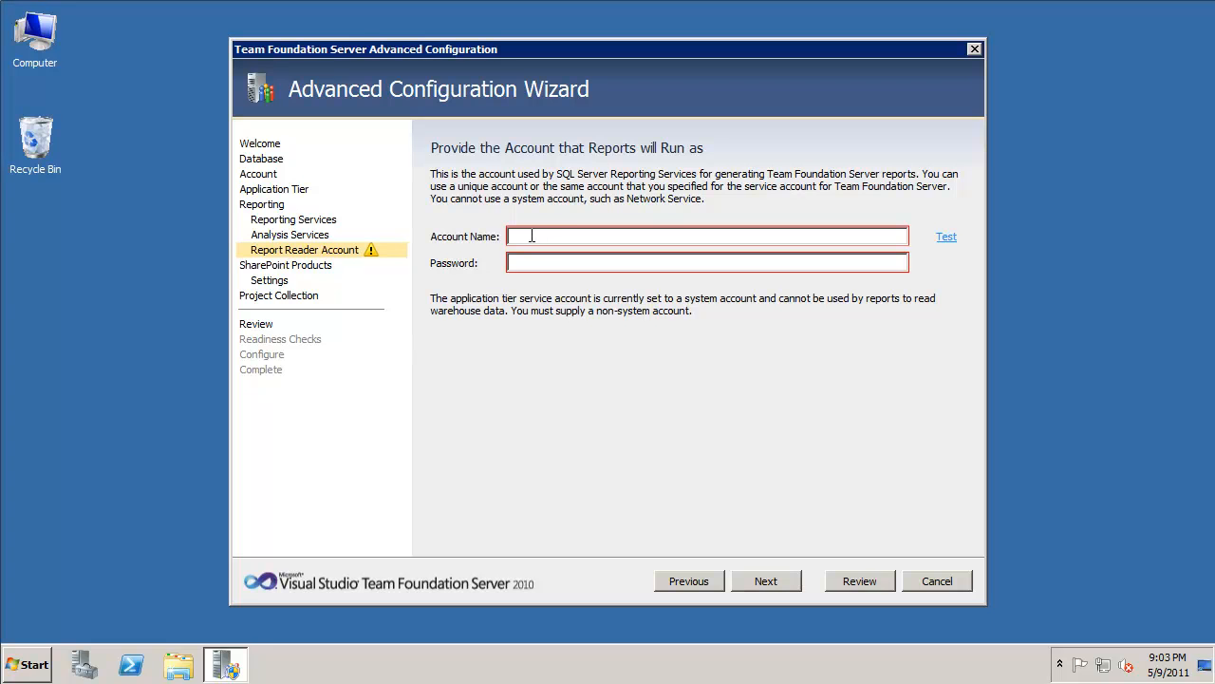
{"action": "type", "text": "REDMOND\\uetfsrpt"}
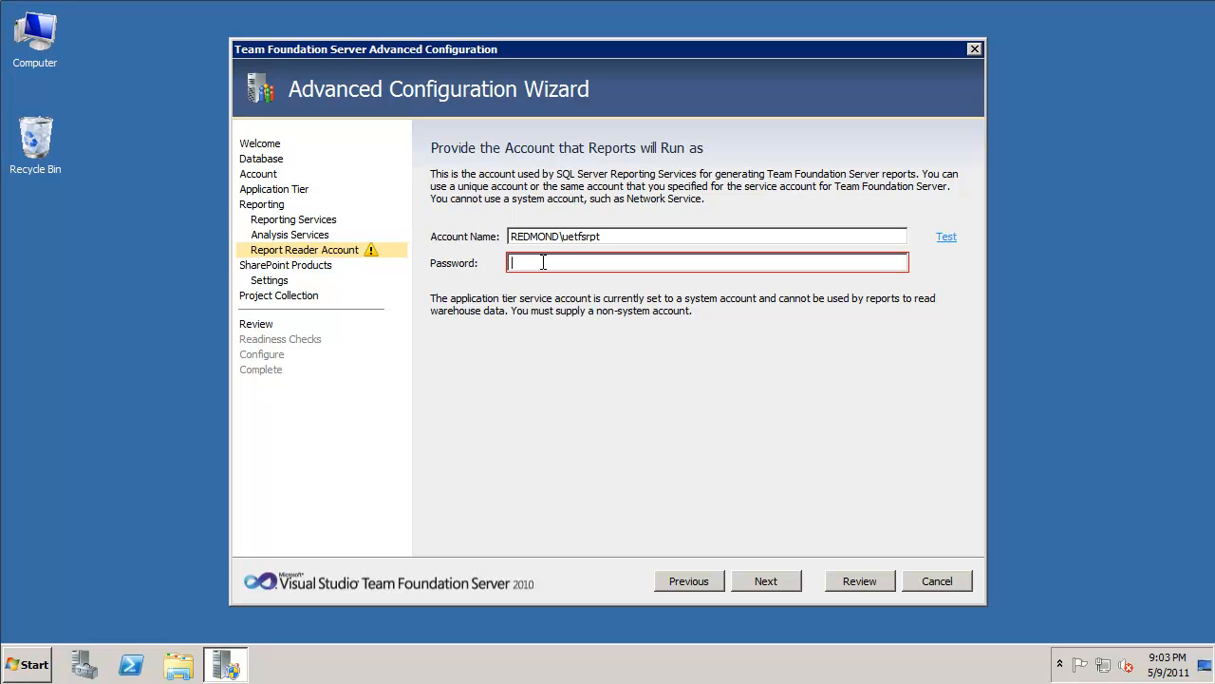
{"action": "type", "text": "password"}
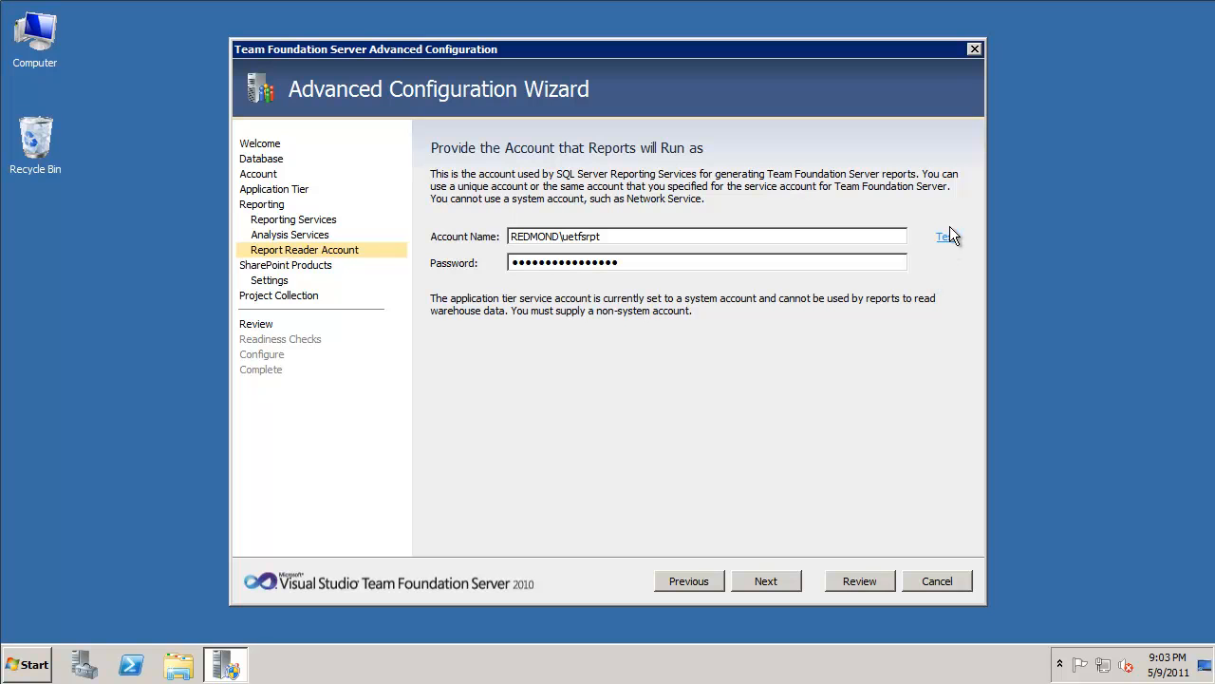
{"action": "left_click", "coordinate": [946, 236]}
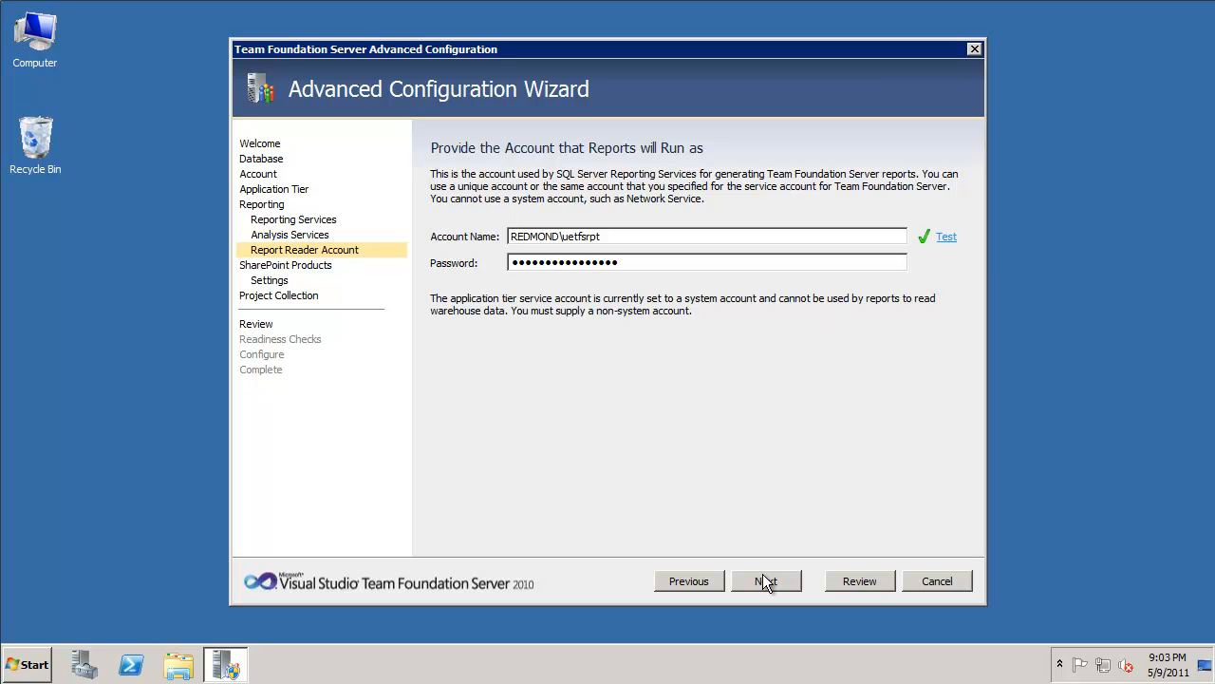
{"action": "left_click", "coordinate": [765, 581]}
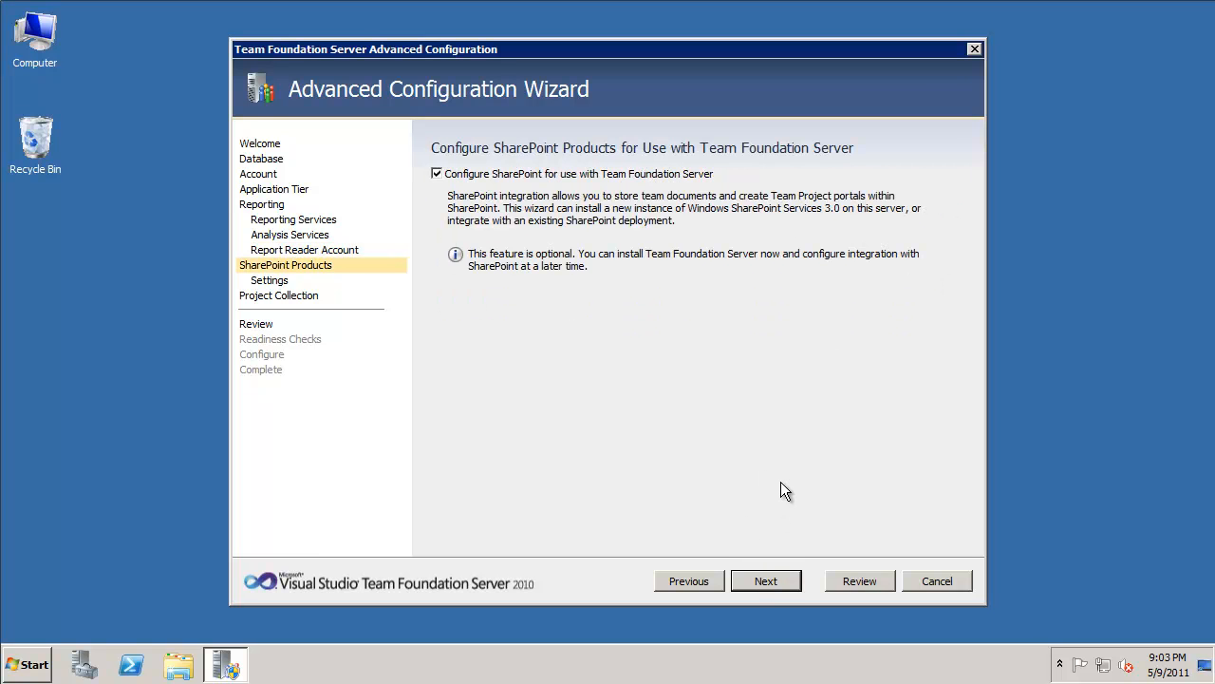
{"action": "mouse_move", "coordinate": [767, 582]}
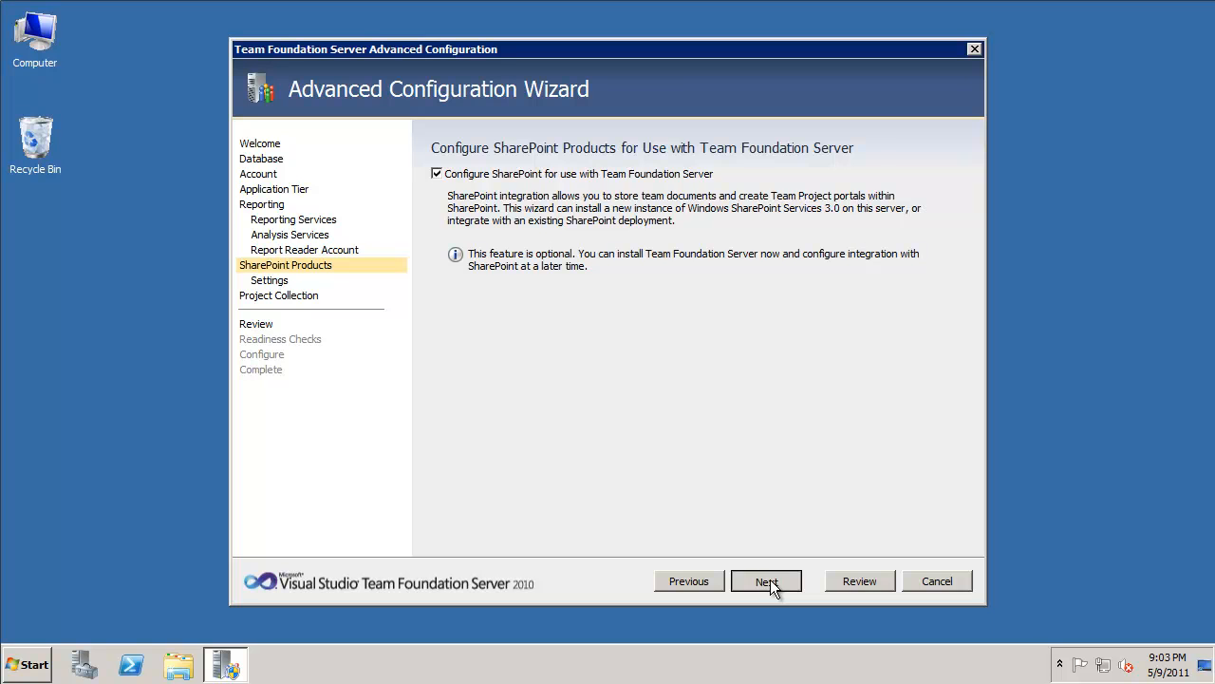
- Keep the existing SharePoint farm, test the Site and Administration URLs, and run Configure
{"action": "left_click", "coordinate": [765, 581]}
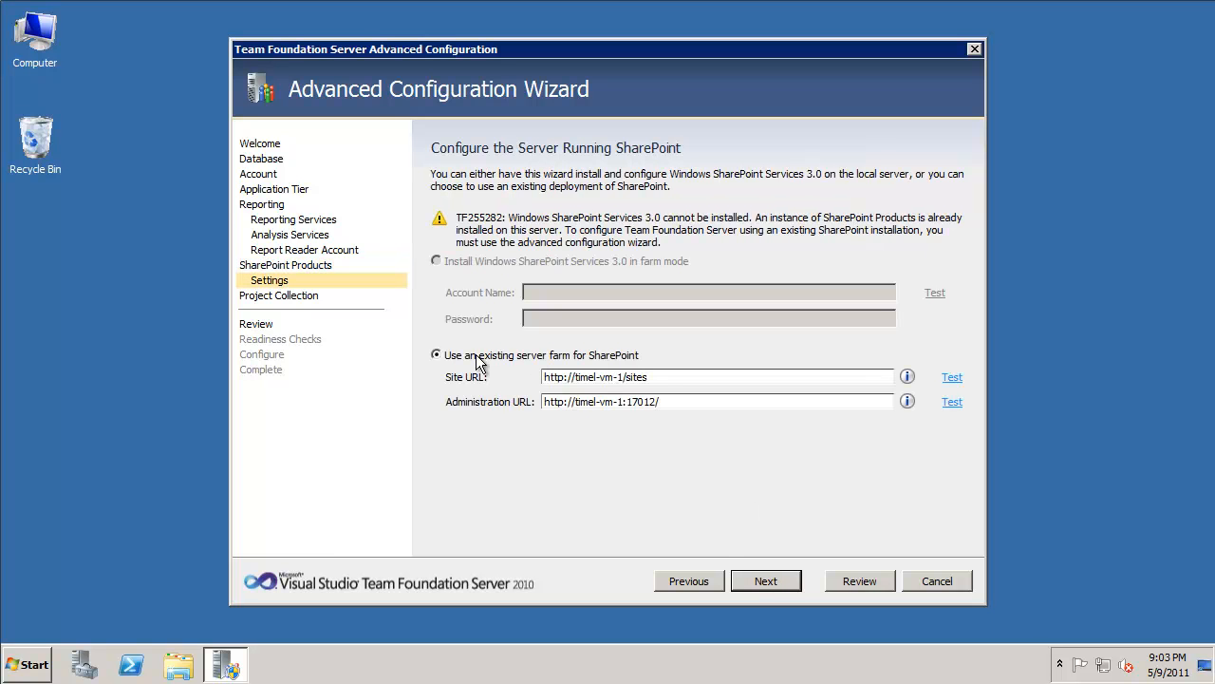
{"action": "mouse_move", "coordinate": [678, 464]}
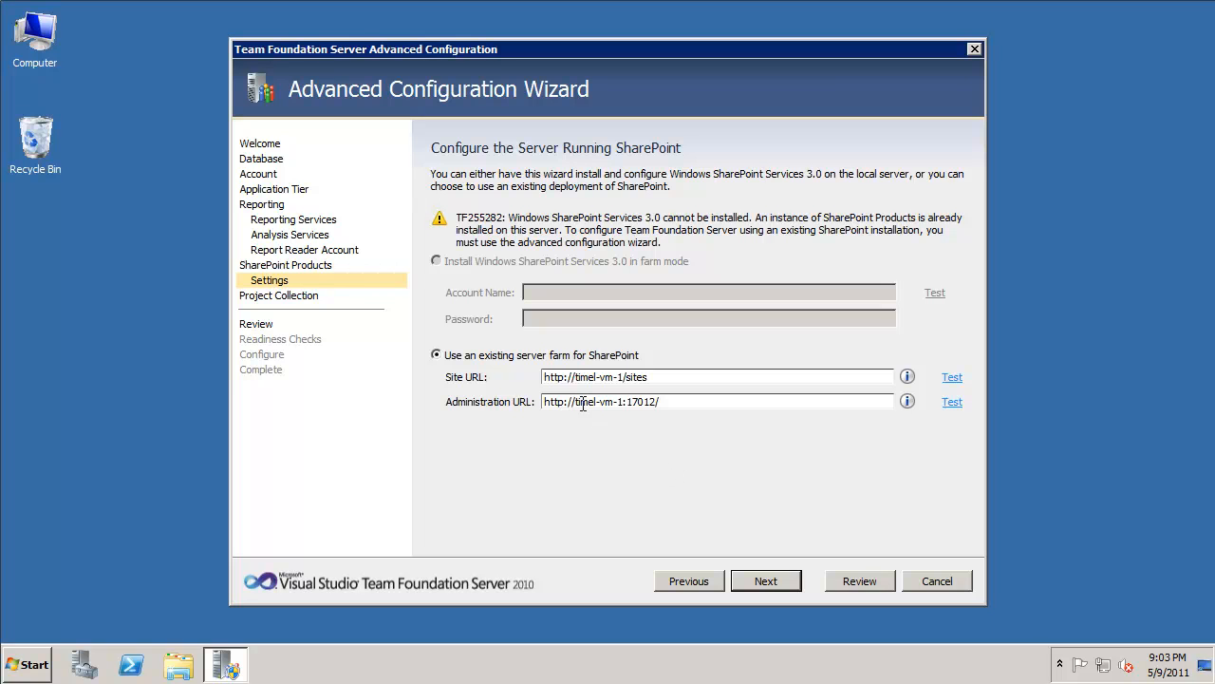
{"action": "mouse_move", "coordinate": [744, 486]}
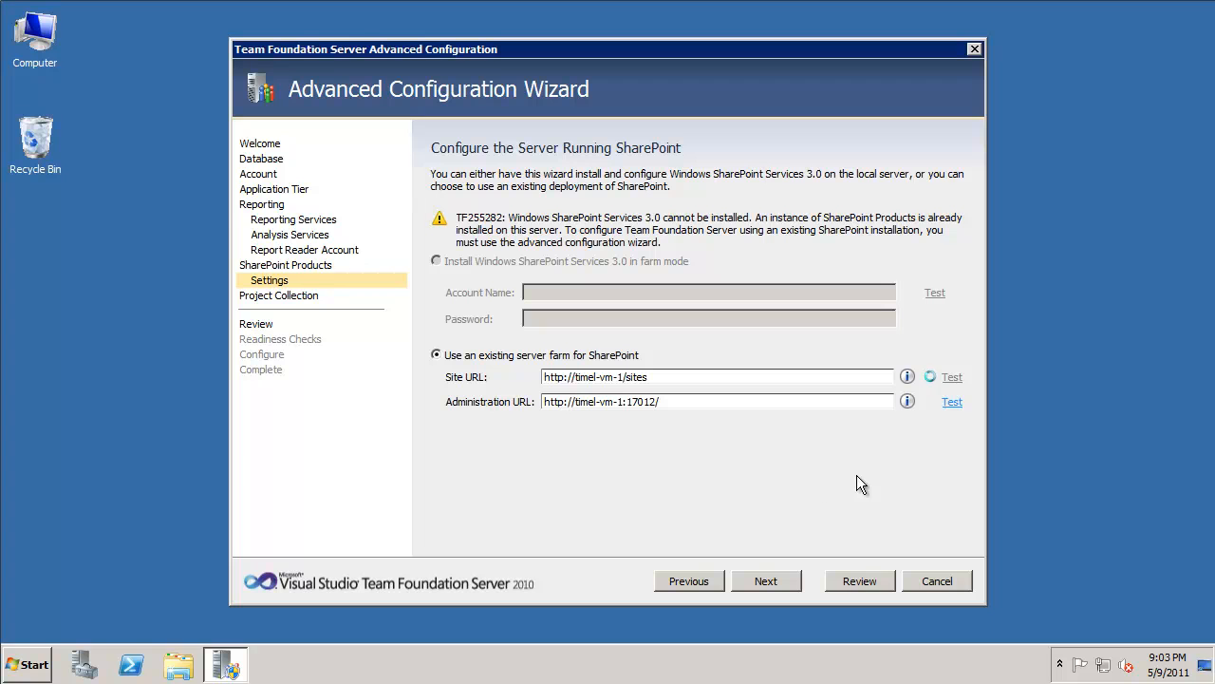
{"action": "mouse_move", "coordinate": [921, 477]}
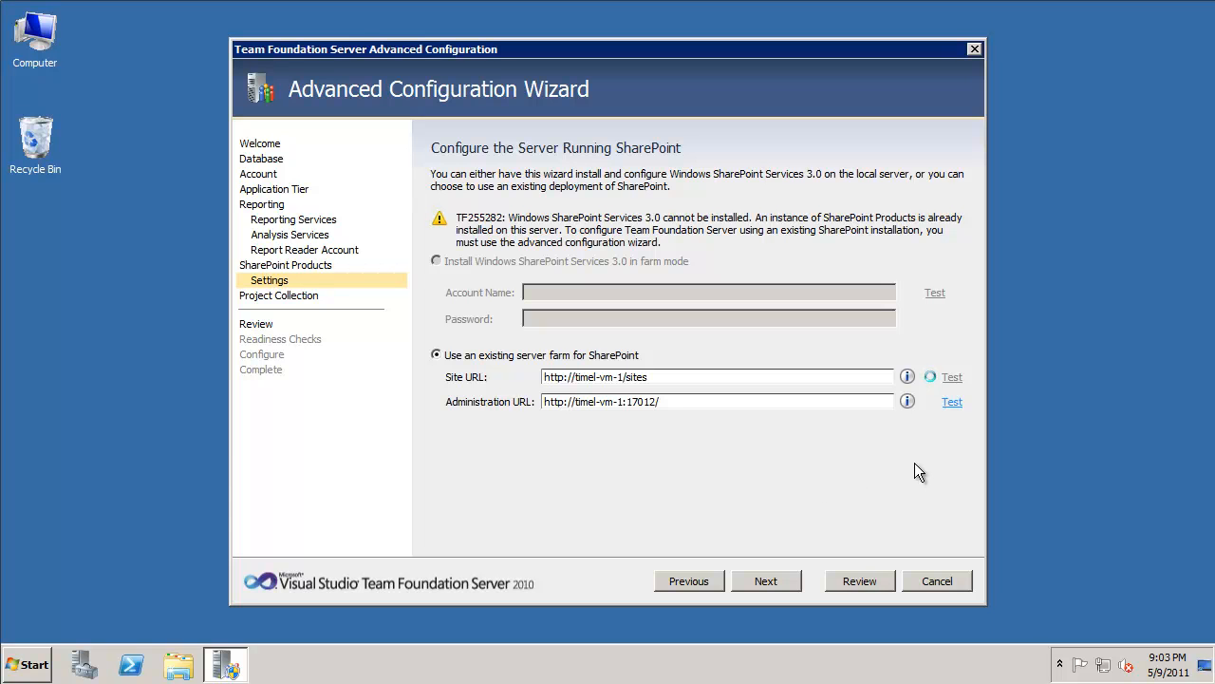
{"action": "left_click", "coordinate": [951, 376]}
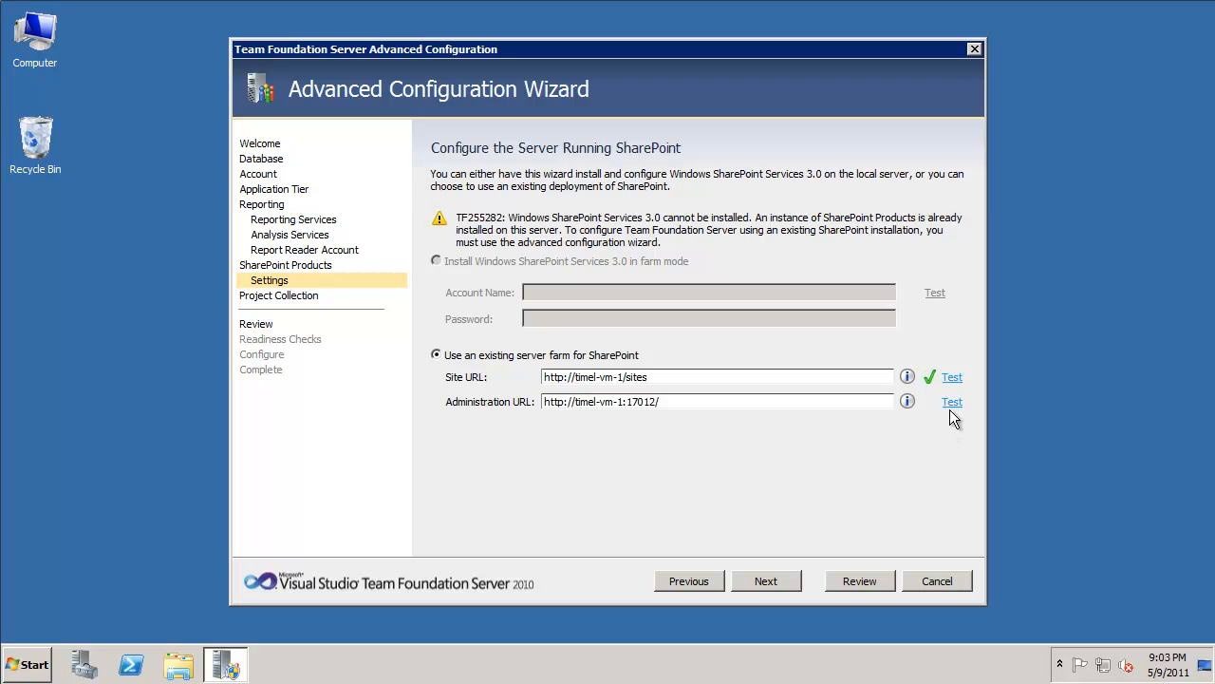
{"action": "left_click", "coordinate": [953, 401]}
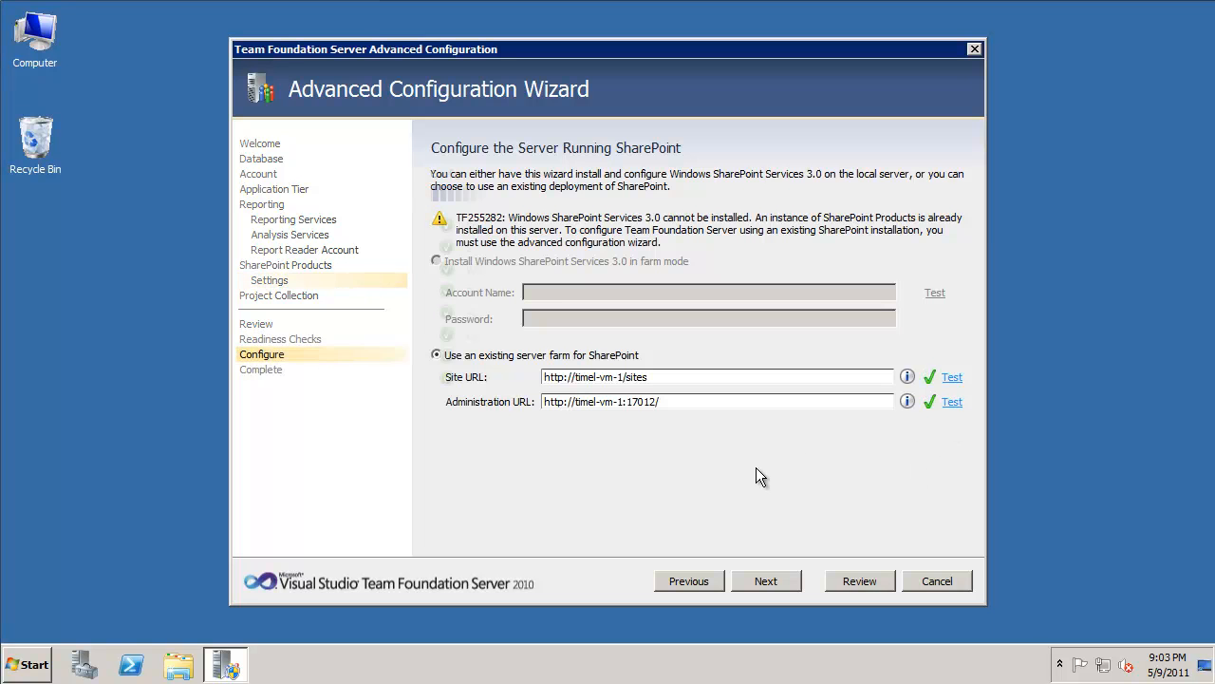
{"action": "left_click", "coordinate": [765, 581]}
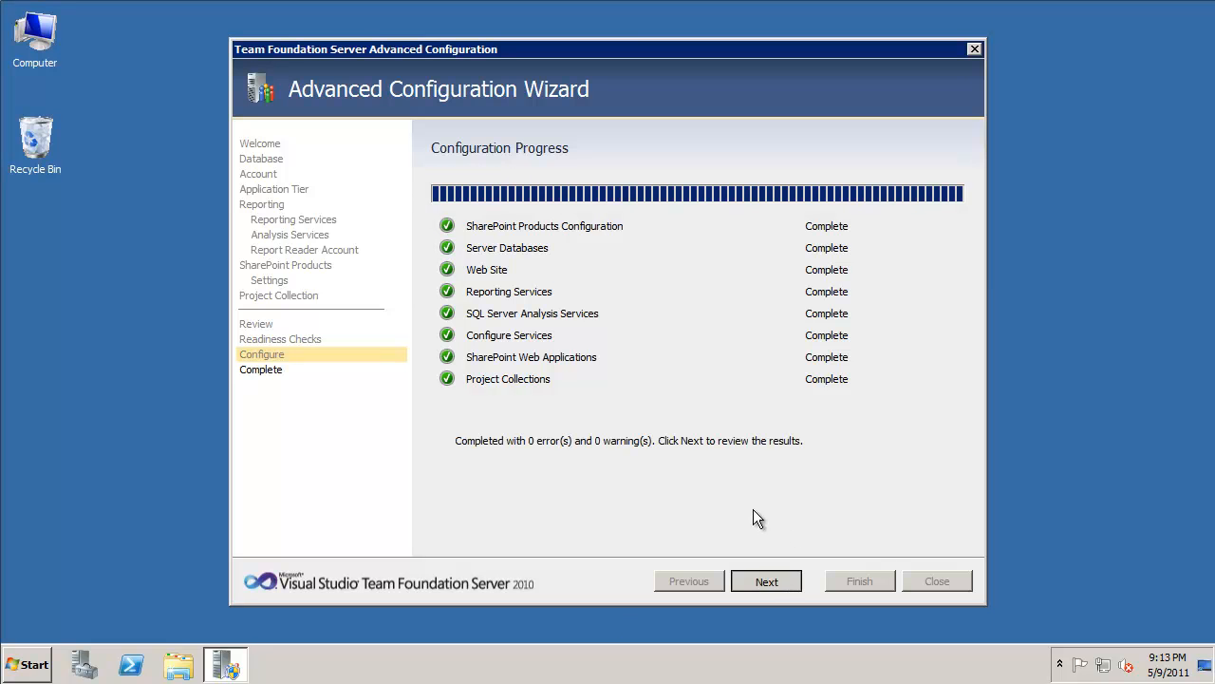
- Review the successful configuration results and close the wizard
{"action": "left_click", "coordinate": [767, 581]}
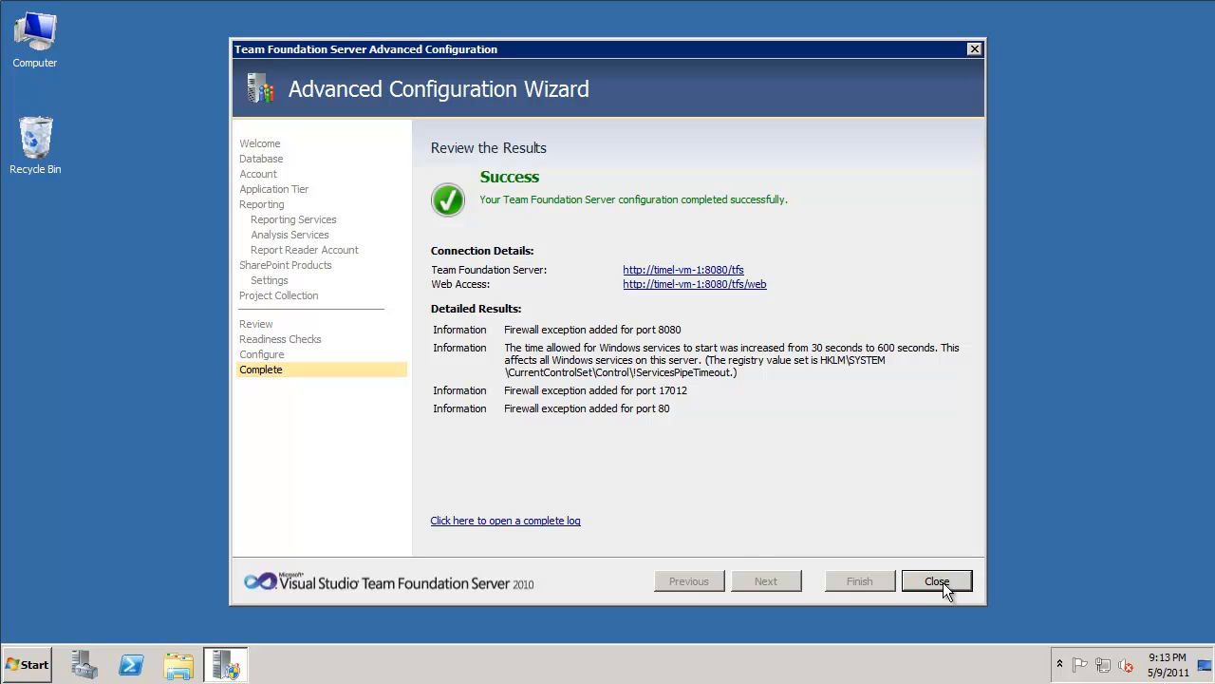
{"action": "mouse_move", "coordinate": [938, 581]}
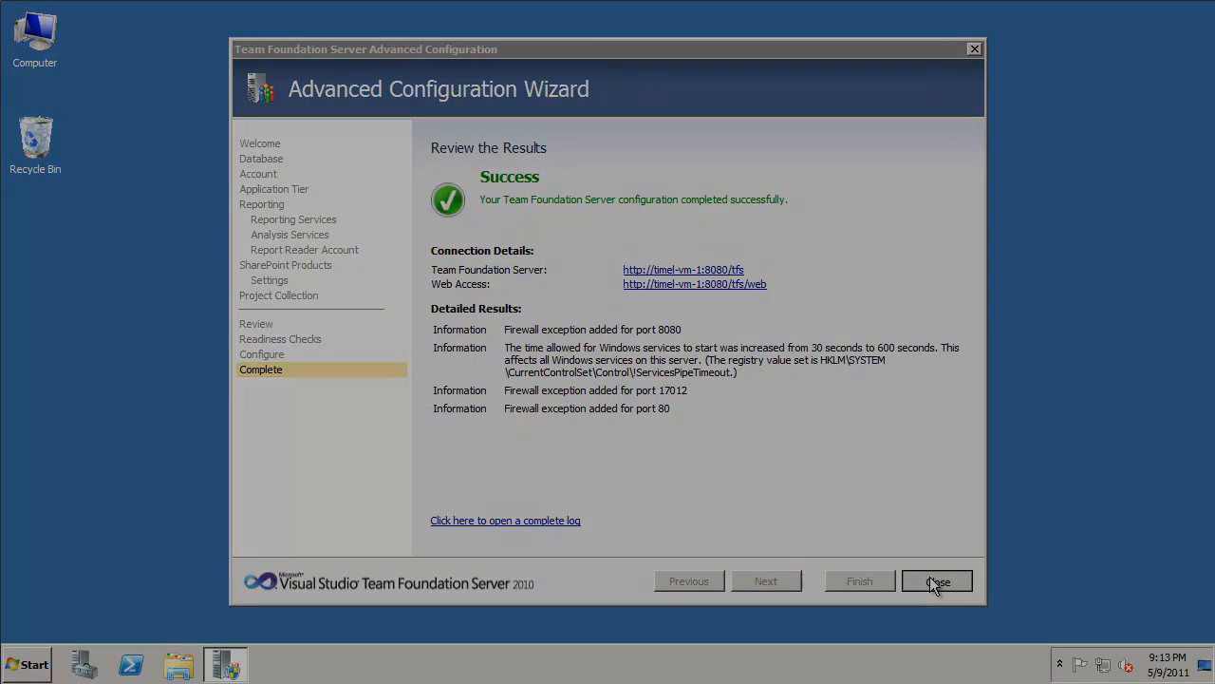
{"action": "left_click", "coordinate": [936, 581]}
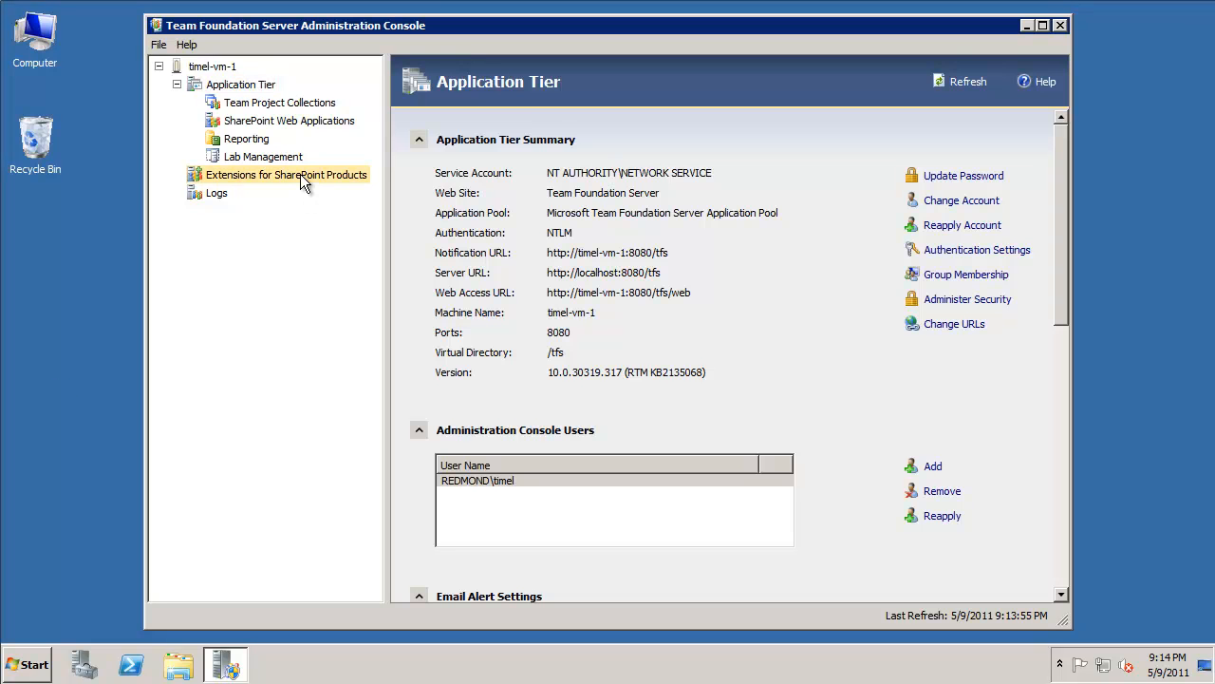
- In Extensions for SharePoint Products, modify access and start entering the tfs Enterprise Application Definition
{"action": "left_click", "coordinate": [285, 175]}
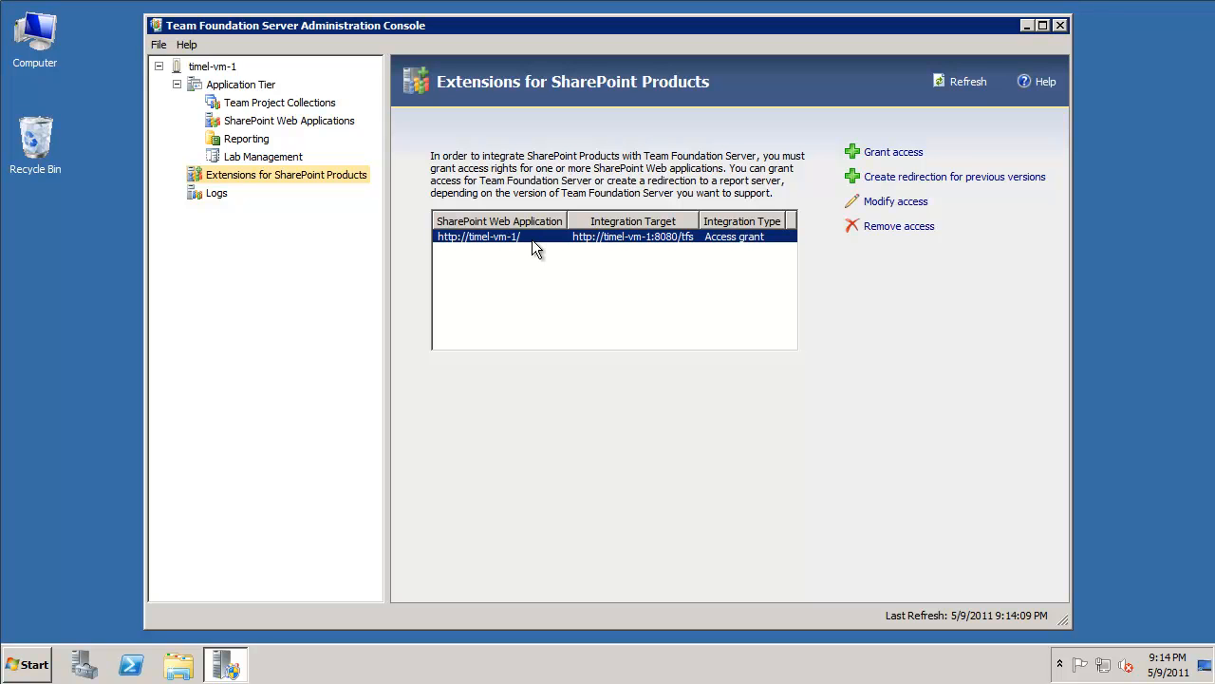
{"action": "mouse_move", "coordinate": [541, 254]}
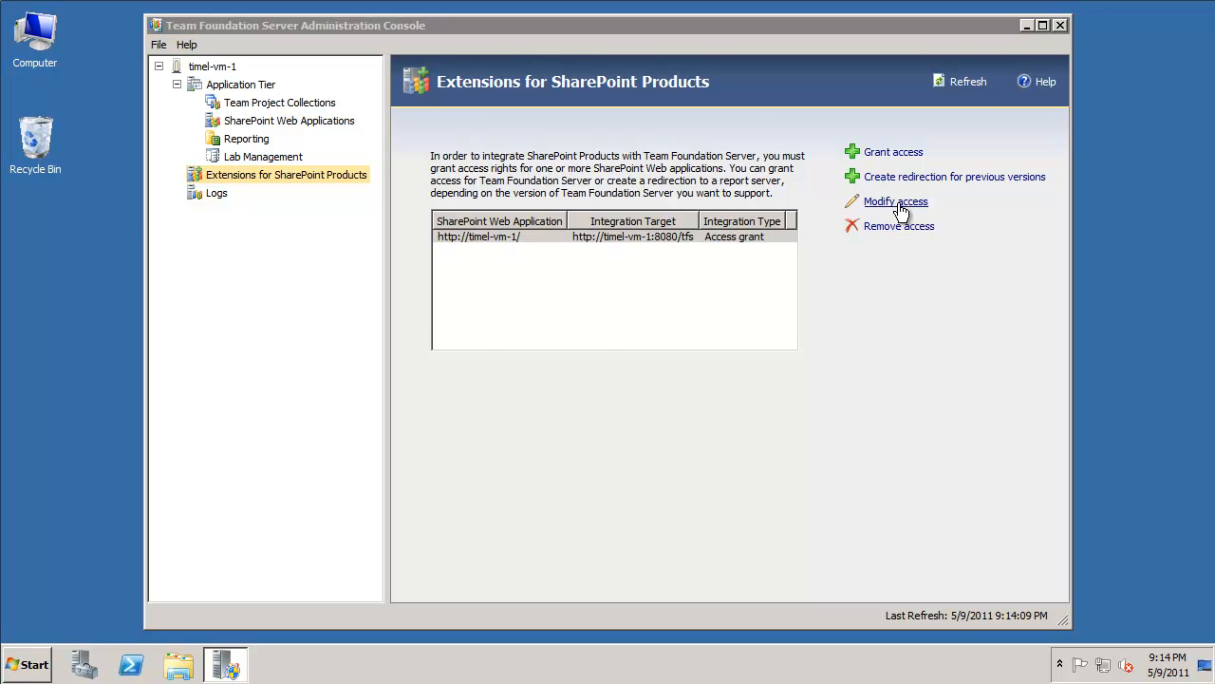
{"action": "left_click", "coordinate": [896, 201]}
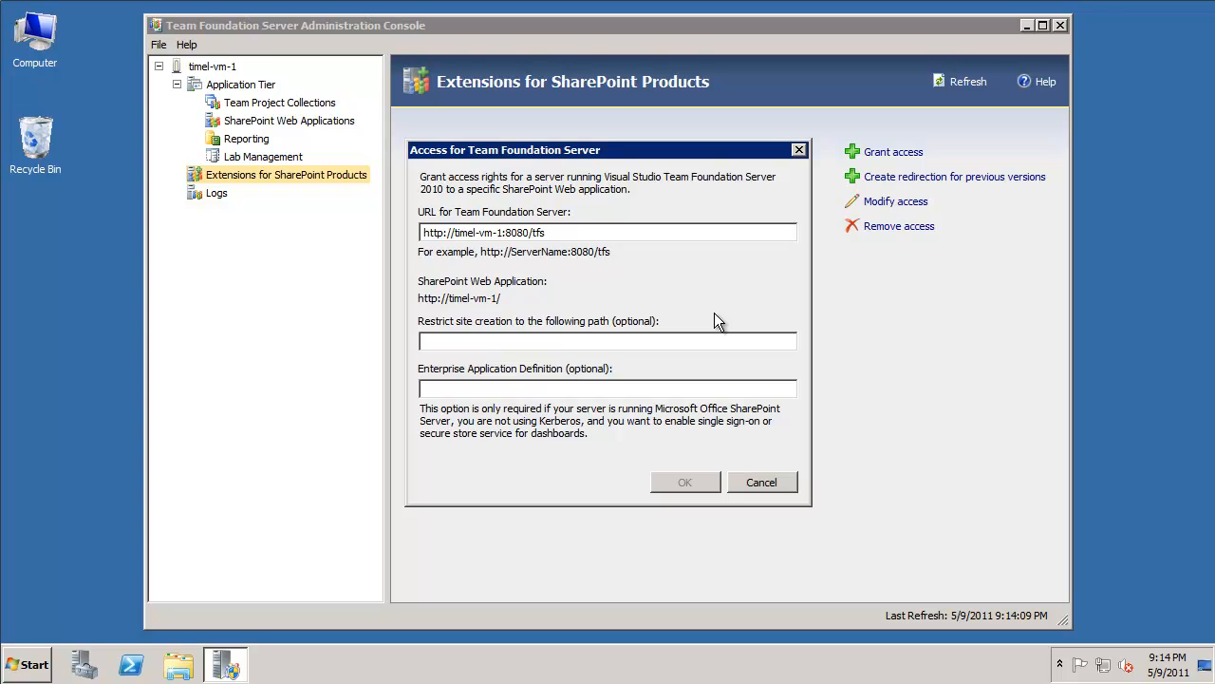
{"action": "type", "text": "tf"}
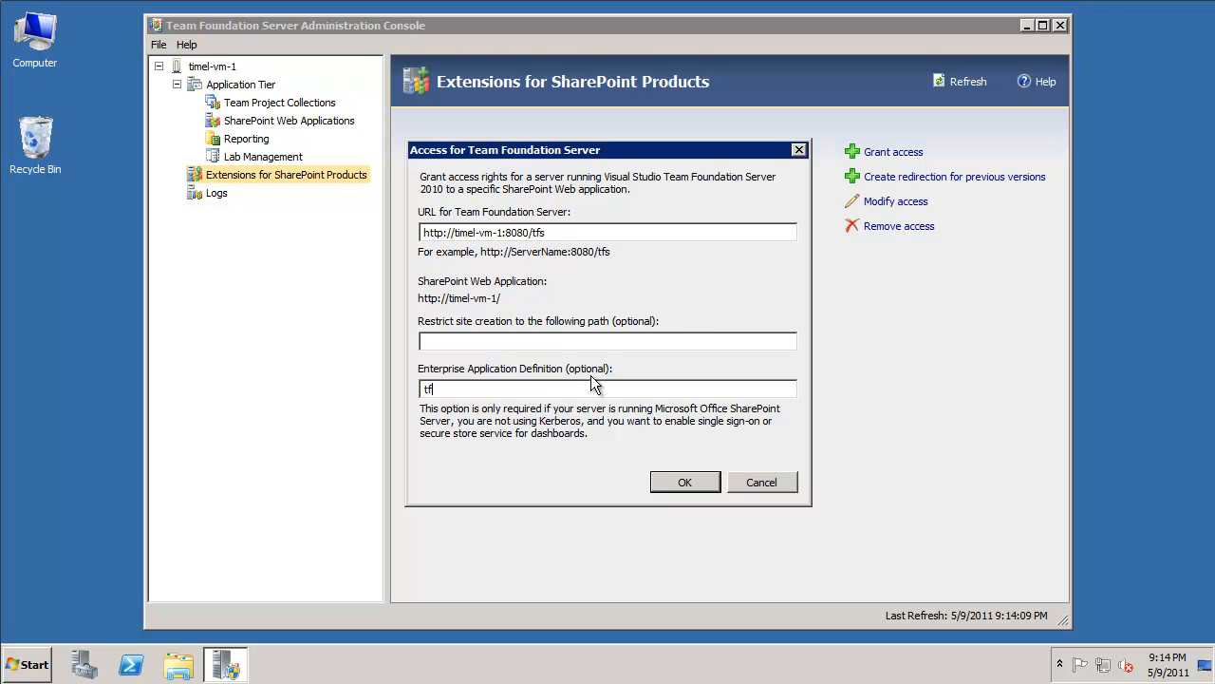